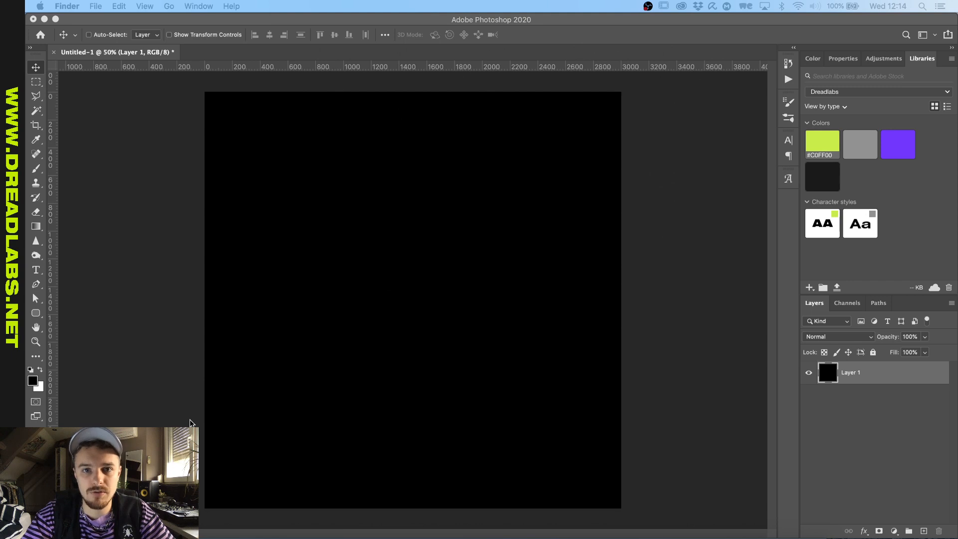
mouse_move(177, 302)
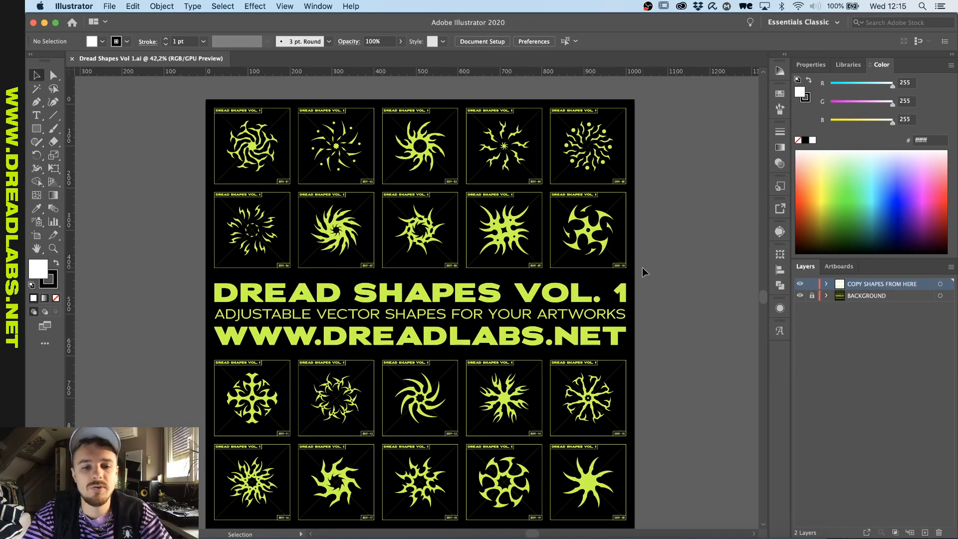
Commit the pasted Dread Shapes emblem as an enlarged smart object above the black layer.
scroll(up, 3)
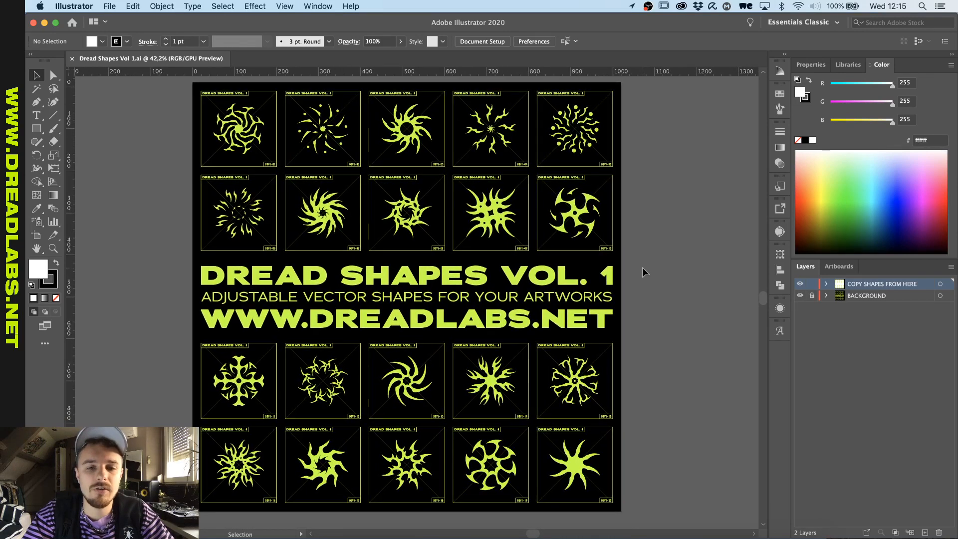
scroll(up, 3)
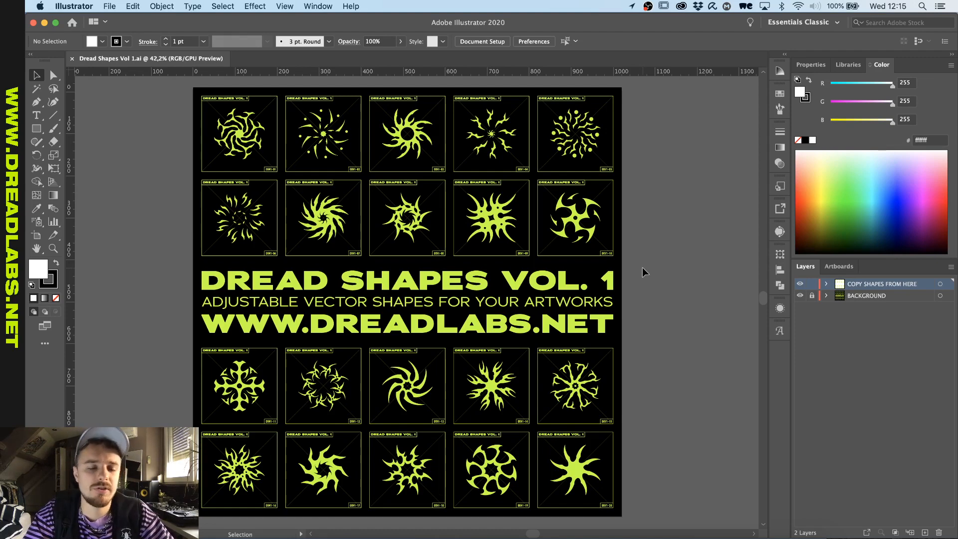
mouse_move(553, 176)
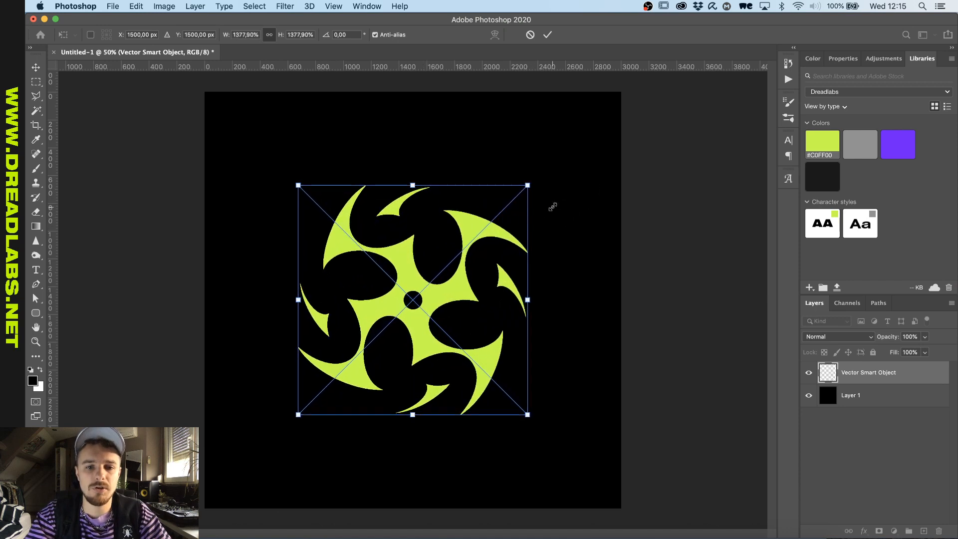
click(547, 35)
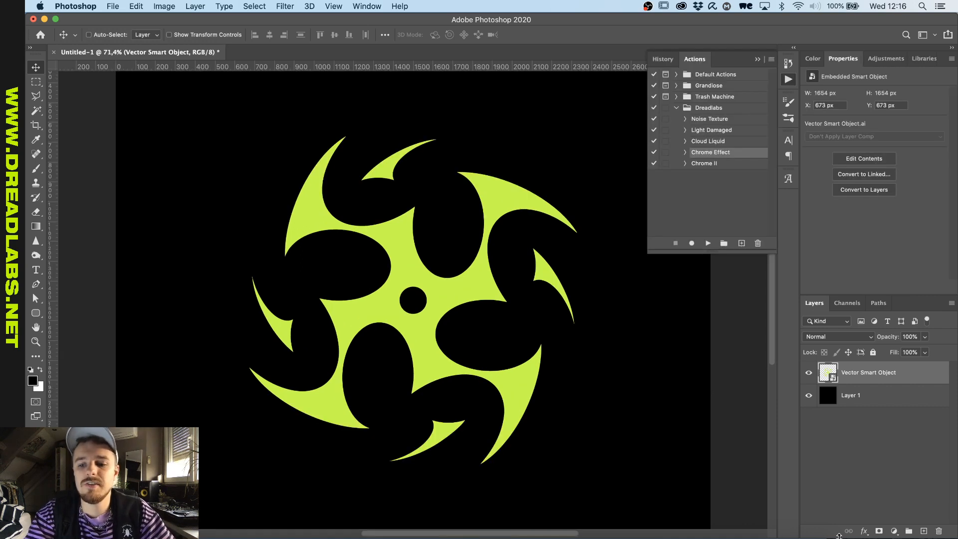
Add Bevel & Emboss and a Gradient Overlay effect to the emblem.
click(863, 530)
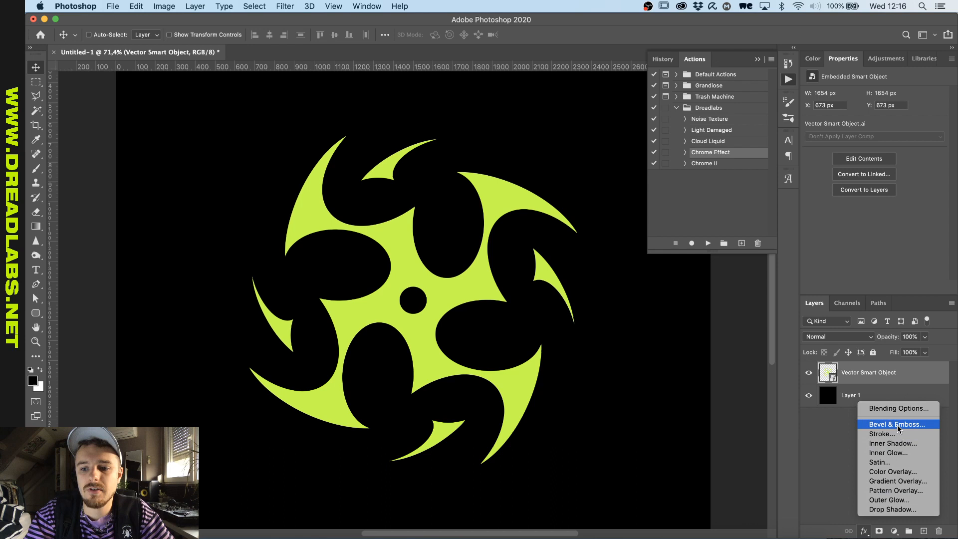
click(891, 424)
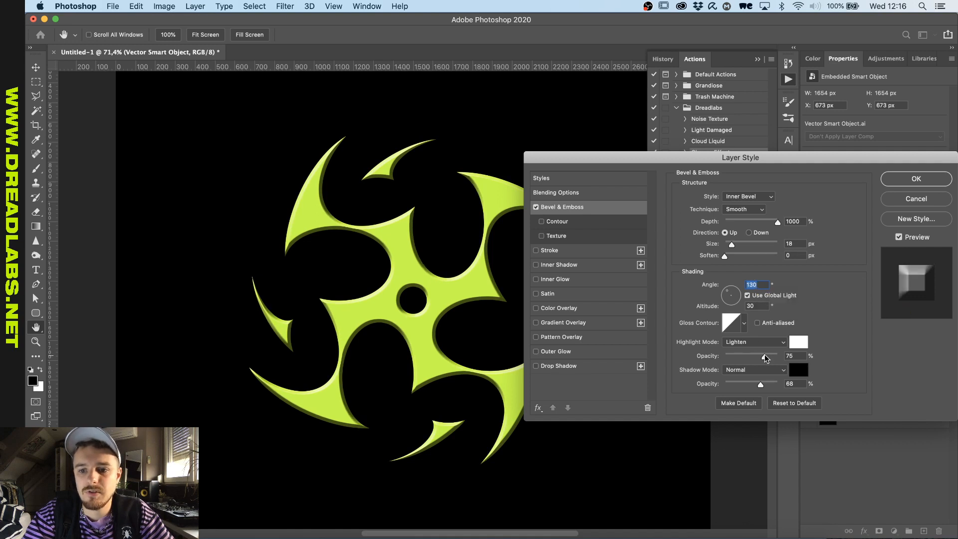
click(561, 322)
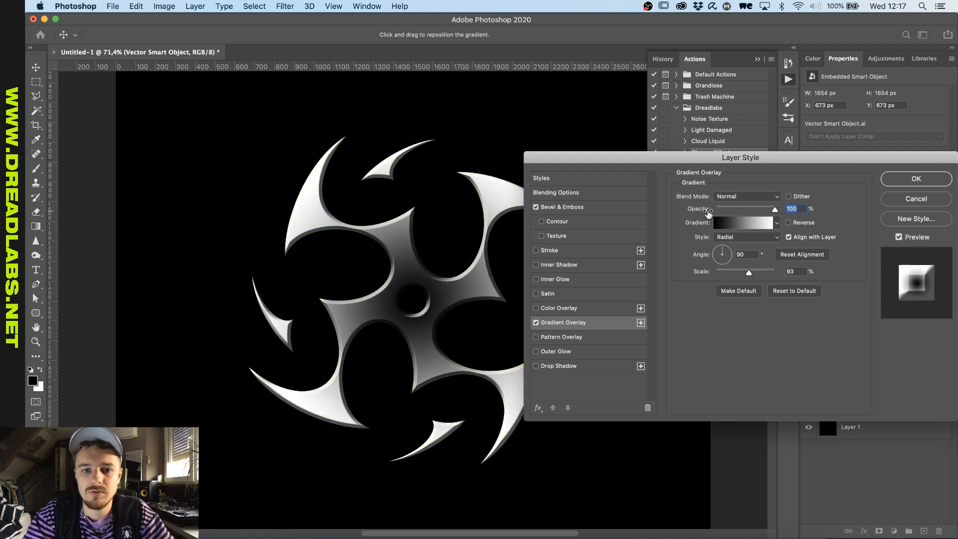
click(742, 221)
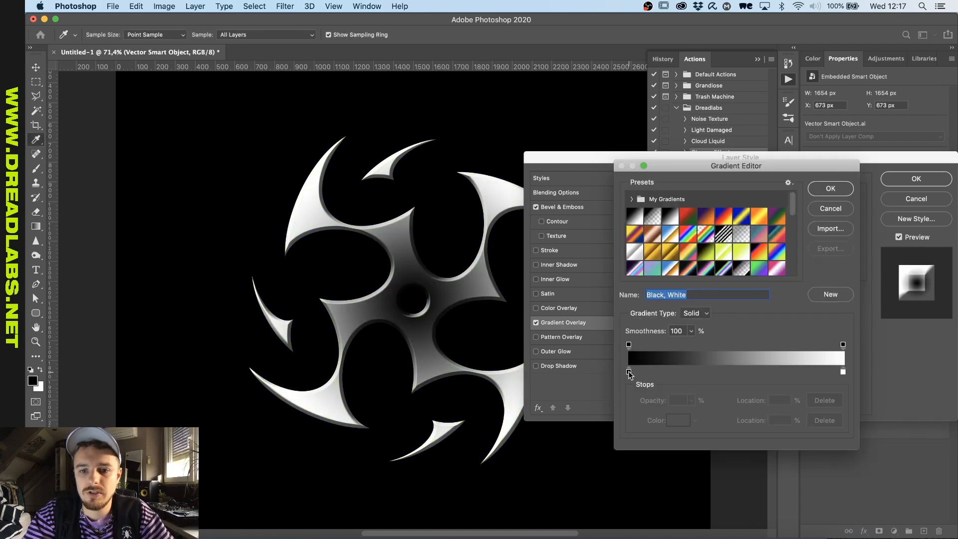
Build a white, black and mid-grey silver gradient, tweak the bevel, and apply the effects.
click(628, 371)
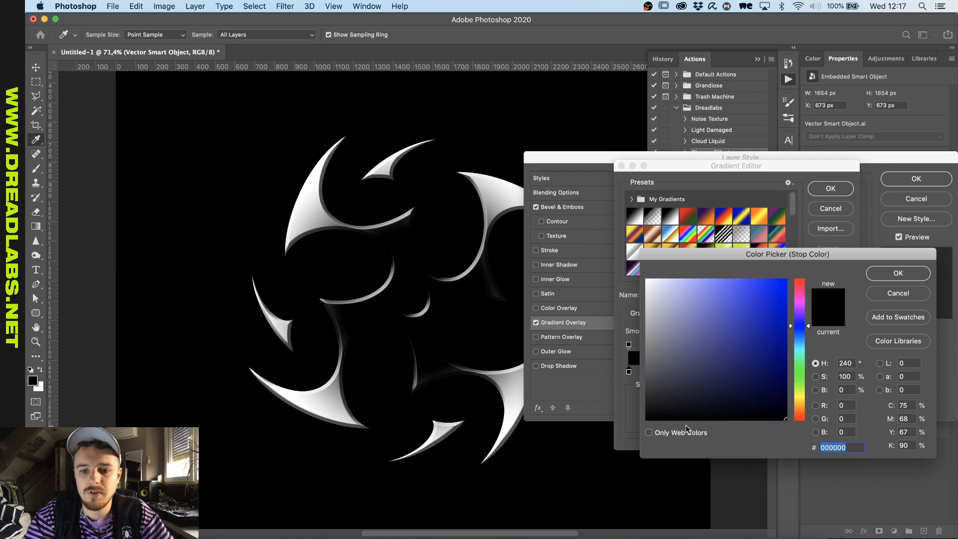
click(897, 272)
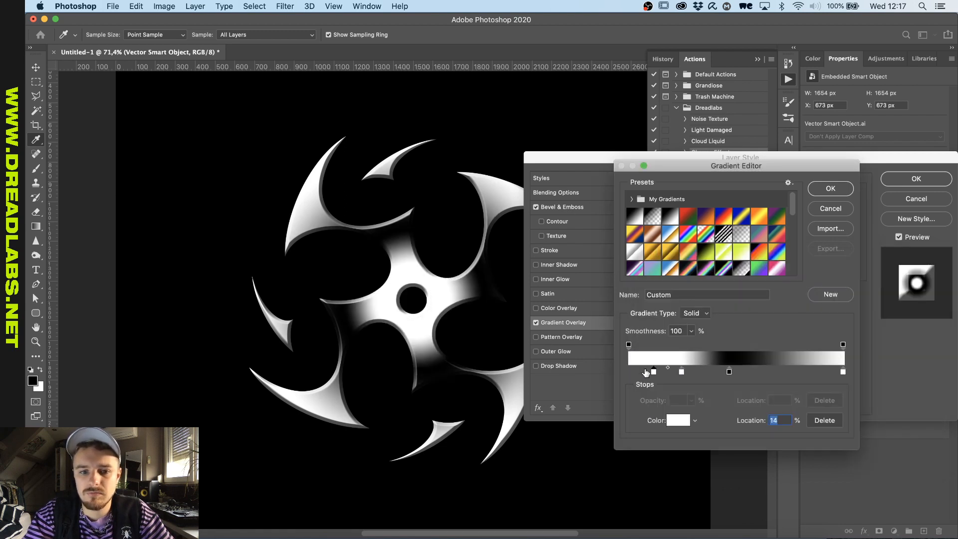
click(677, 419)
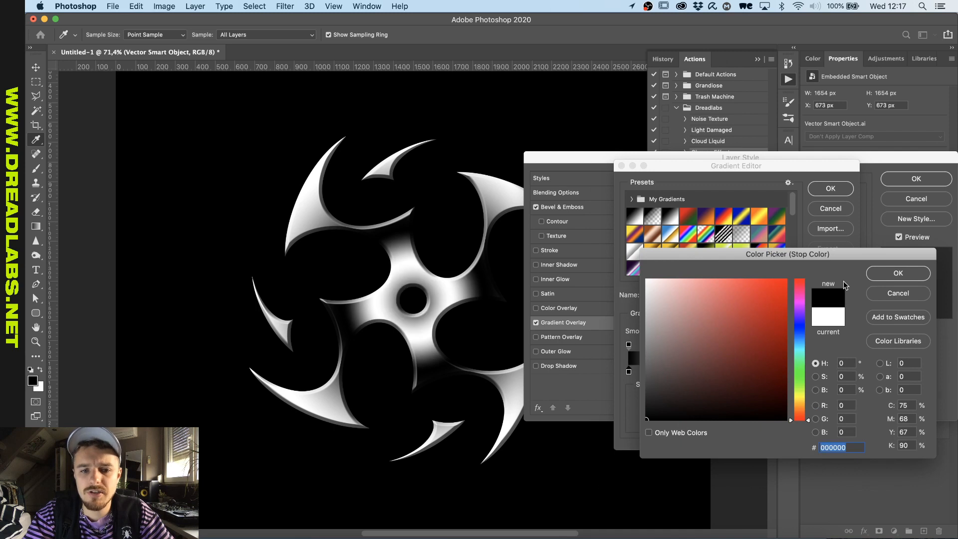
click(897, 272)
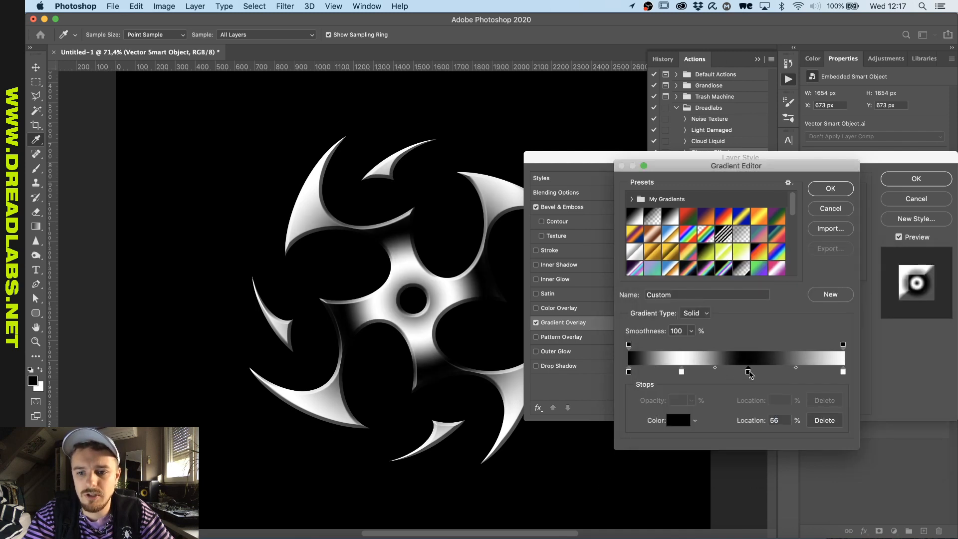
click(677, 419)
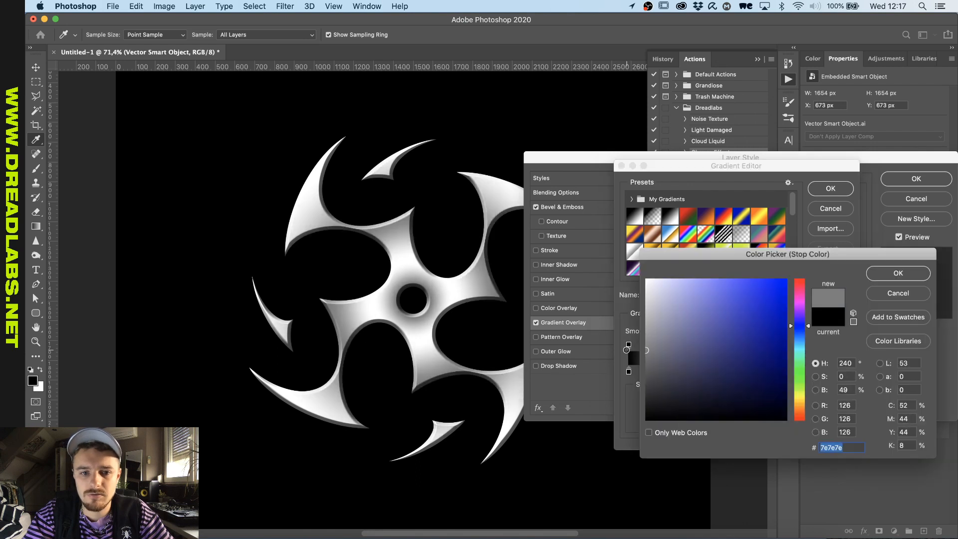
click(898, 273)
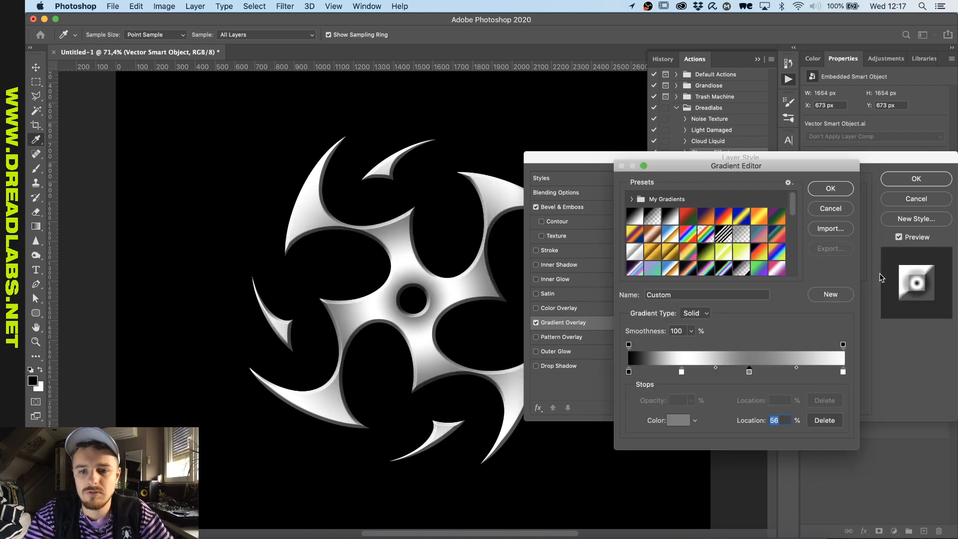
click(830, 188)
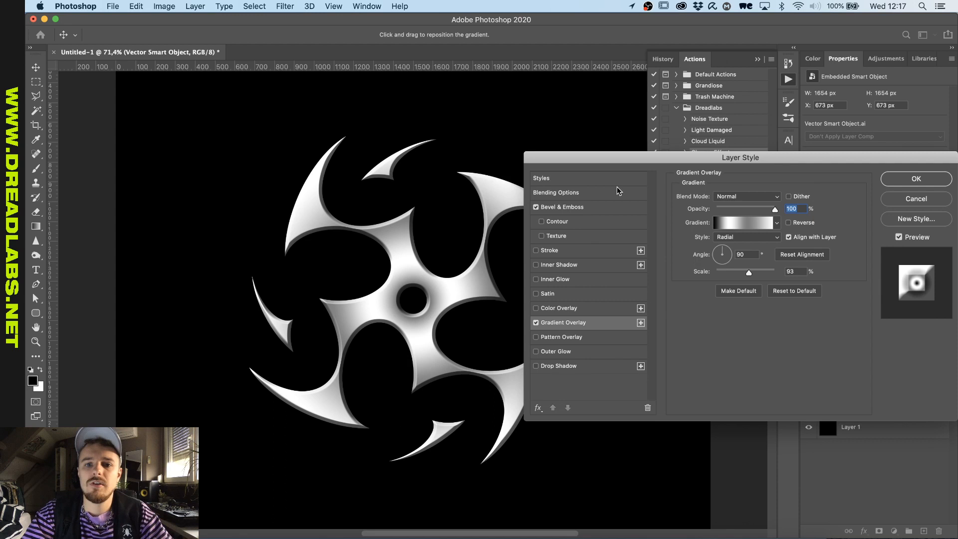
click(560, 207)
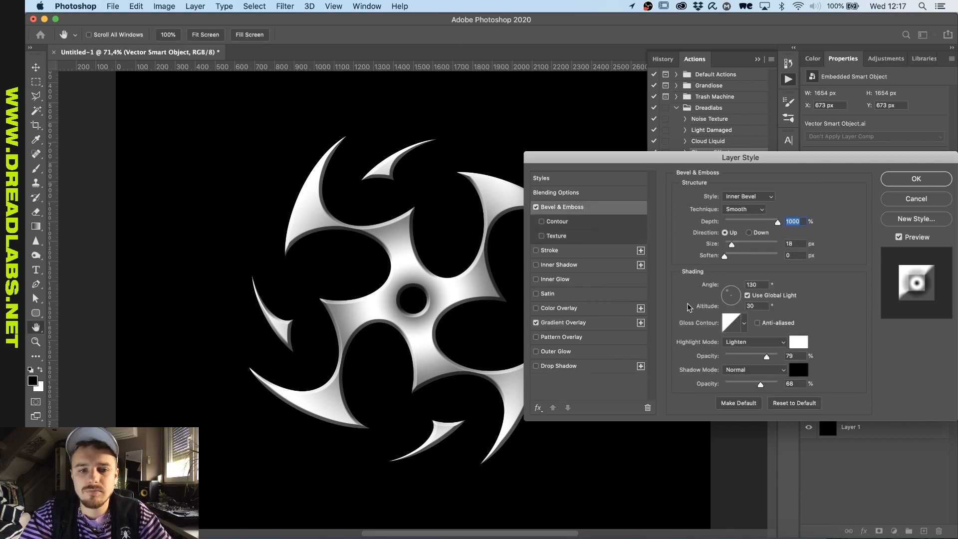
mouse_move(750, 252)
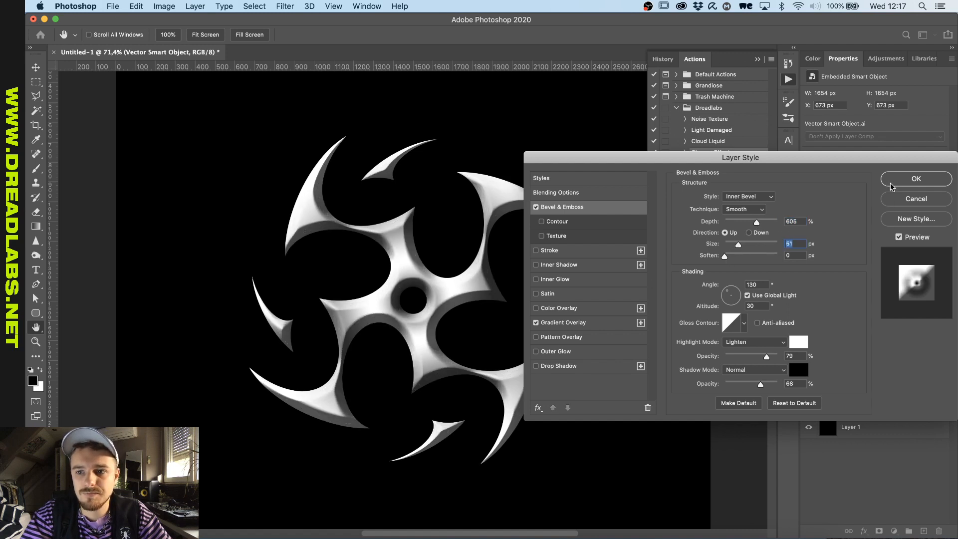
click(915, 178)
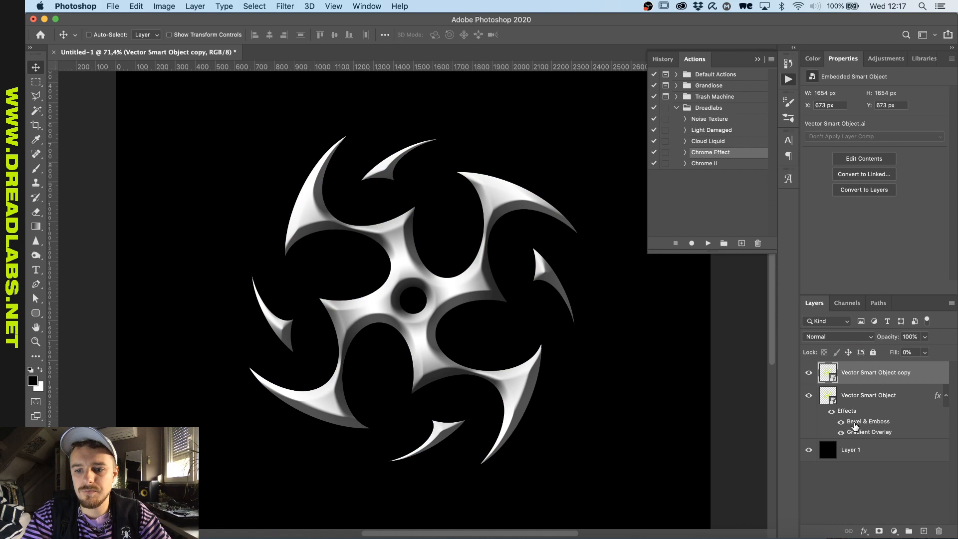
mouse_move(797, 382)
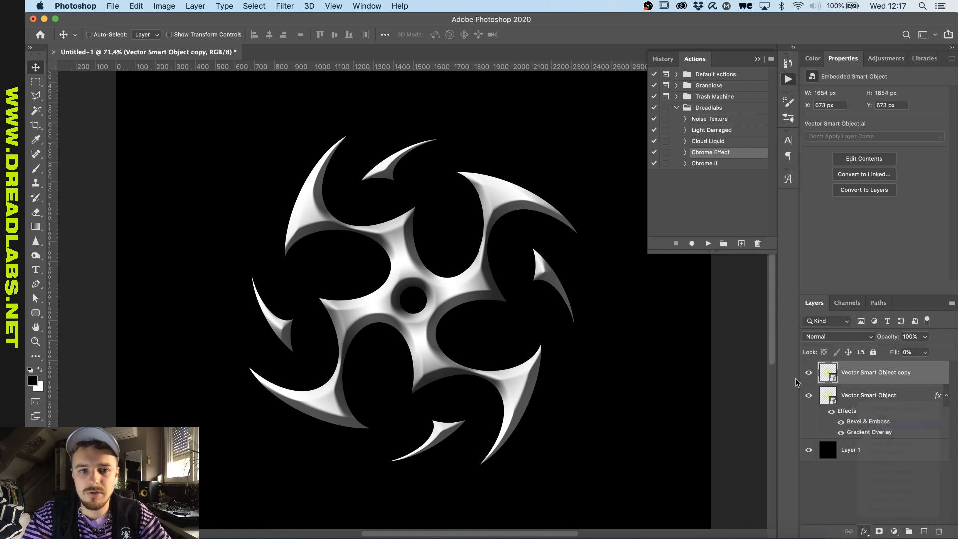
Give the duplicated emblems a ringed gloss contour bevel and a larger bevel.
double_click(868, 421)
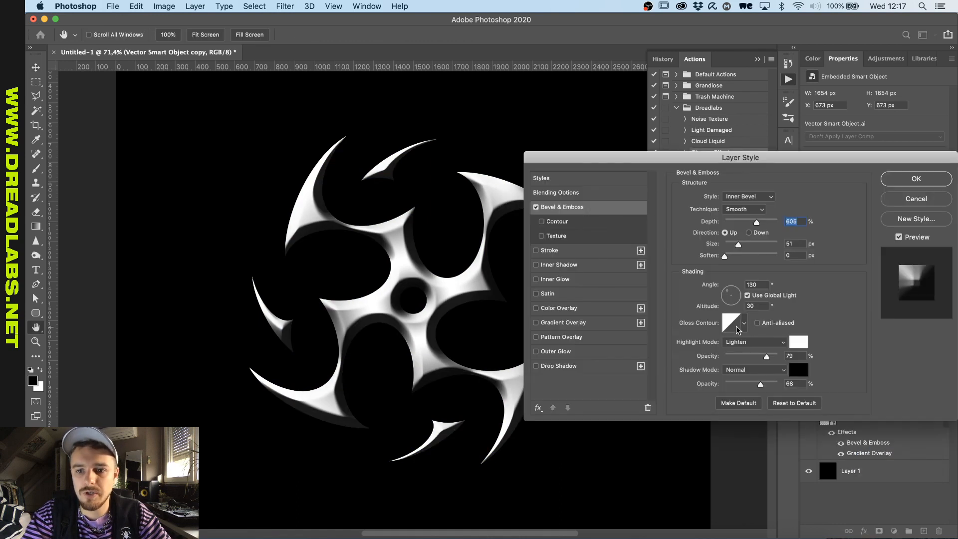
click(742, 323)
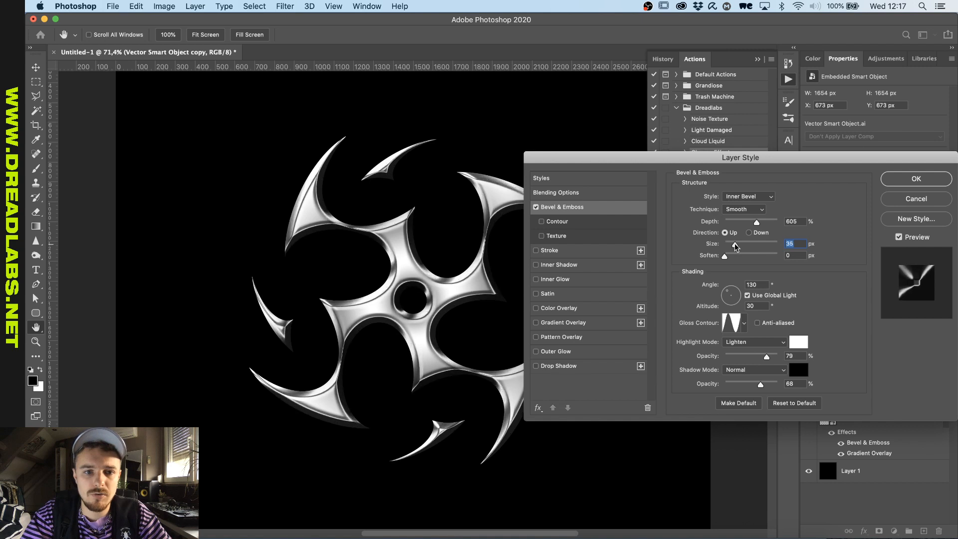
click(914, 178)
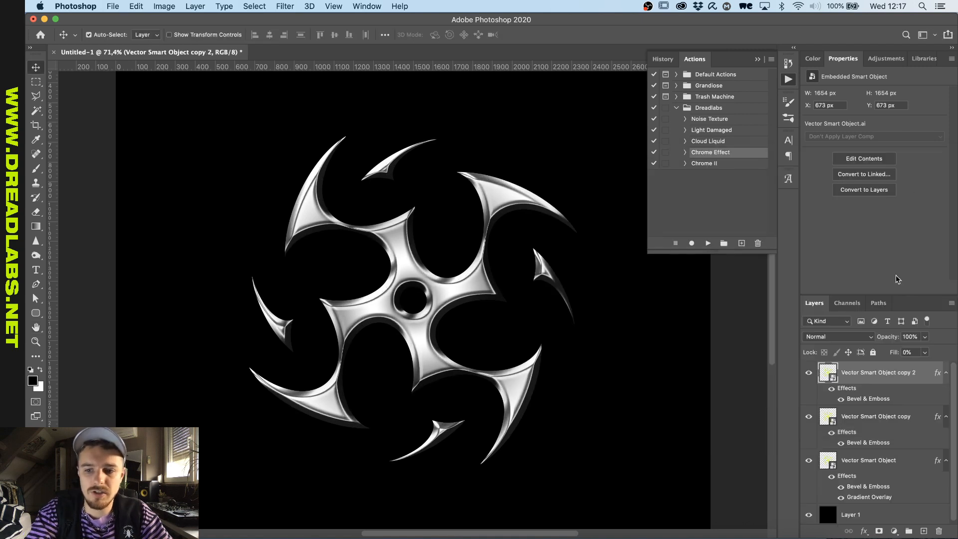
double_click(868, 398)
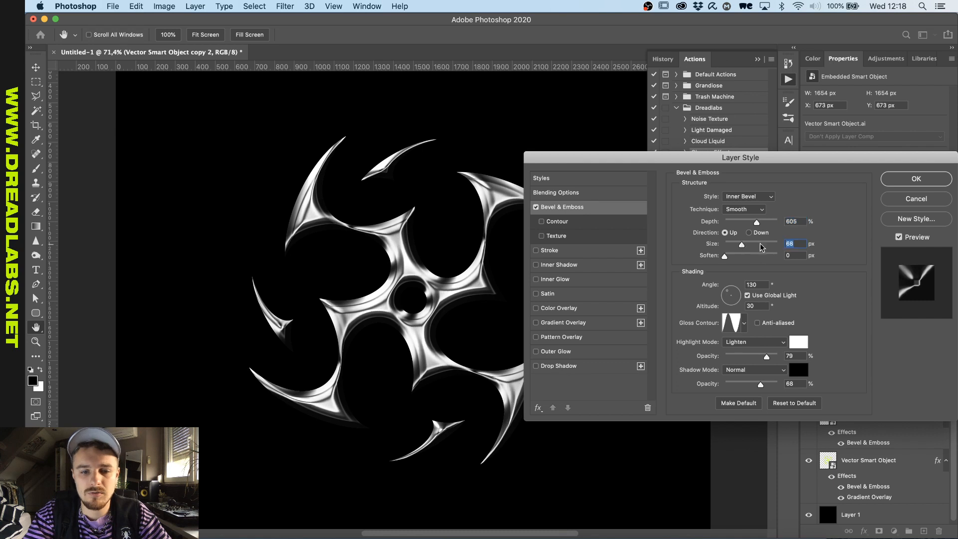
click(916, 179)
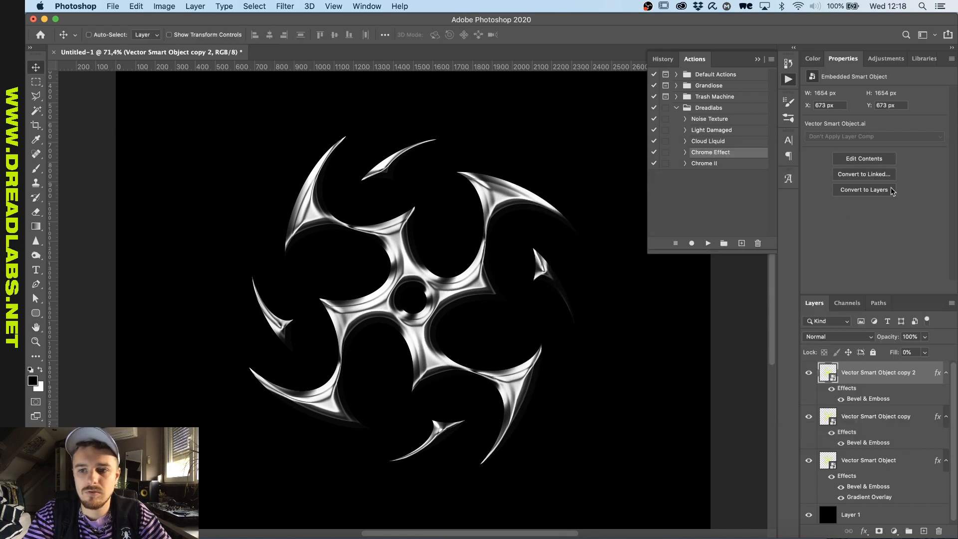
Readjust the first copy's bevel and group all chrome emblem layers.
double_click(869, 398)
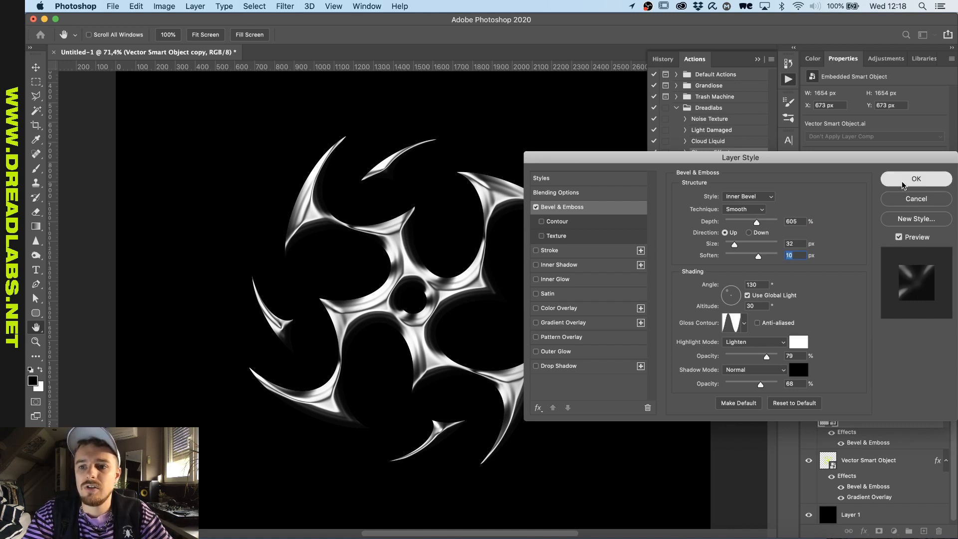
click(916, 178)
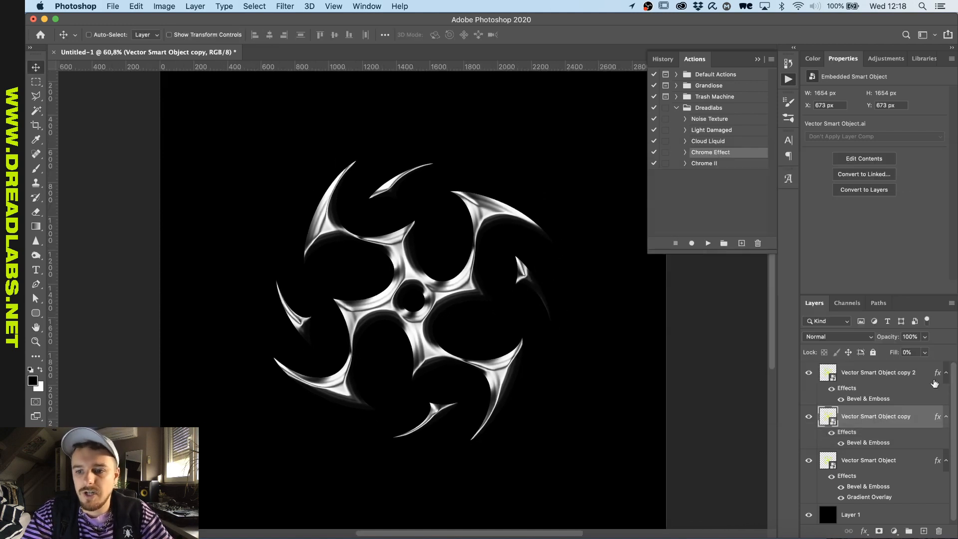
click(945, 372)
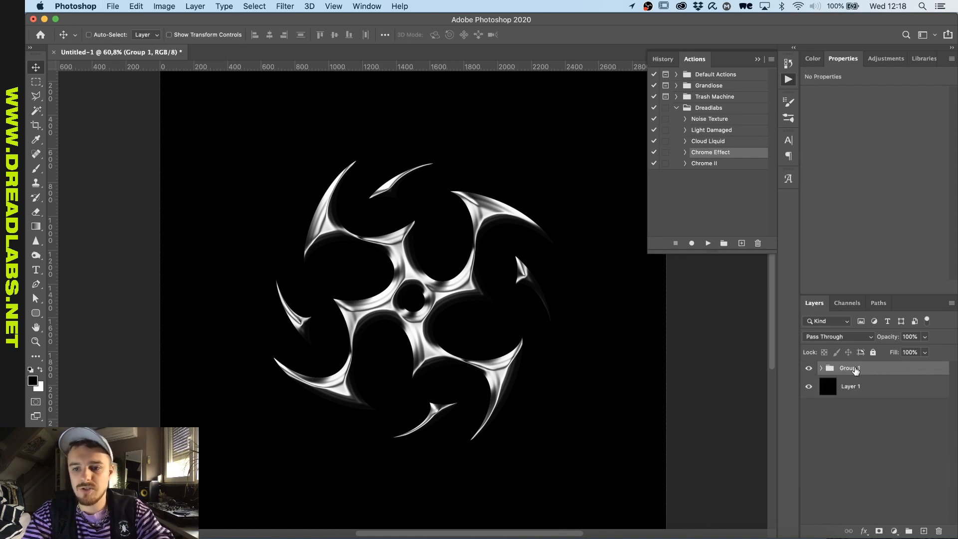
Rename the group 'Vector Shape 1' and paste a second Illustrator tribal shape as a smart object.
double_click(849, 367)
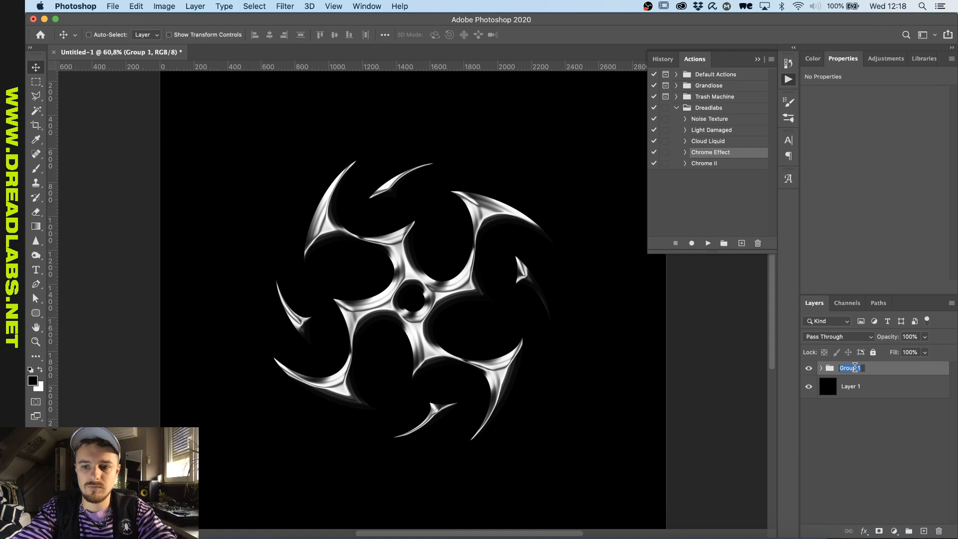
text(Vect)
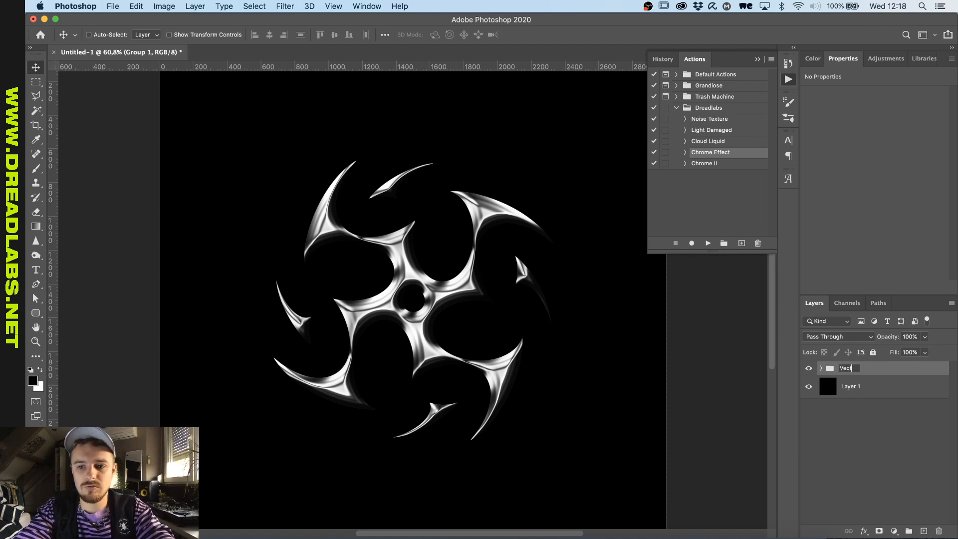
key(Return)
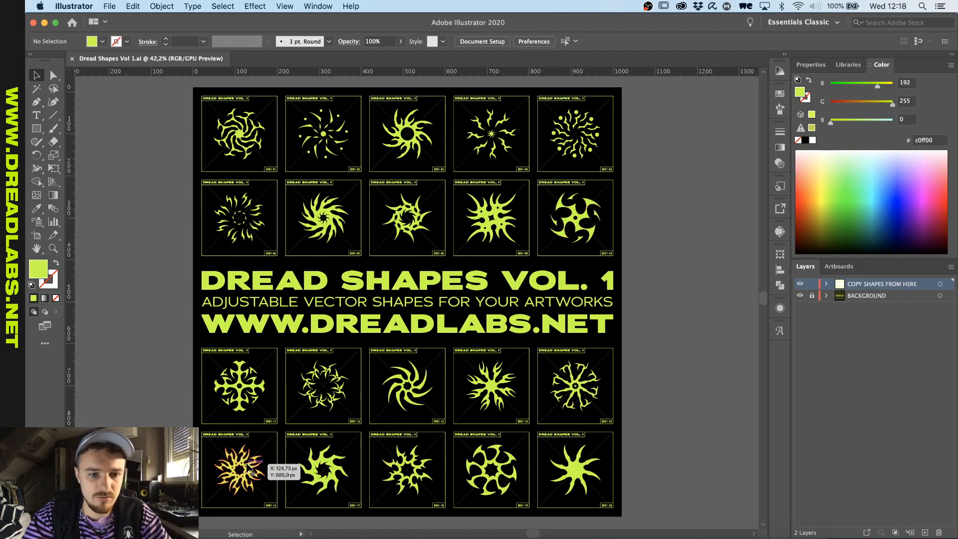
click(238, 468)
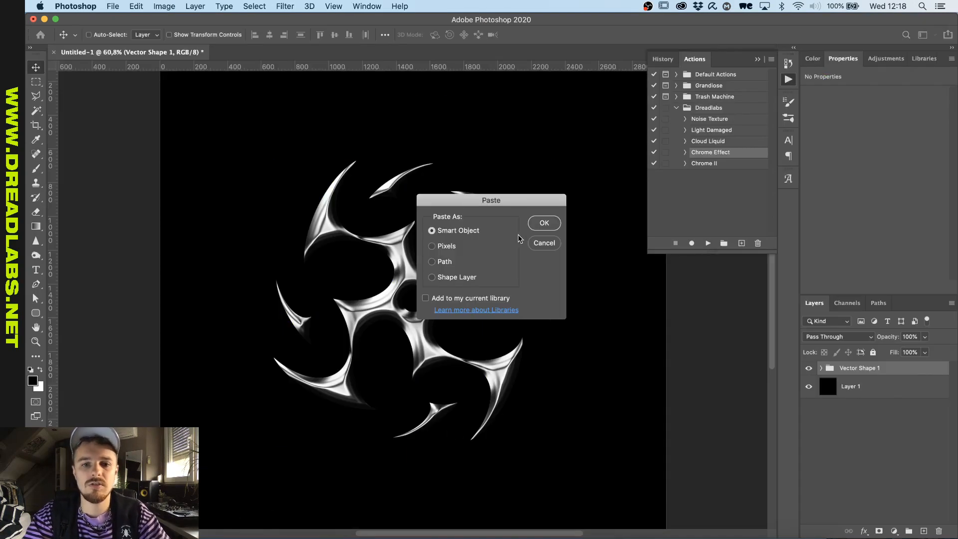
click(543, 223)
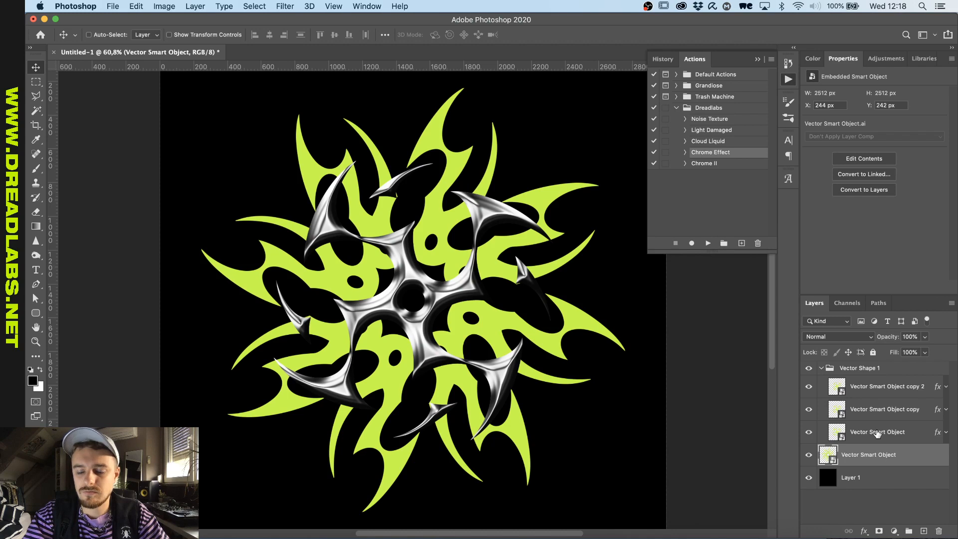
Paste the chrome layer style onto the duplicated shape and group them as 'Vector Shape 2'.
right_click(876, 431)
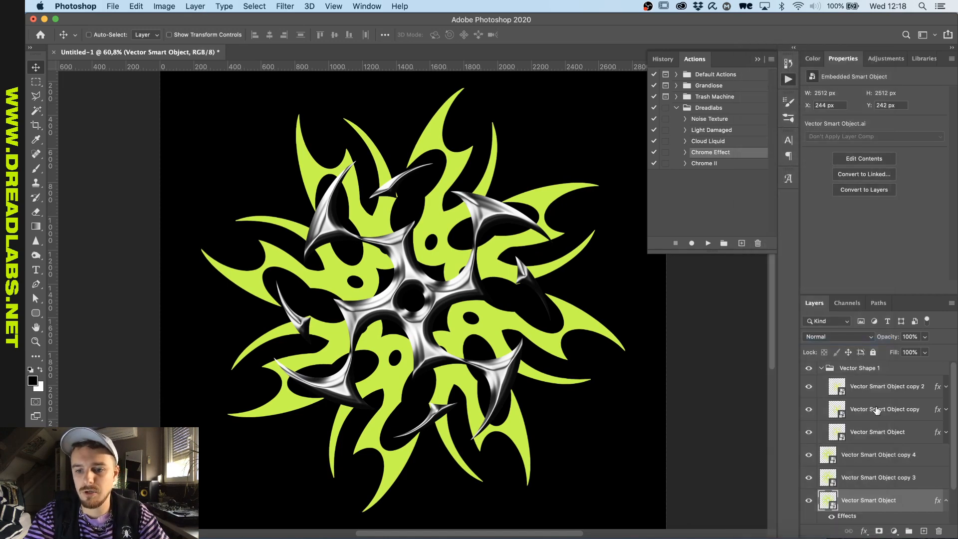
right_click(883, 408)
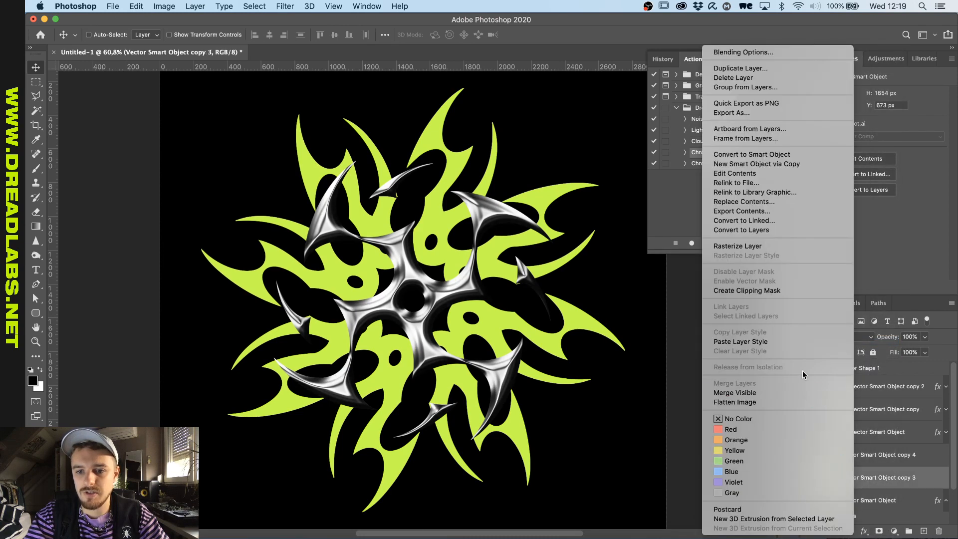
mouse_move(812, 331)
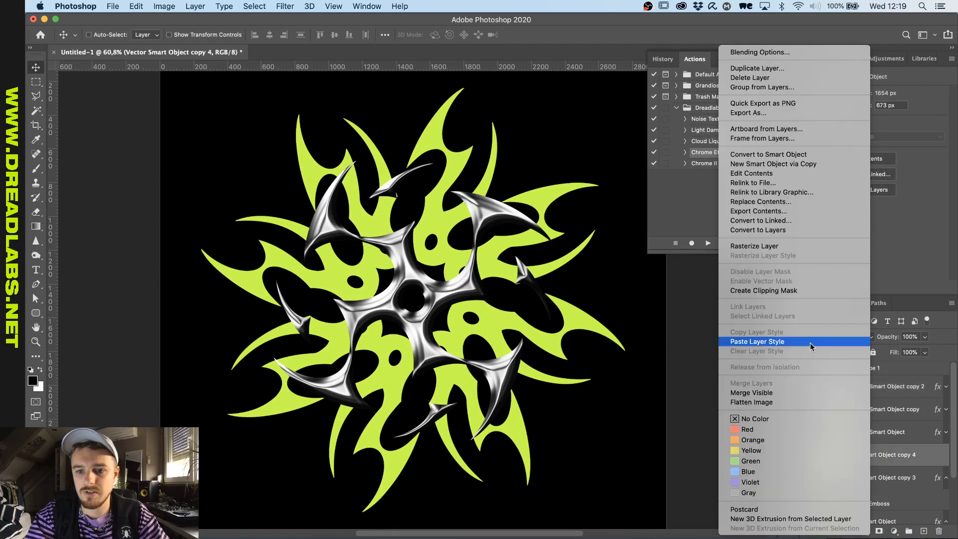
click(756, 341)
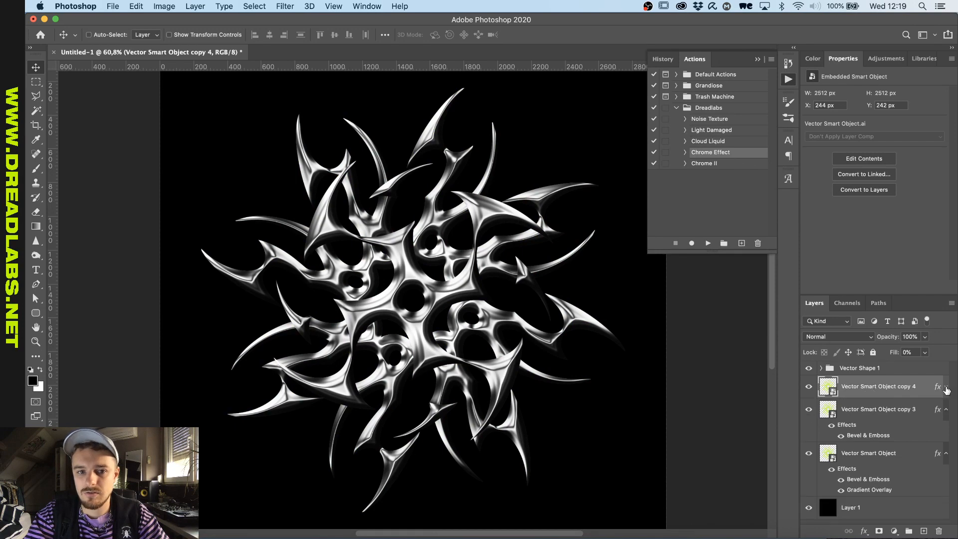
click(944, 409)
text(Vec)
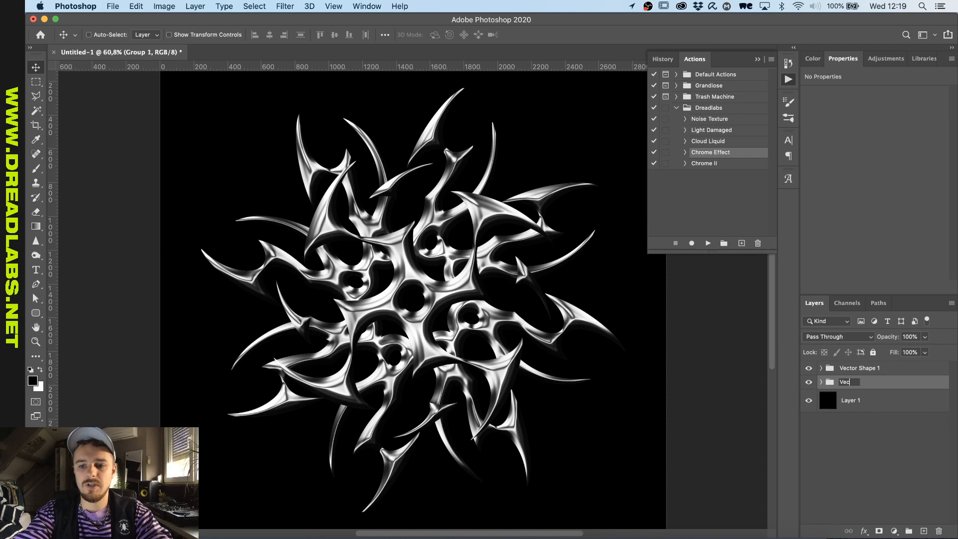
text(tor Shape 2)
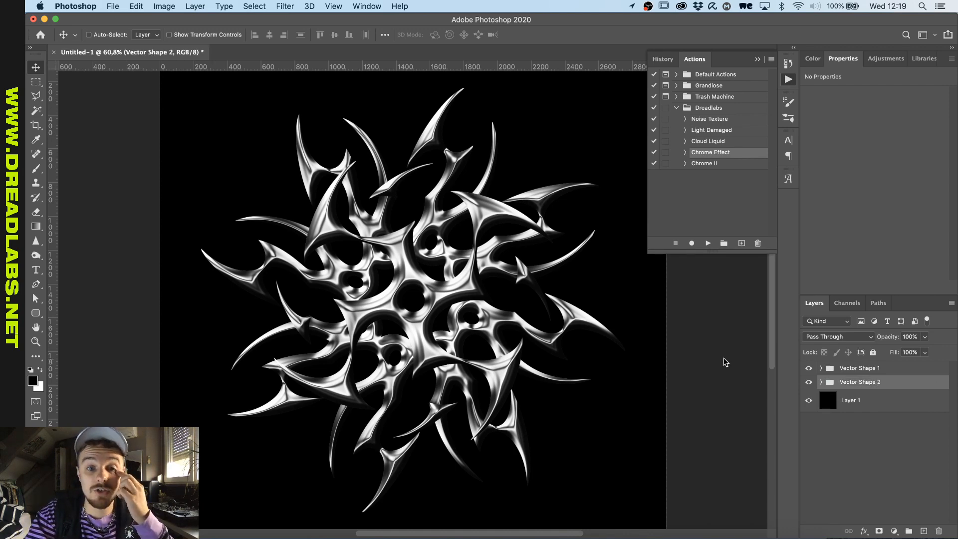
mouse_move(329, 536)
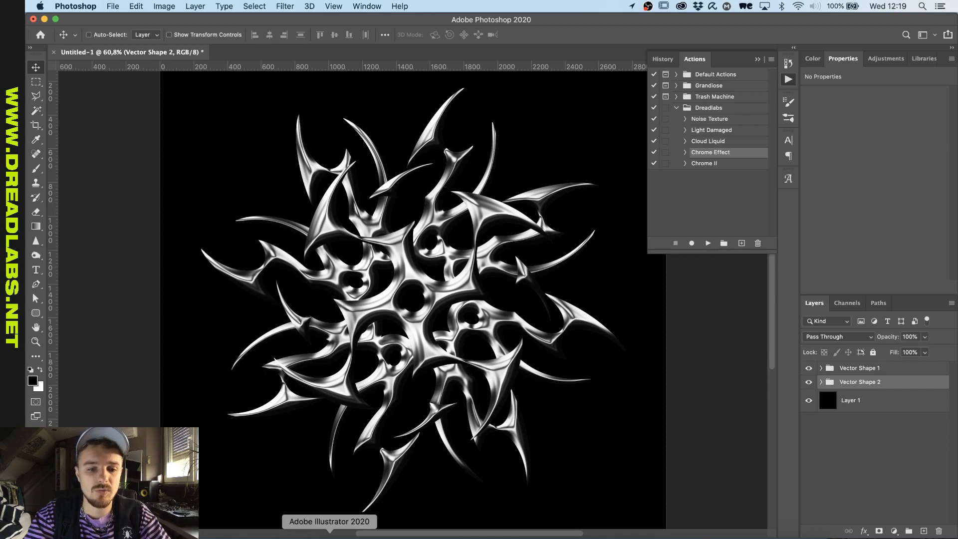
Copy the dotted tribal shape from Illustrator and paste it into Photoshop as a smart object.
click(329, 520)
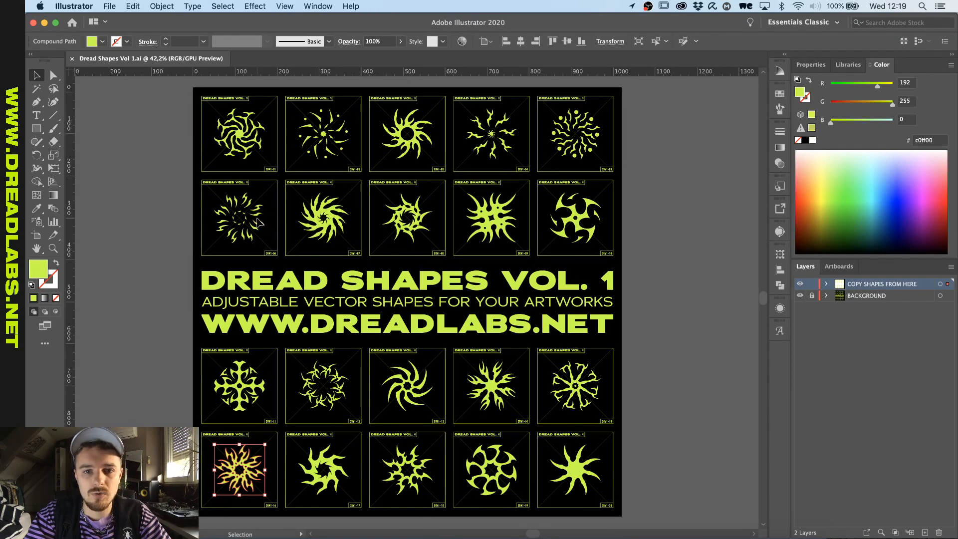
double_click(576, 133)
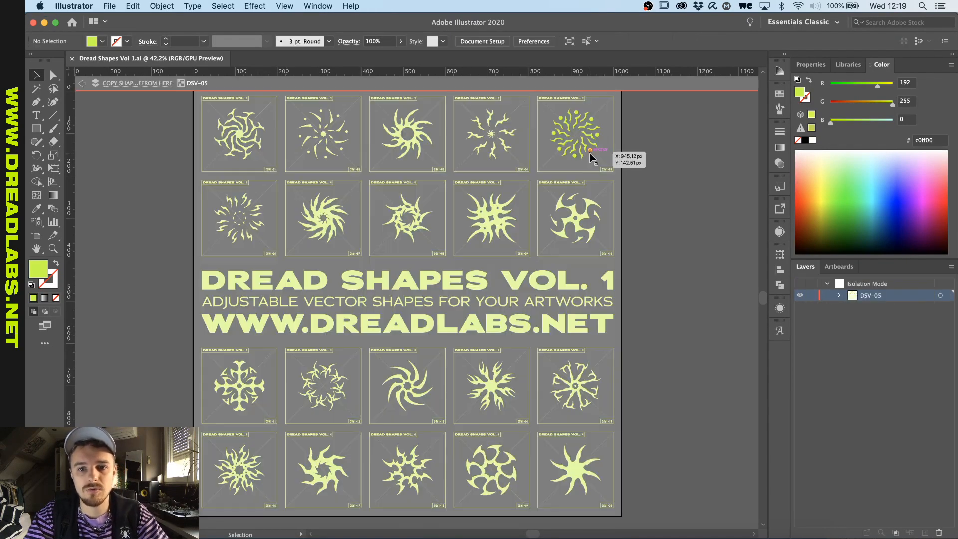
click(574, 133)
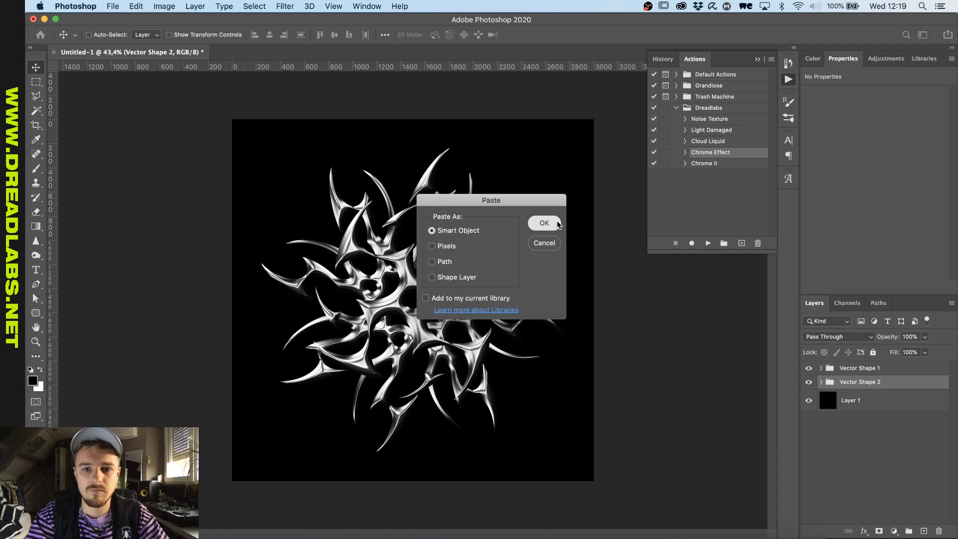
click(543, 222)
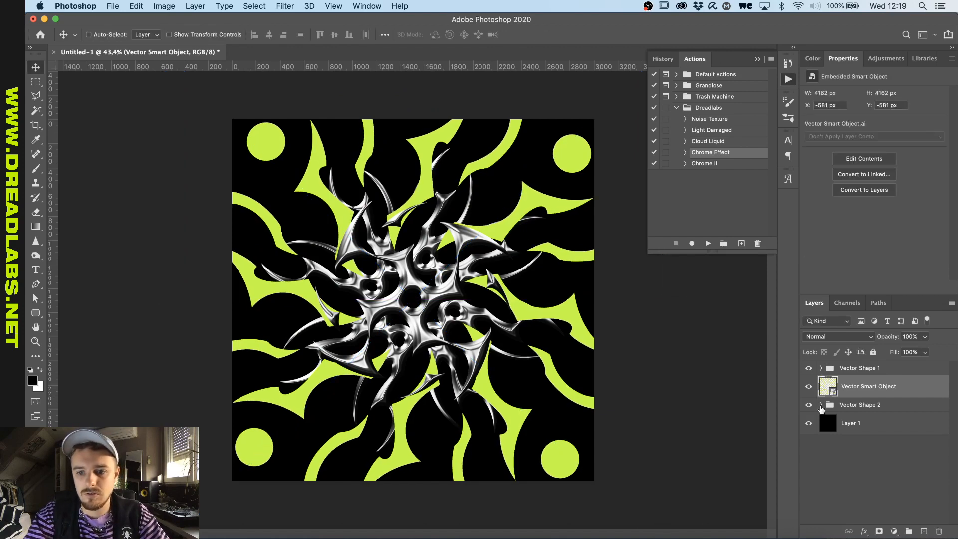
Paste Vector Shape 2's chrome style onto the new shape copies and group them.
click(822, 404)
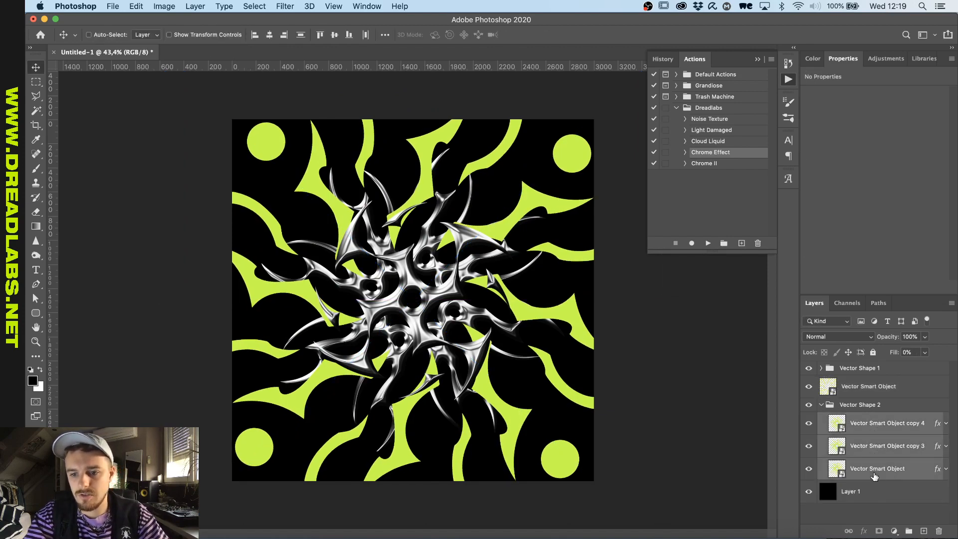
click(876, 468)
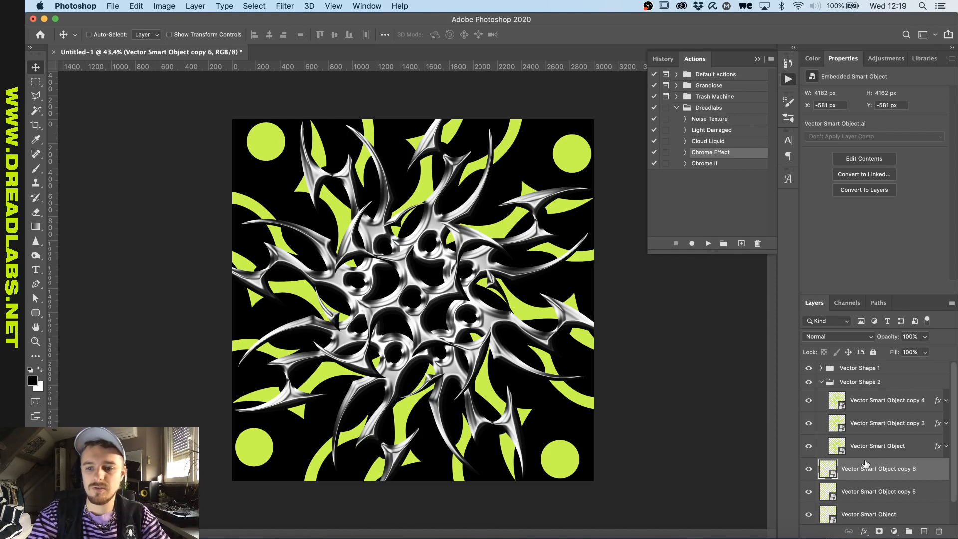
right_click(878, 468)
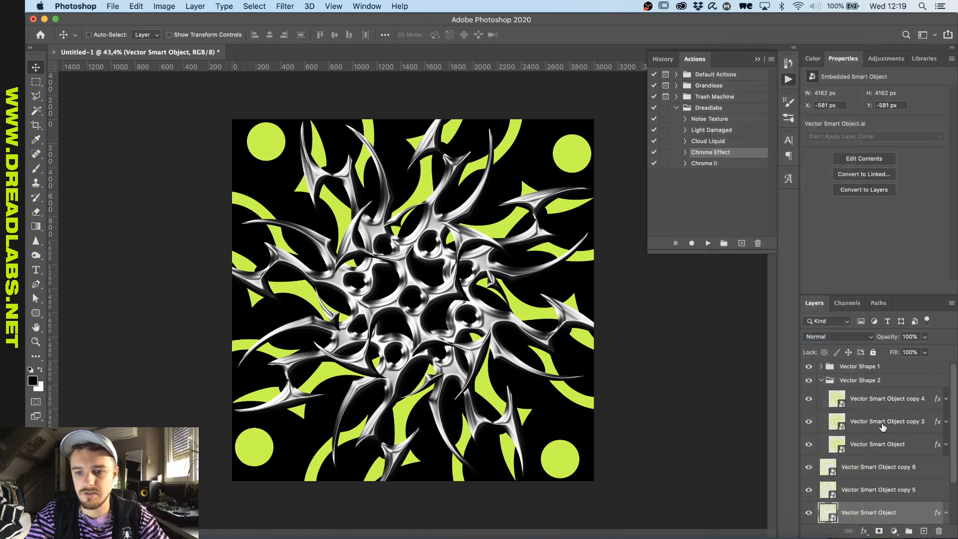
click(877, 490)
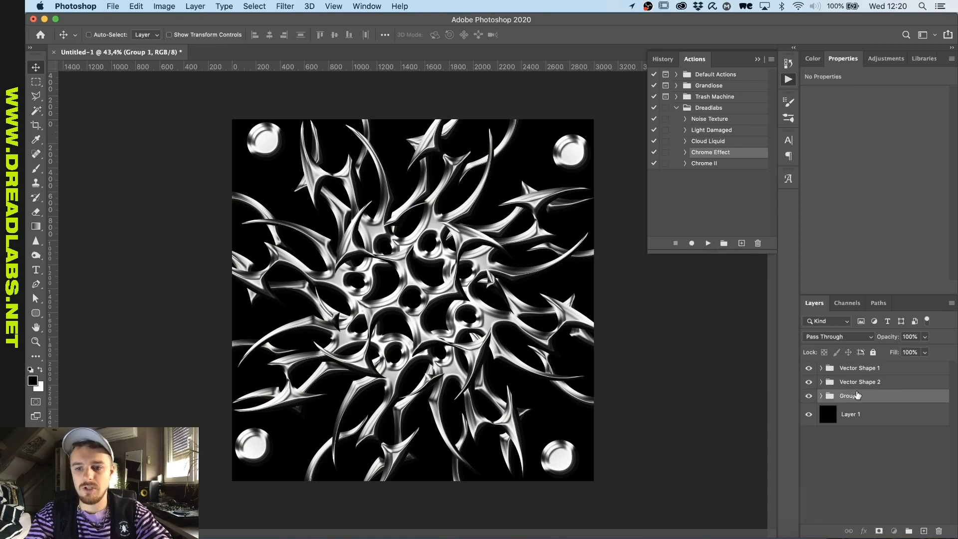
double_click(848, 395)
text(Vector Shape 3)
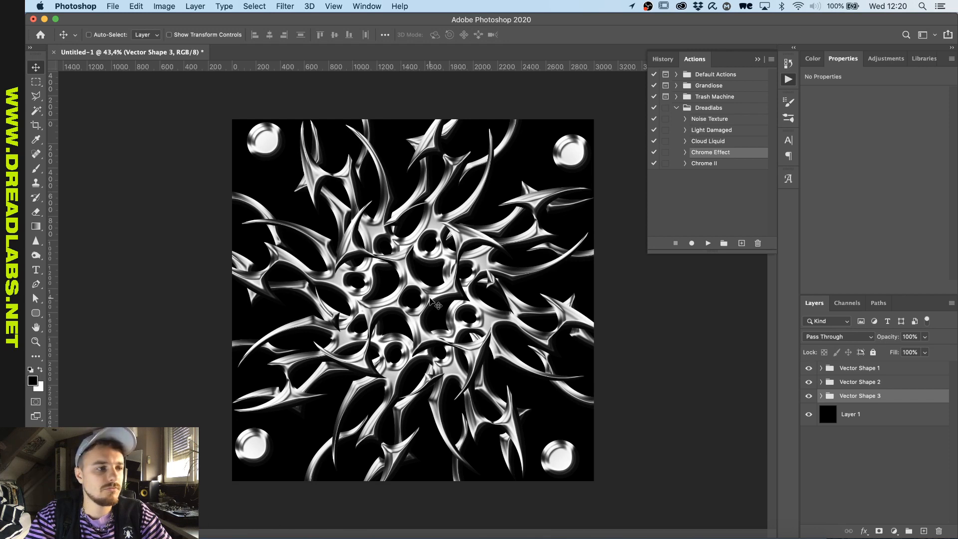
mouse_move(464, 244)
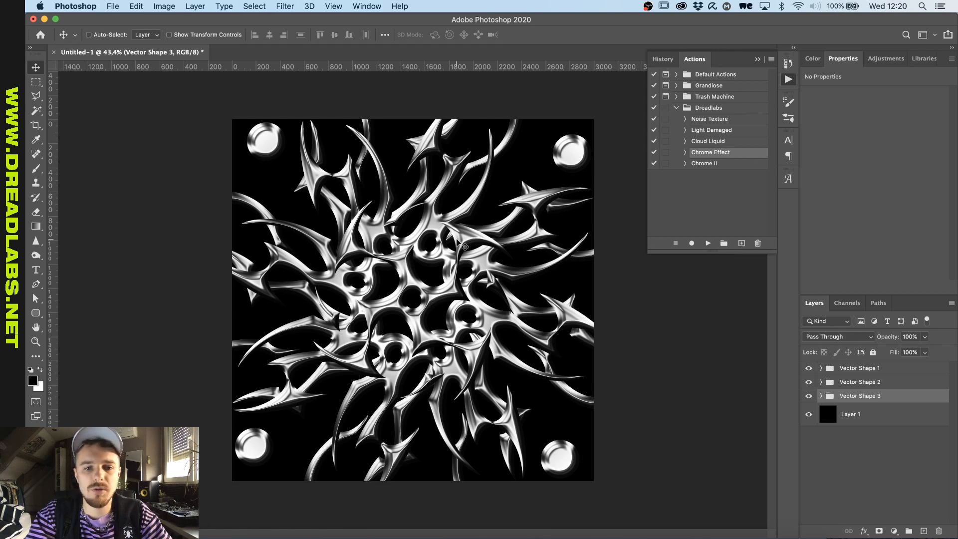
mouse_move(581, 262)
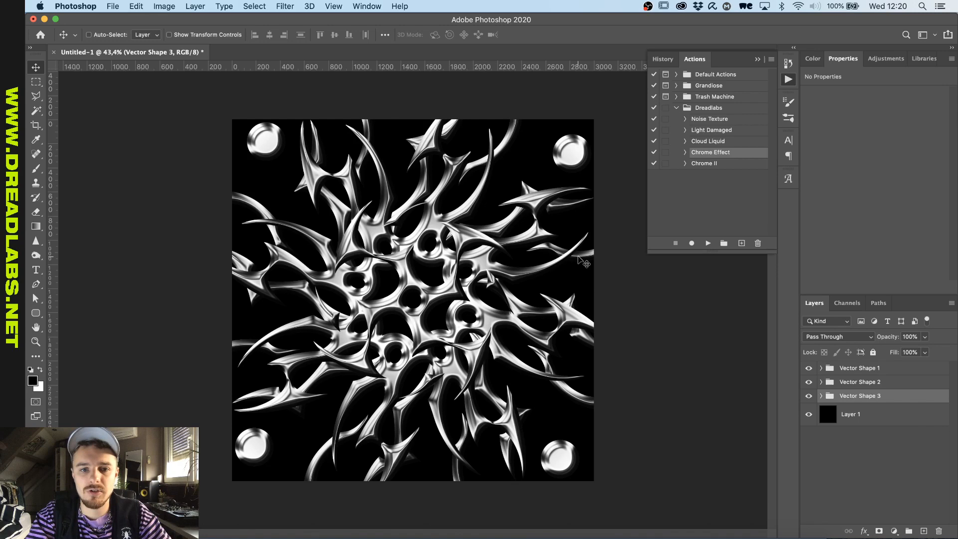
mouse_move(719, 358)
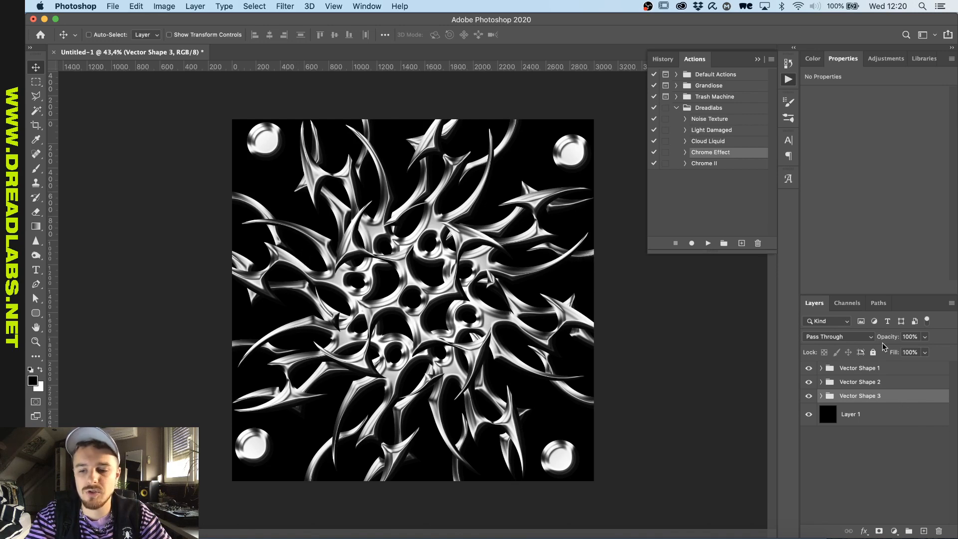
Hide the other emblem groups so only Vector Shape 1 stays visible.
click(884, 58)
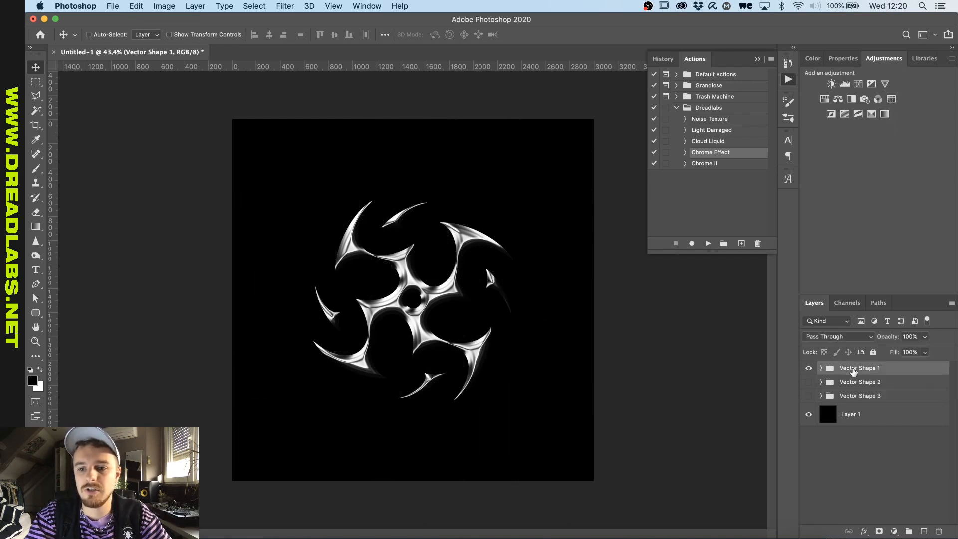
Set the gradient map stops to white, cyan and yellow, and change its blend mode.
click(872, 99)
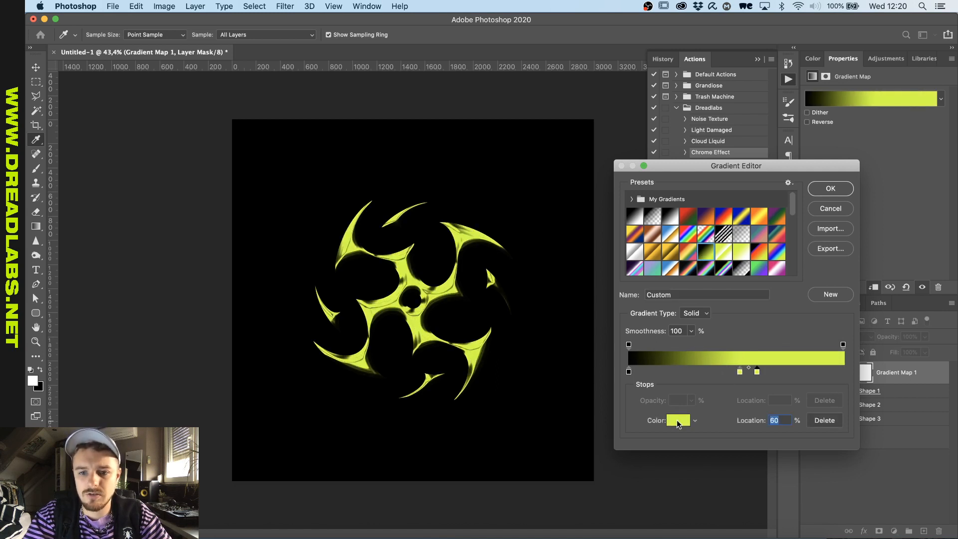
click(677, 420)
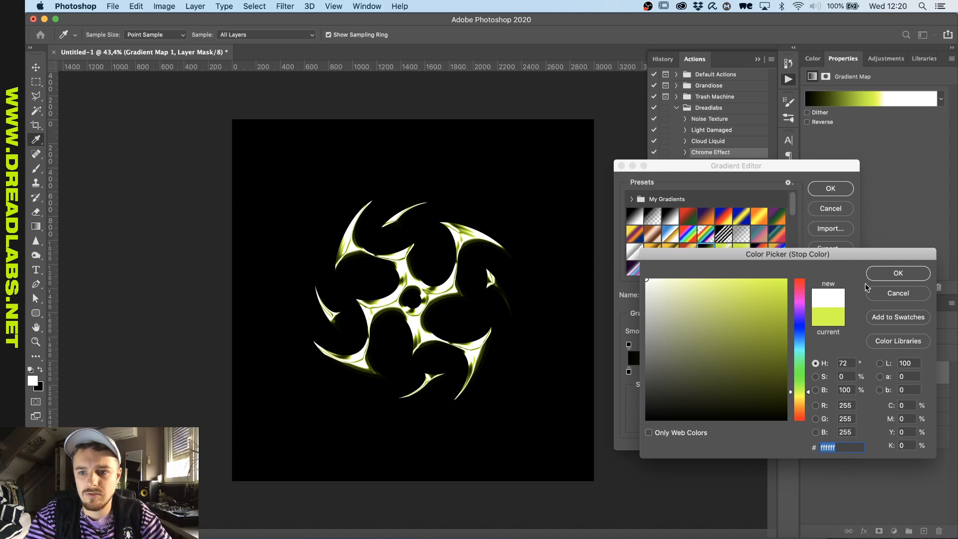
click(897, 272)
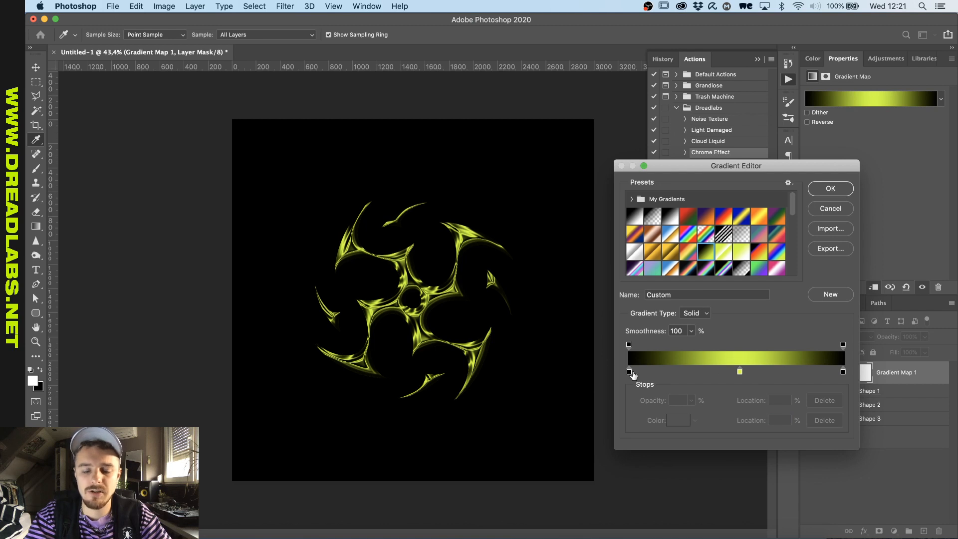
mouse_move(729, 382)
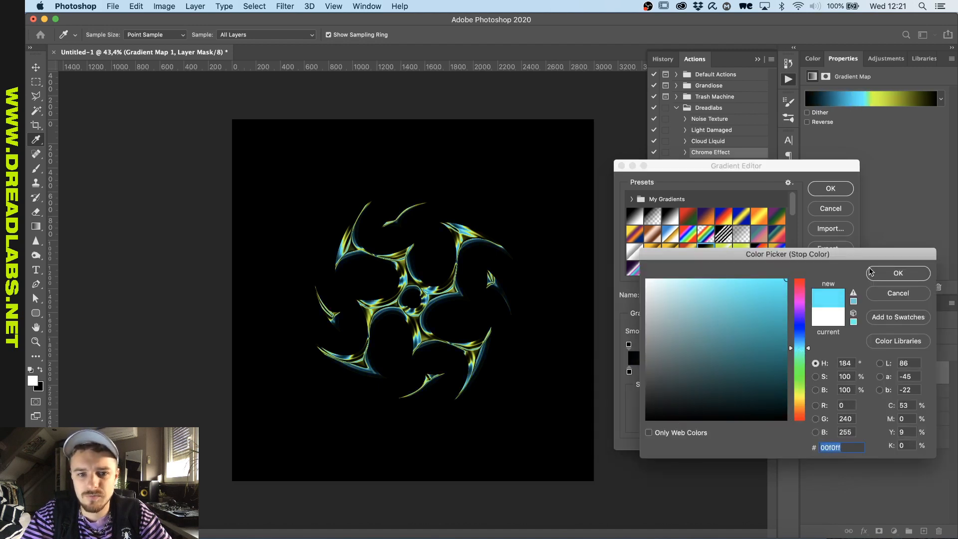
click(897, 273)
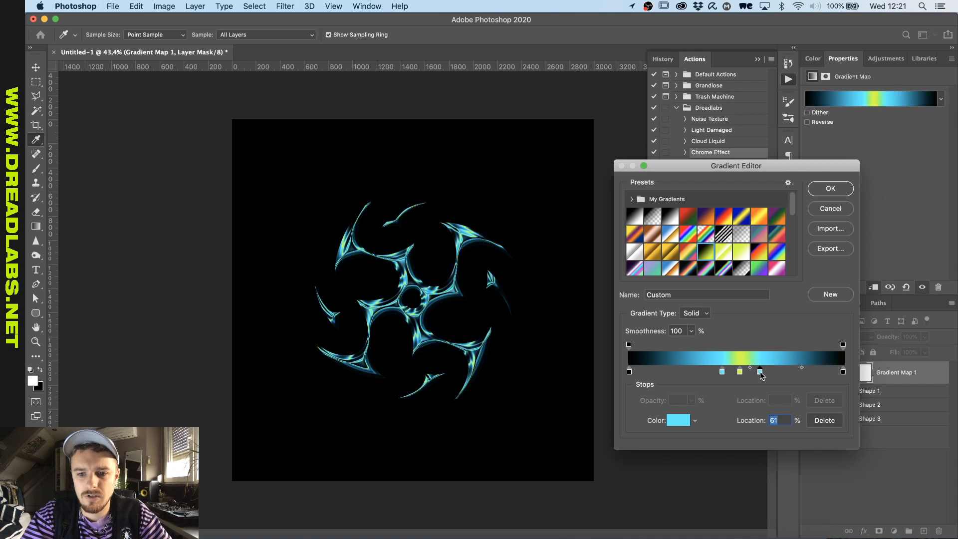
click(676, 420)
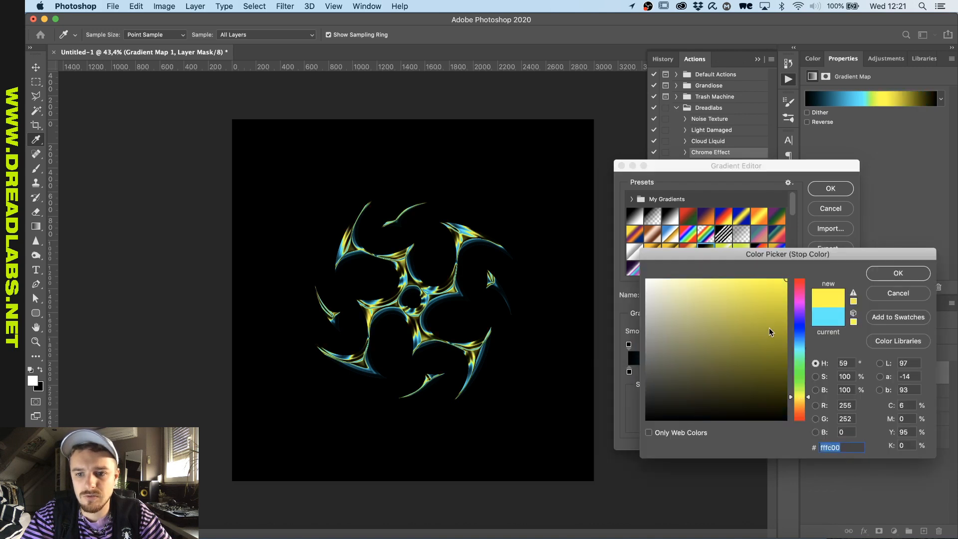
click(710, 279)
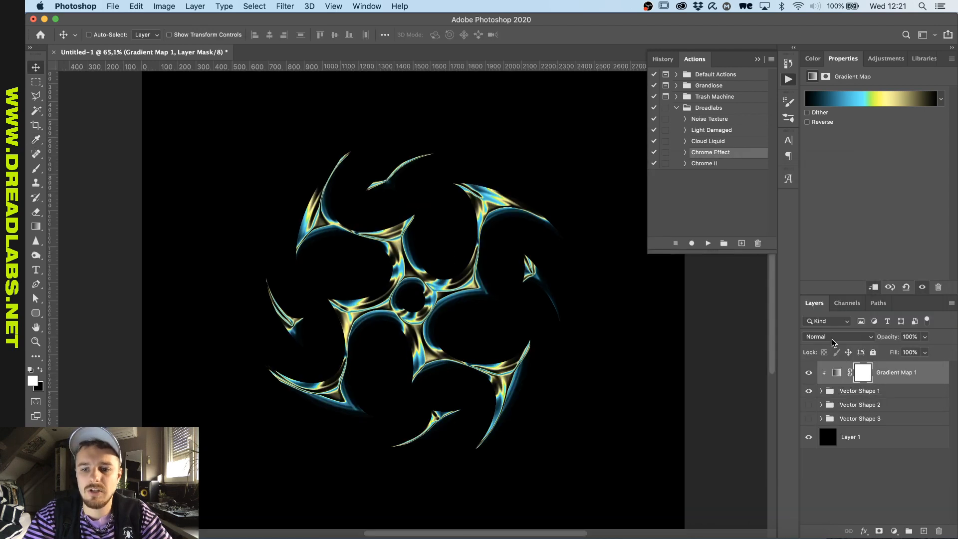
click(837, 336)
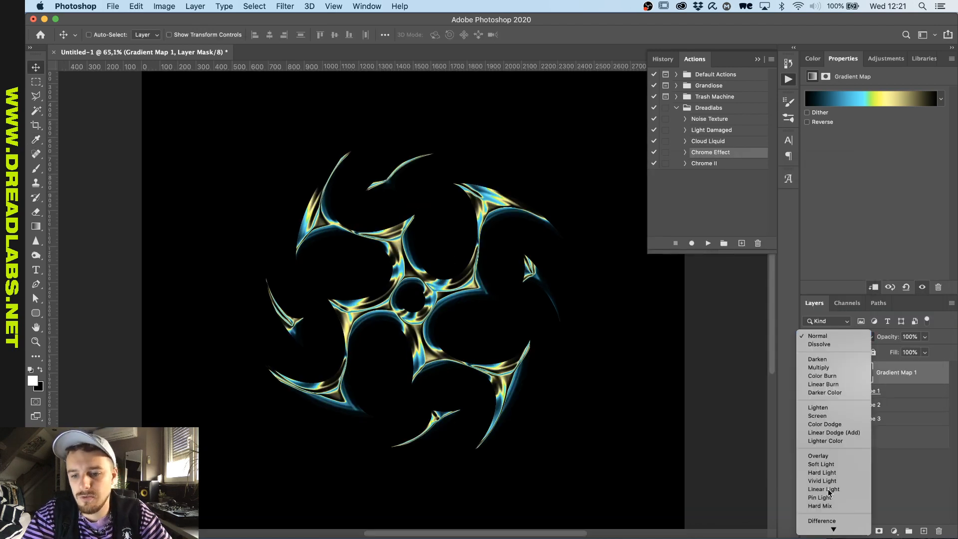
click(822, 520)
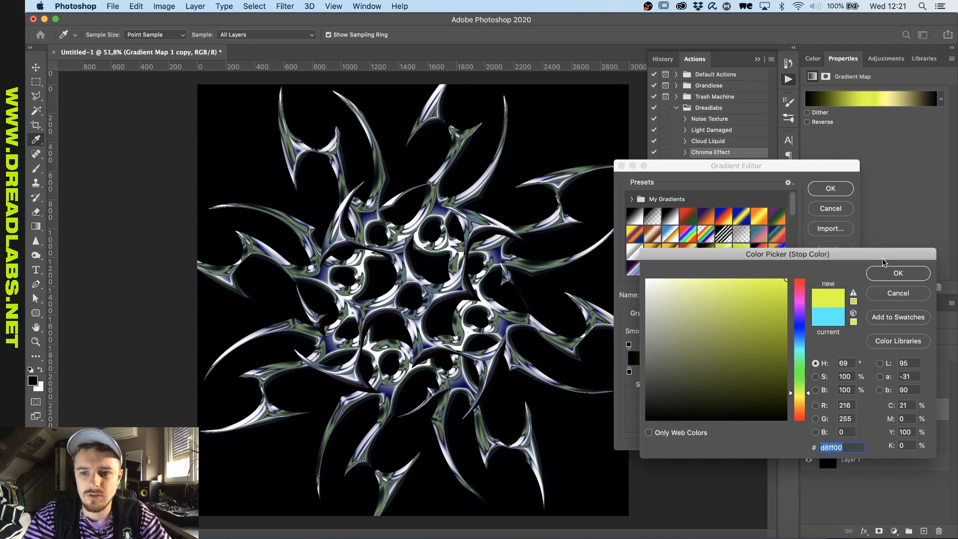
Set the copied gradient map's stops to yellow-green, orange and pink.
click(898, 273)
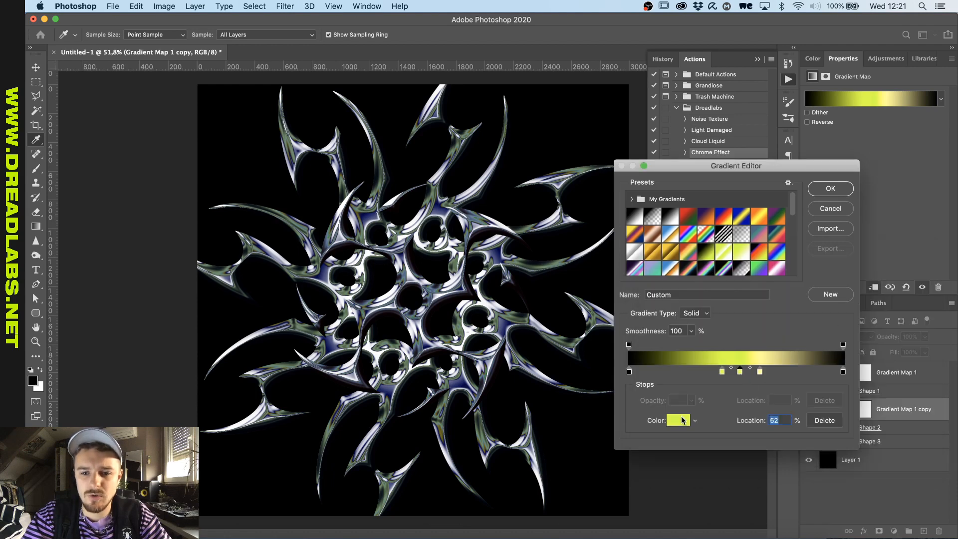
click(682, 420)
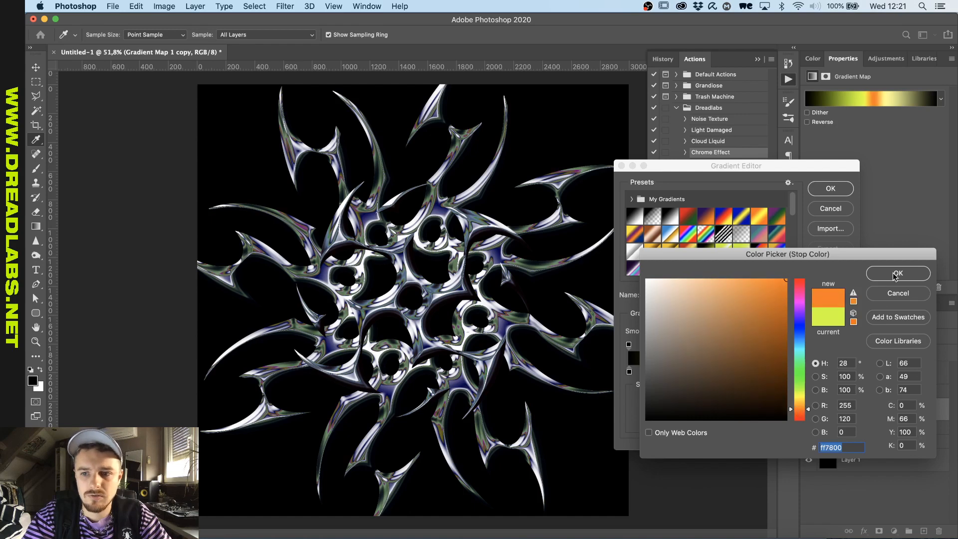
click(897, 273)
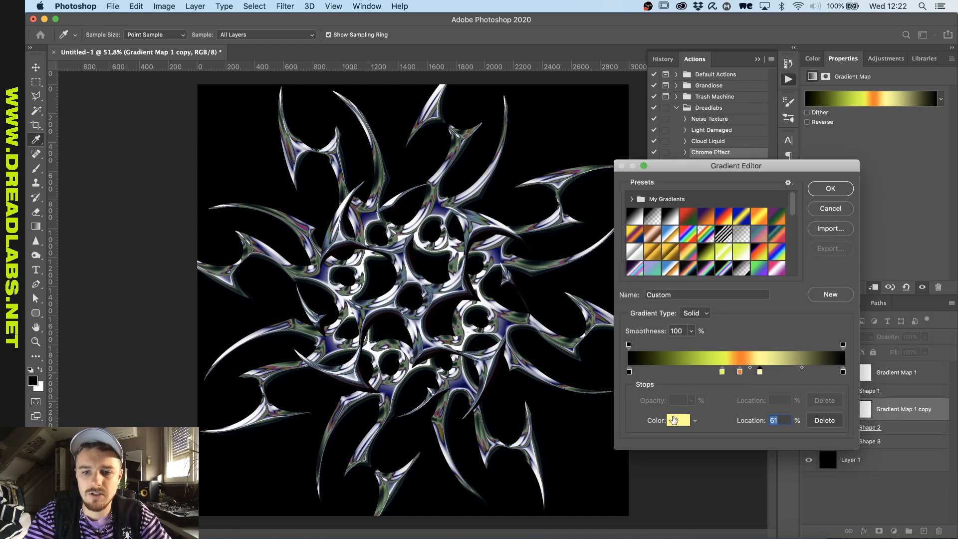
click(677, 419)
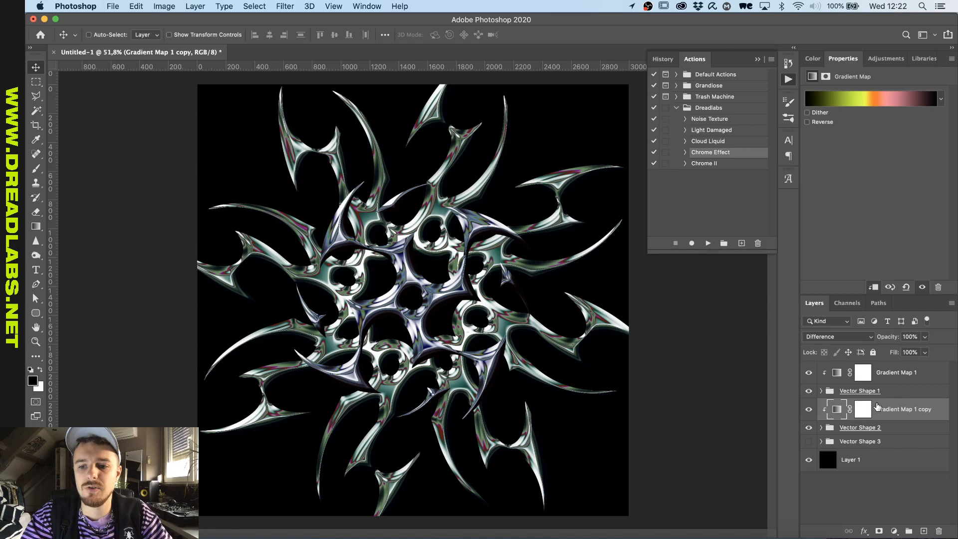
click(859, 390)
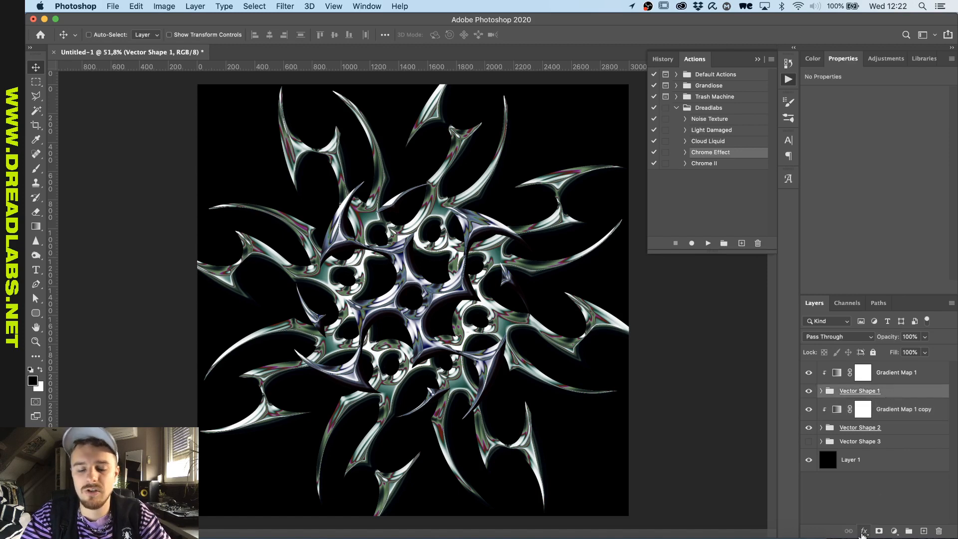
Give Vector Shape 1 a drop shadow (spread 22, size 62) and noisy white inner glow.
click(864, 530)
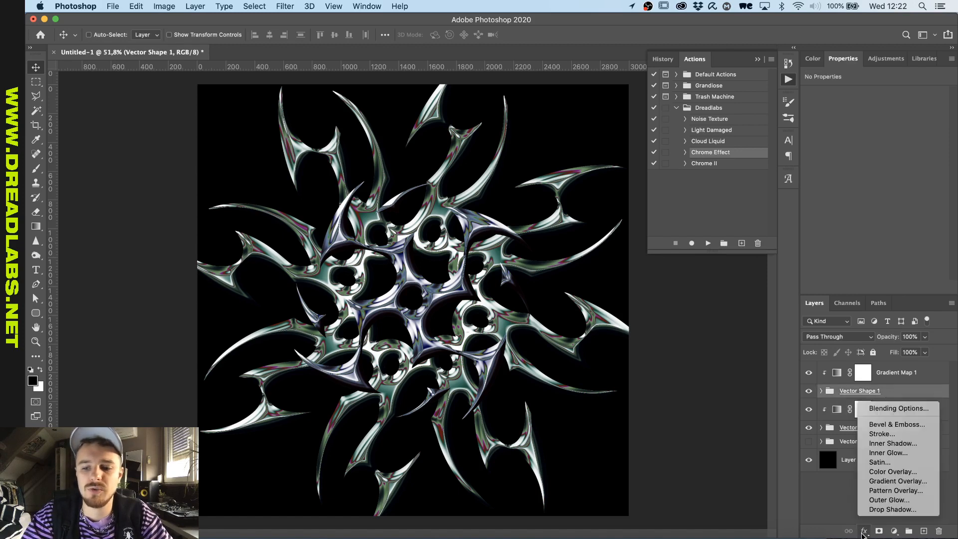
mouse_move(892, 508)
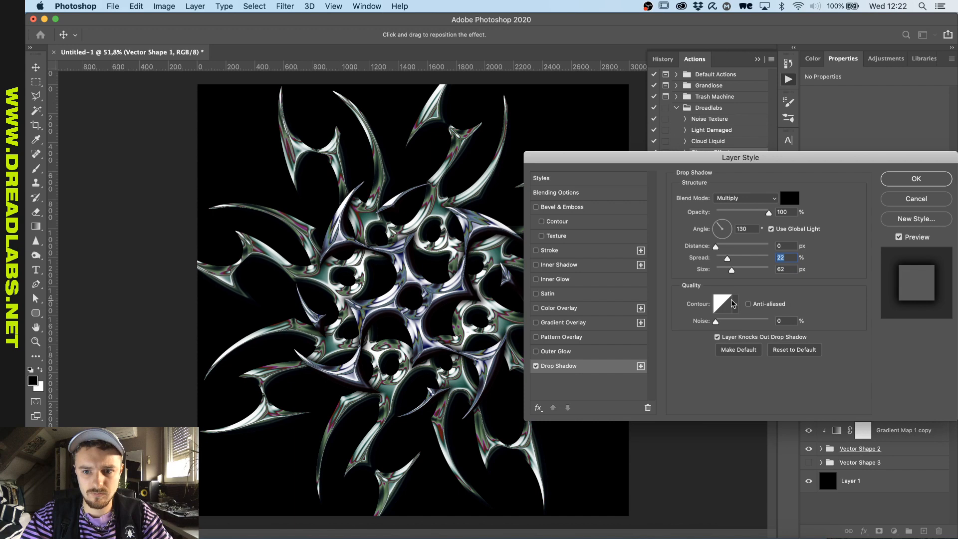
click(726, 304)
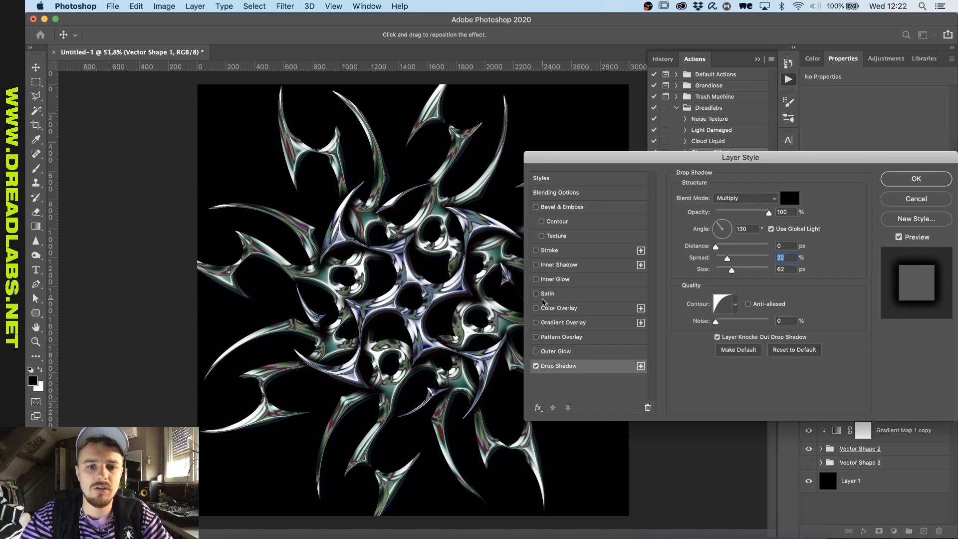
click(535, 279)
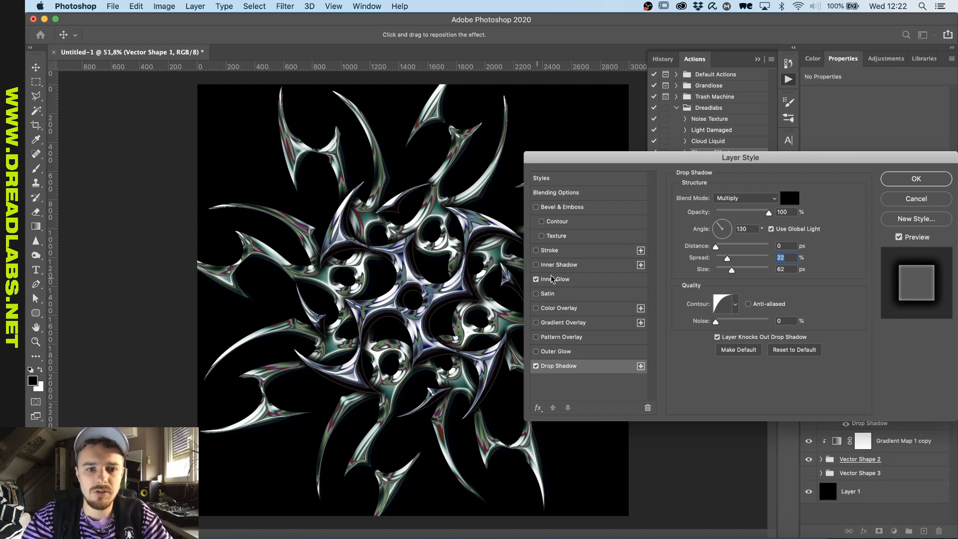
click(554, 279)
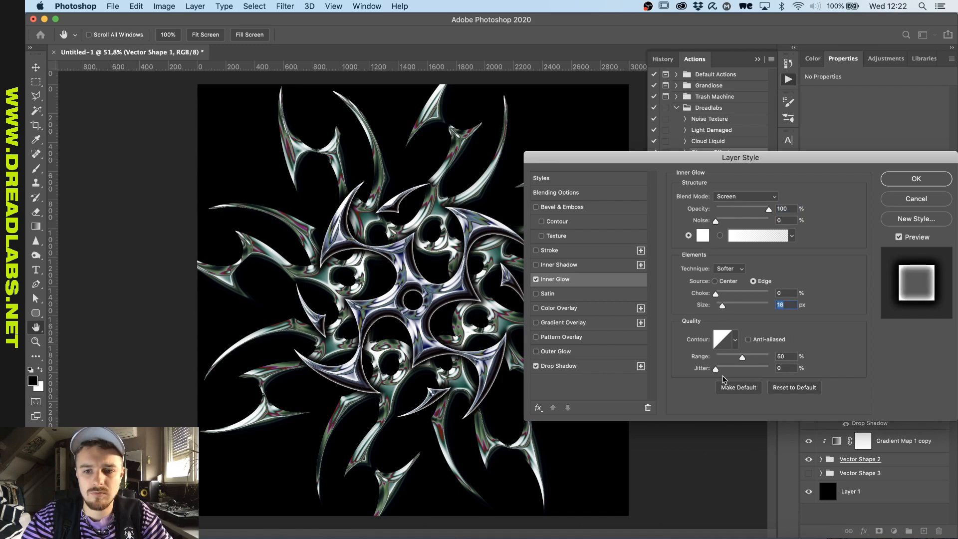
mouse_move(715, 371)
text(40)
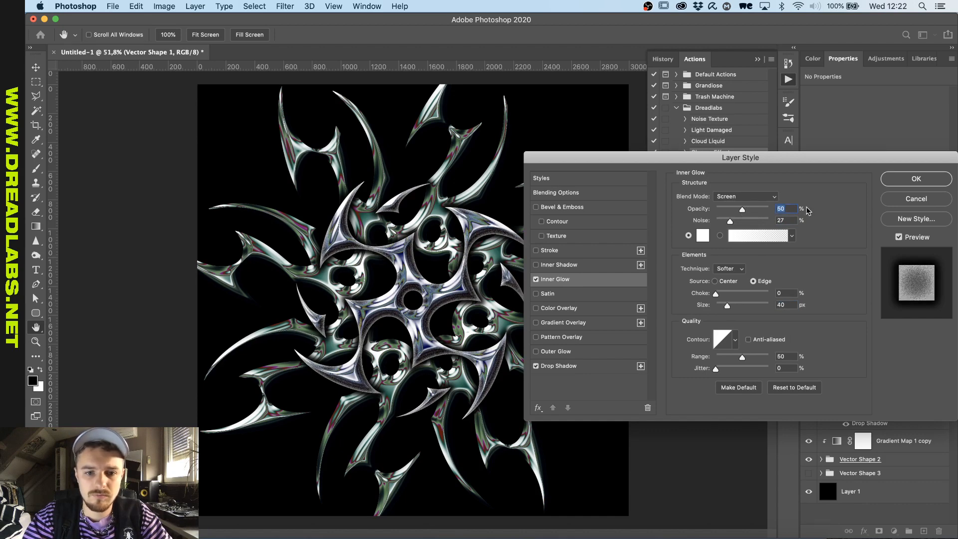
click(914, 179)
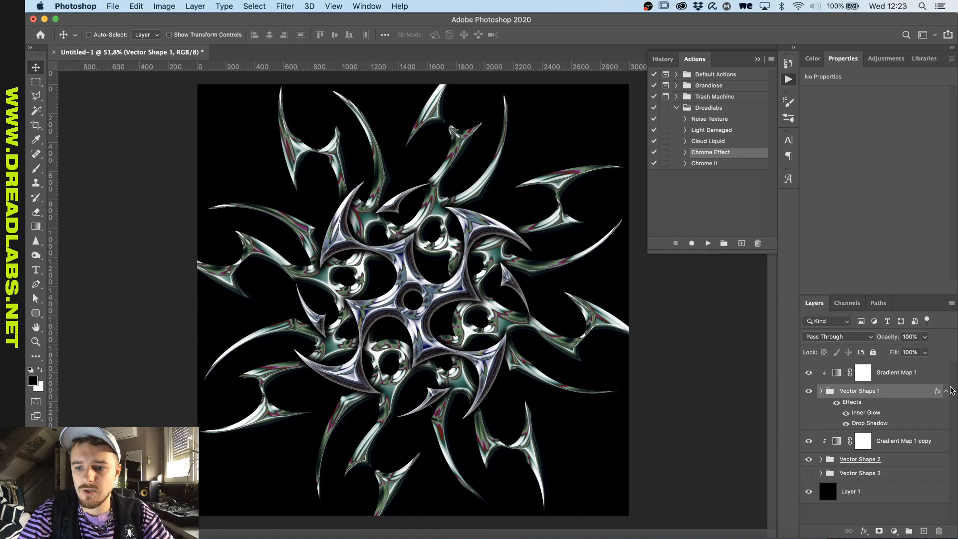
Paste Vector Shape 1's shadow and inner glow onto Vector Shapes 2 and 3, showing Shape 3.
right_click(859, 390)
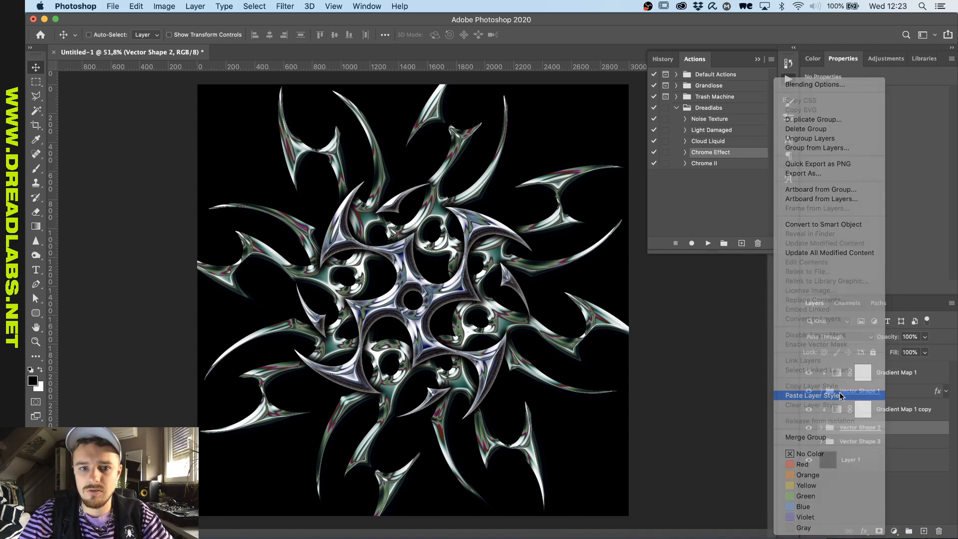
click(811, 395)
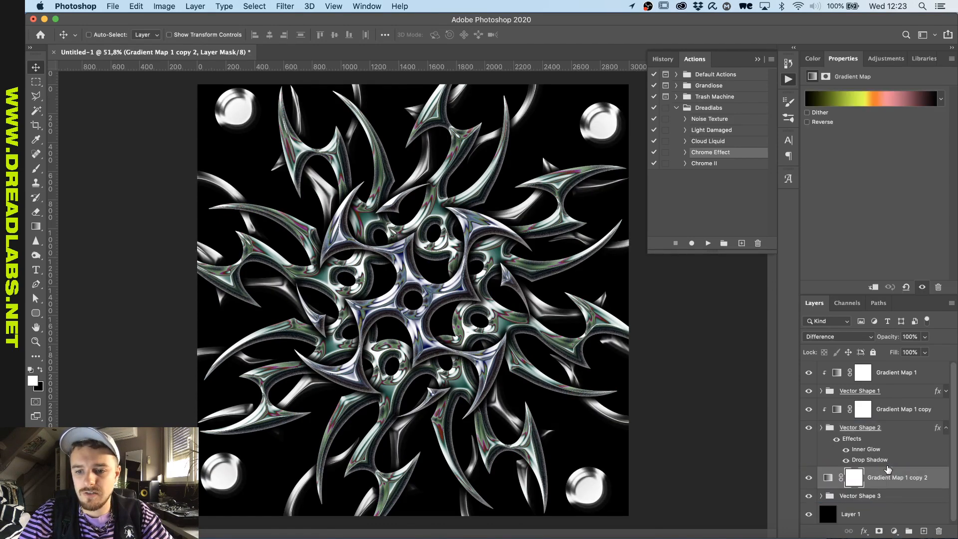
right_click(860, 427)
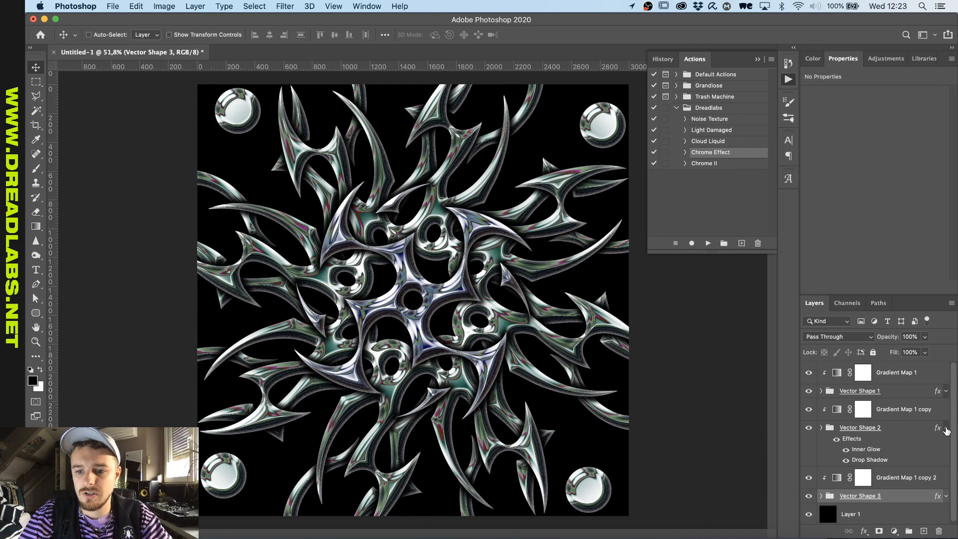
click(821, 427)
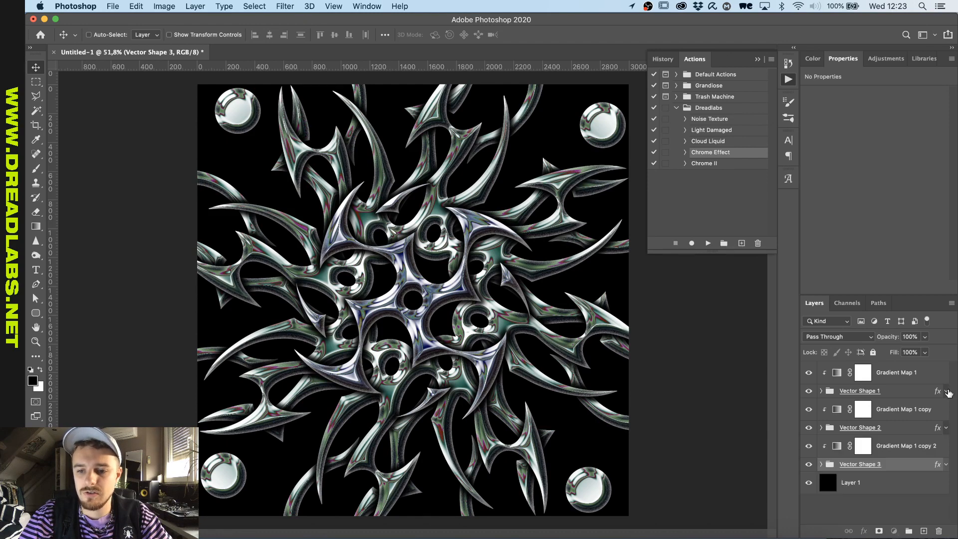
click(862, 445)
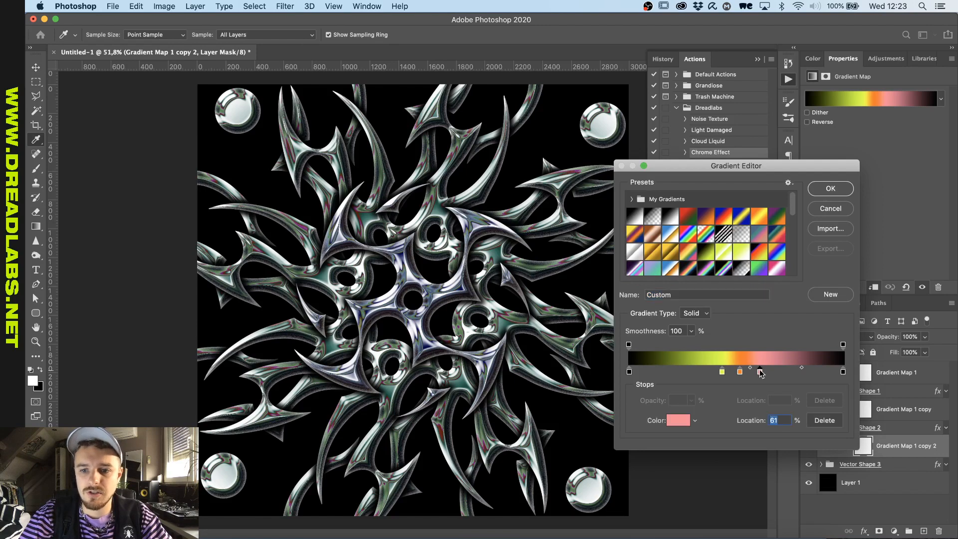
Change the Gradient Map 1 copy 2 orange and yellow stops to green and cyan.
click(677, 420)
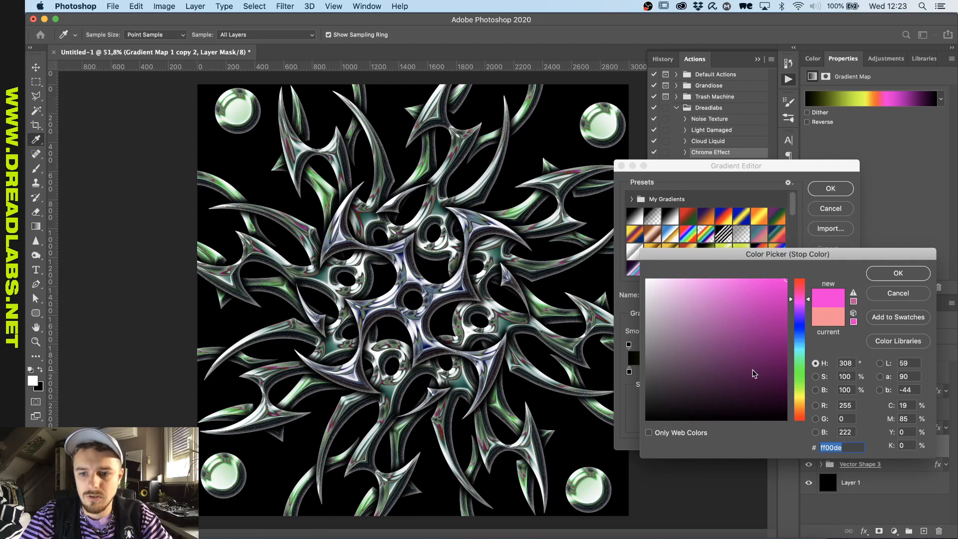
click(897, 273)
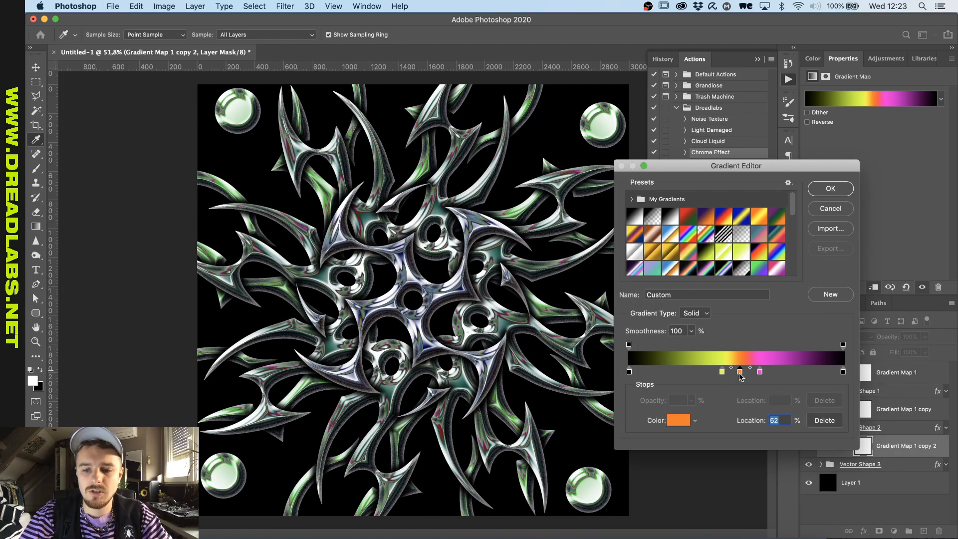
click(677, 420)
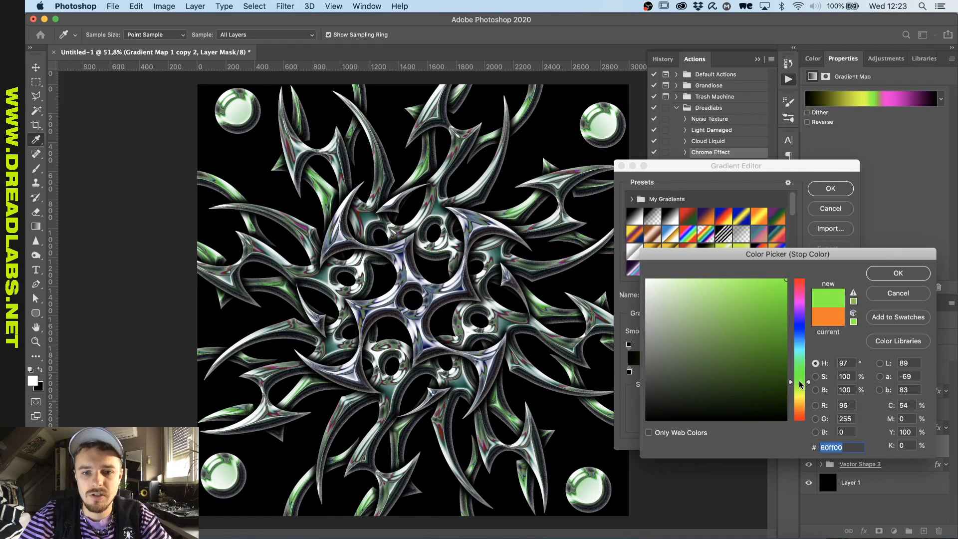
click(897, 273)
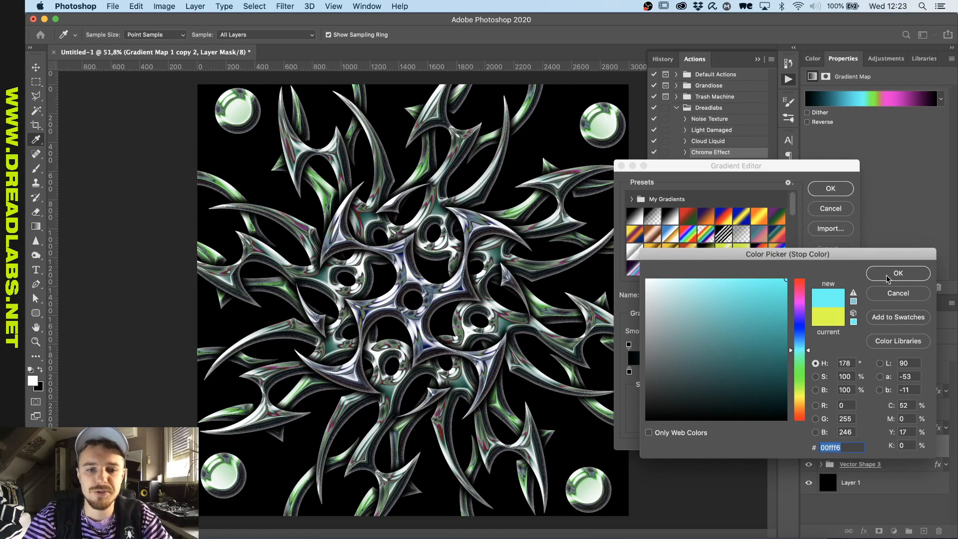
click(897, 273)
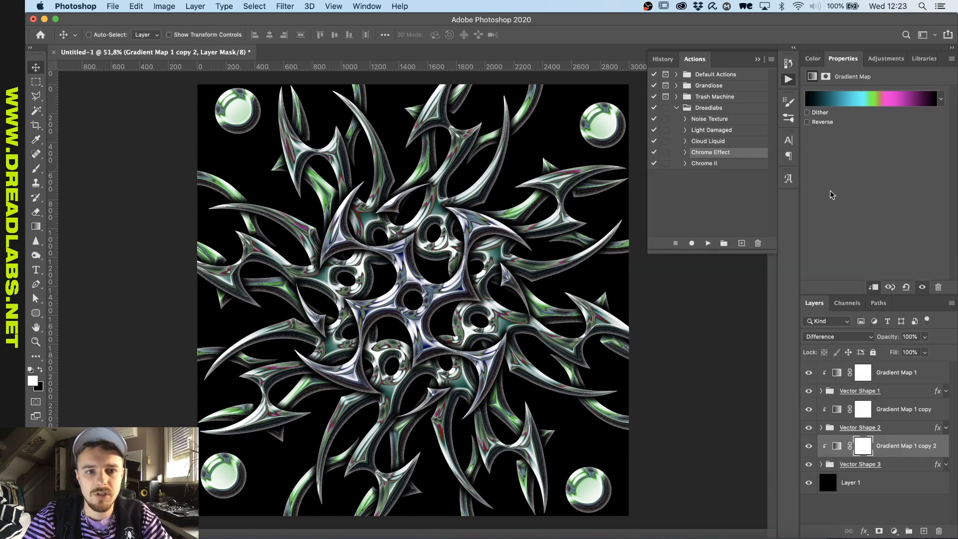
mouse_move(621, 131)
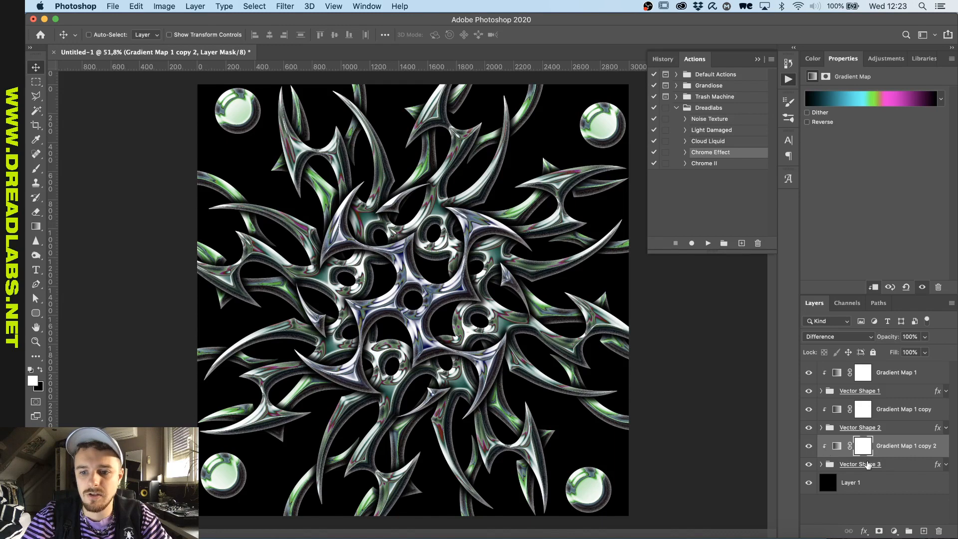
Group the emblem's vector shape and gradient map layers and name the group Main Shape.
click(896, 372)
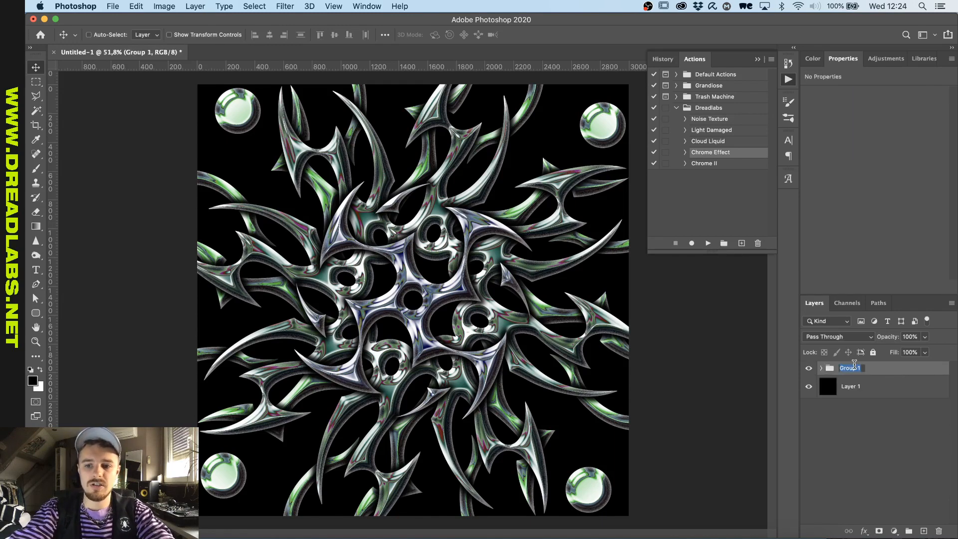
text(Main Vector)
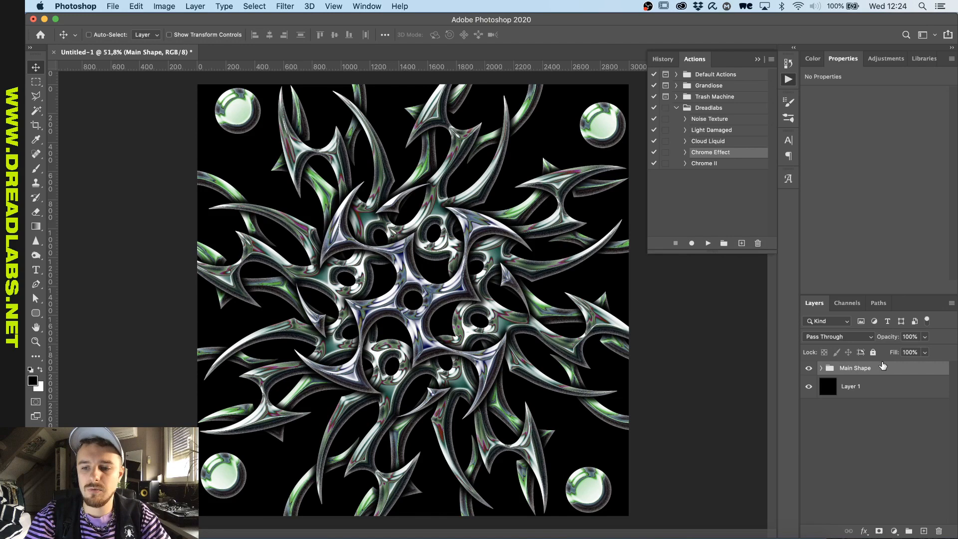
click(855, 367)
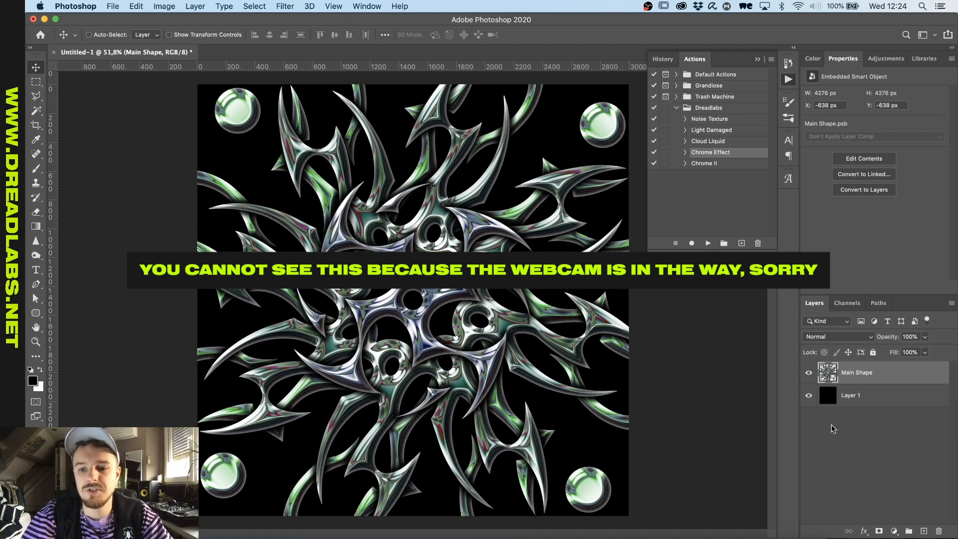
Convert Main Shape to a smart object and place the DC-Chrome-DoF barbed-wire images beneath it.
click(850, 395)
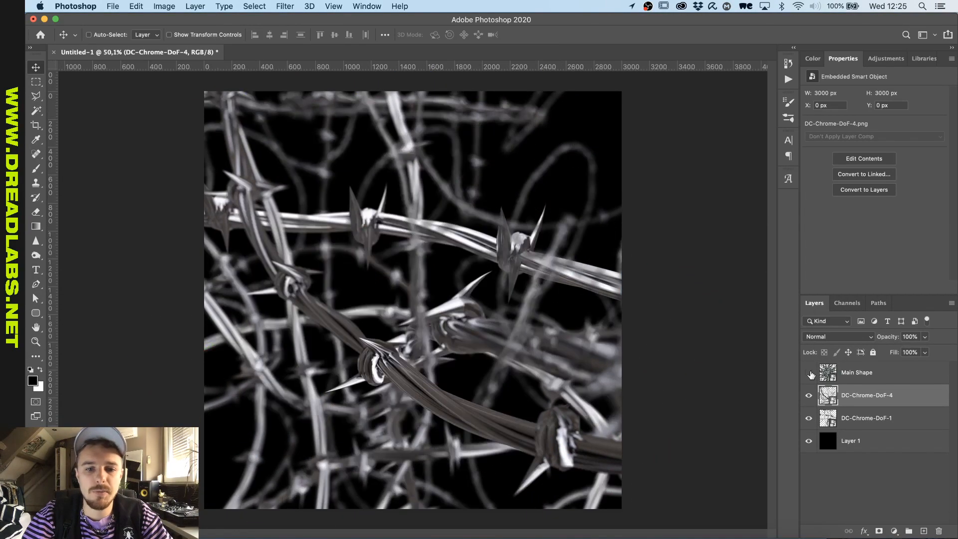
click(808, 373)
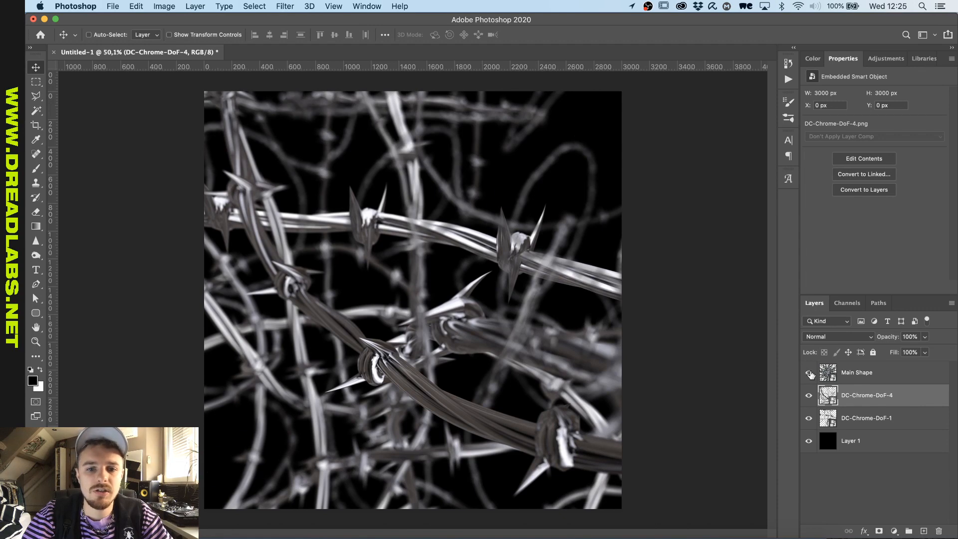
click(809, 372)
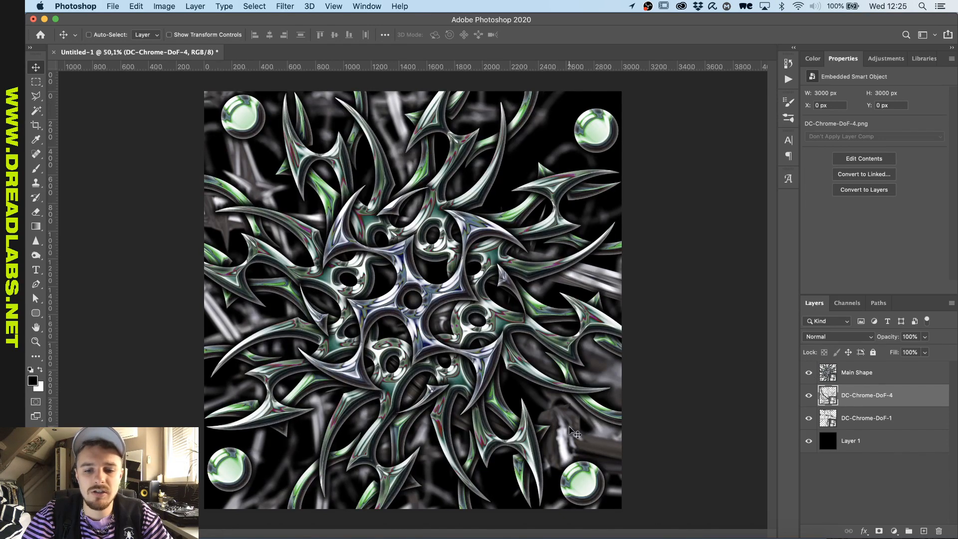
mouse_move(537, 336)
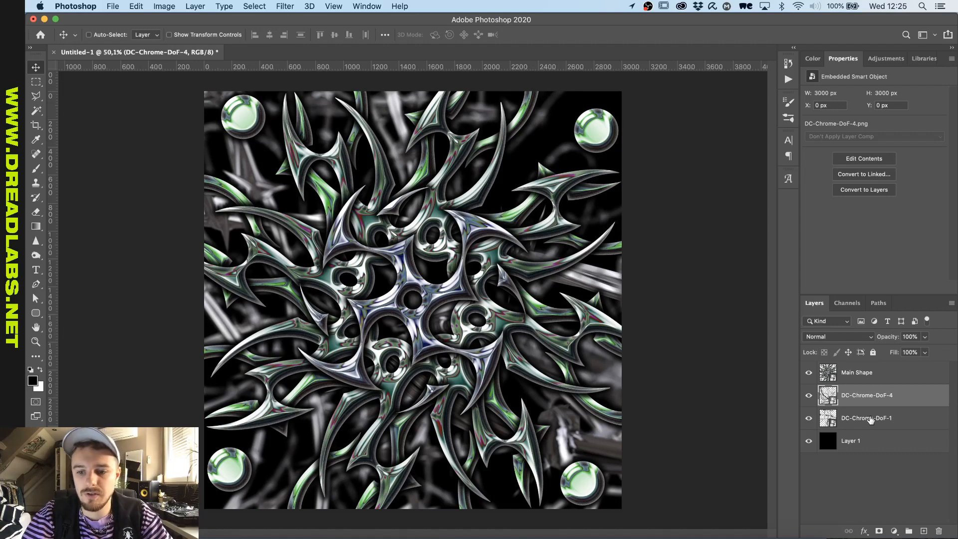
Darken the DC-Chrome-DoF-1 and DC-Chrome-DoF-4 barbed-wire layers with a Curves adjustment.
click(865, 417)
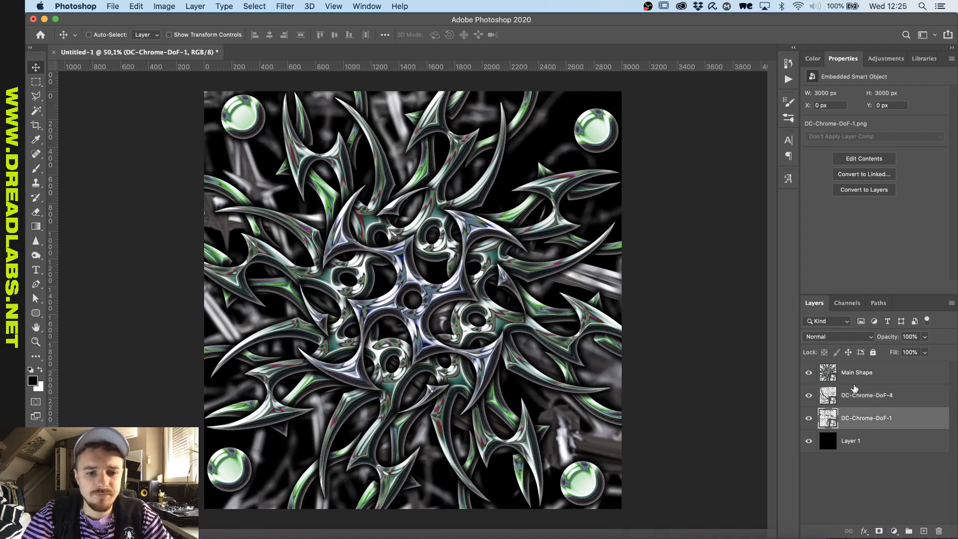
click(866, 395)
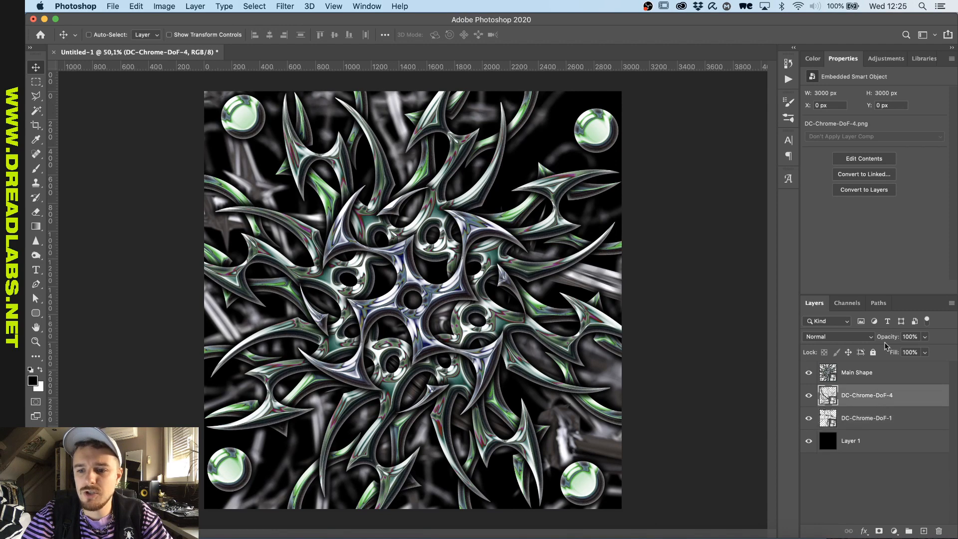
click(894, 530)
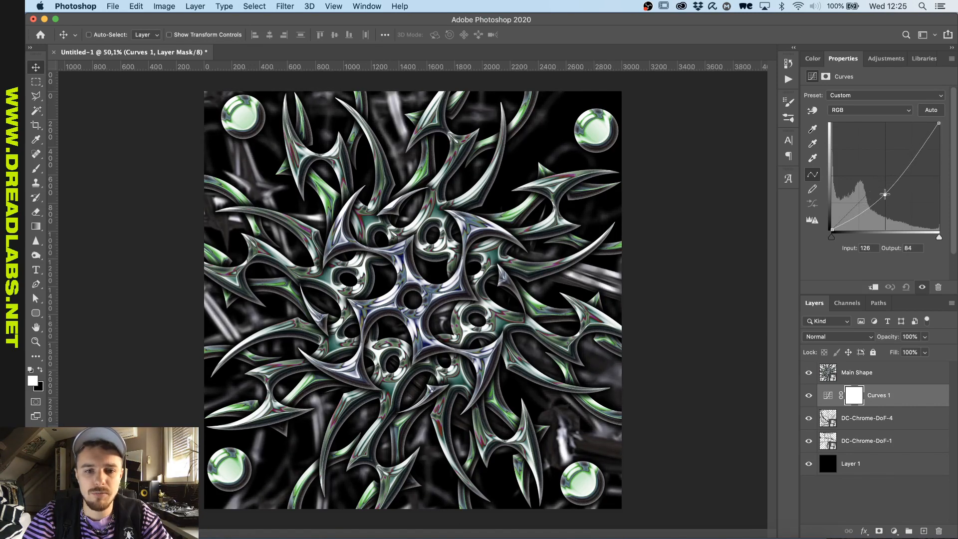
click(324, 52)
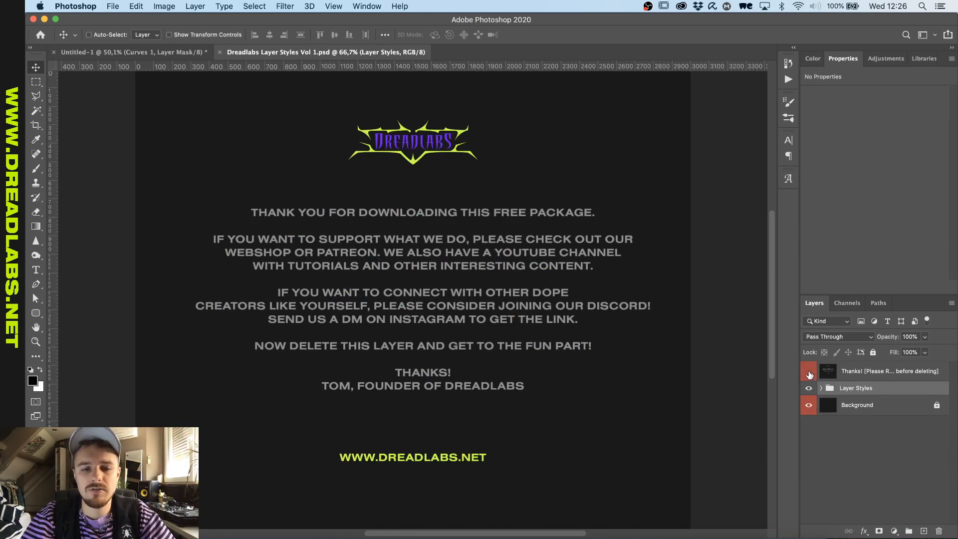
Add a DREADLABS type layer and paste the Glass layer style from the Layer Styles file onto it.
click(807, 371)
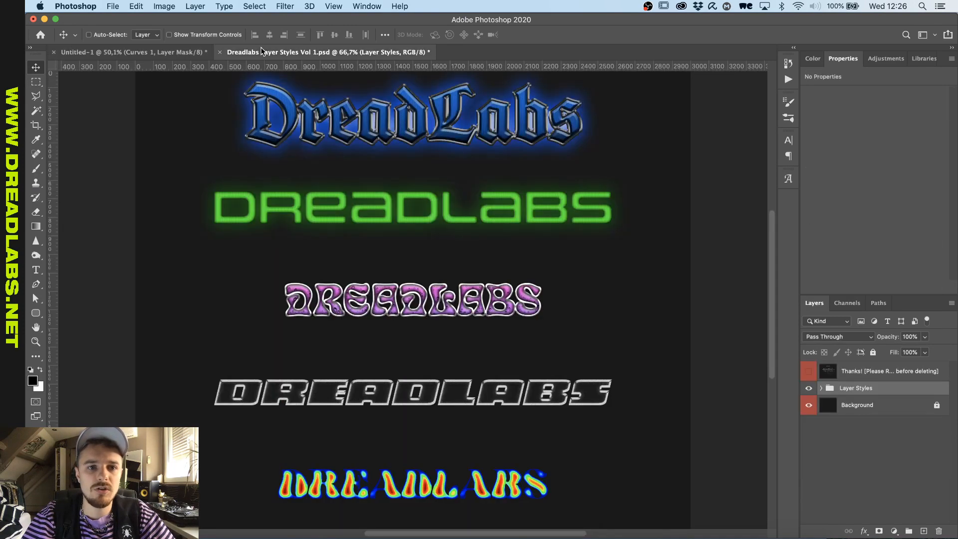
mouse_move(468, 325)
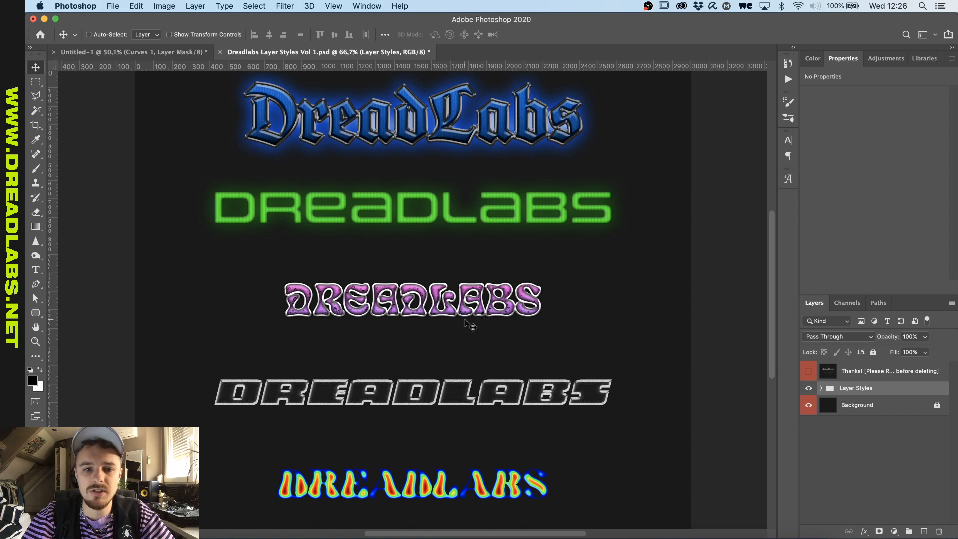
mouse_move(156, 122)
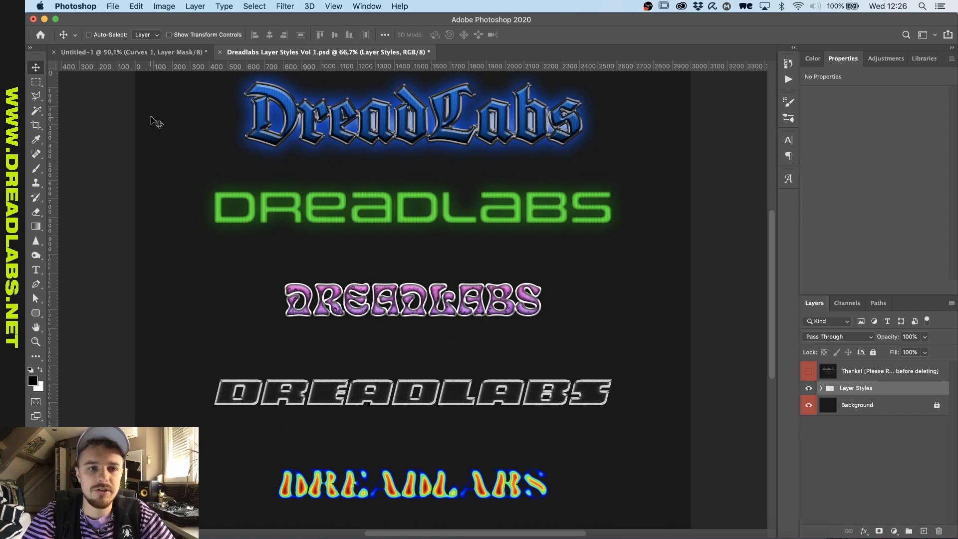
mouse_move(131, 52)
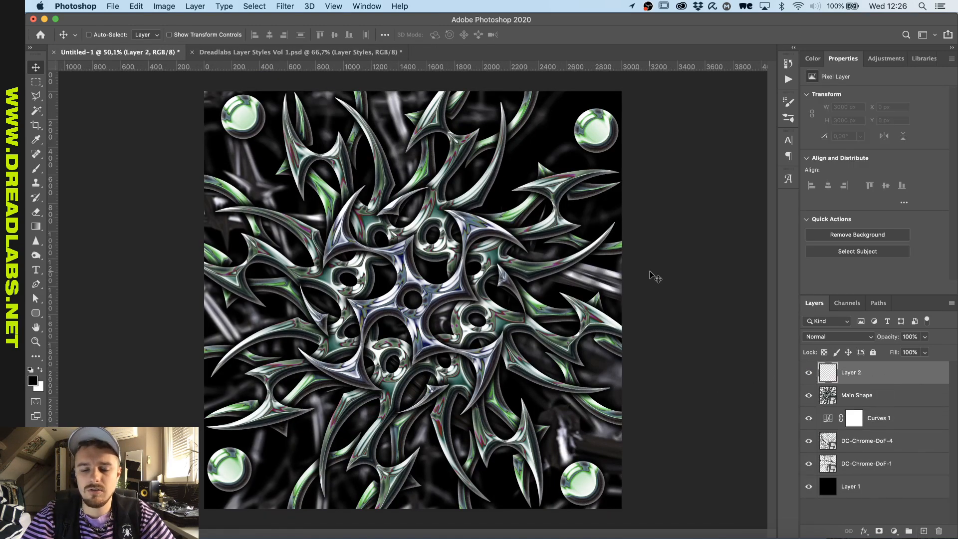
click(35, 269)
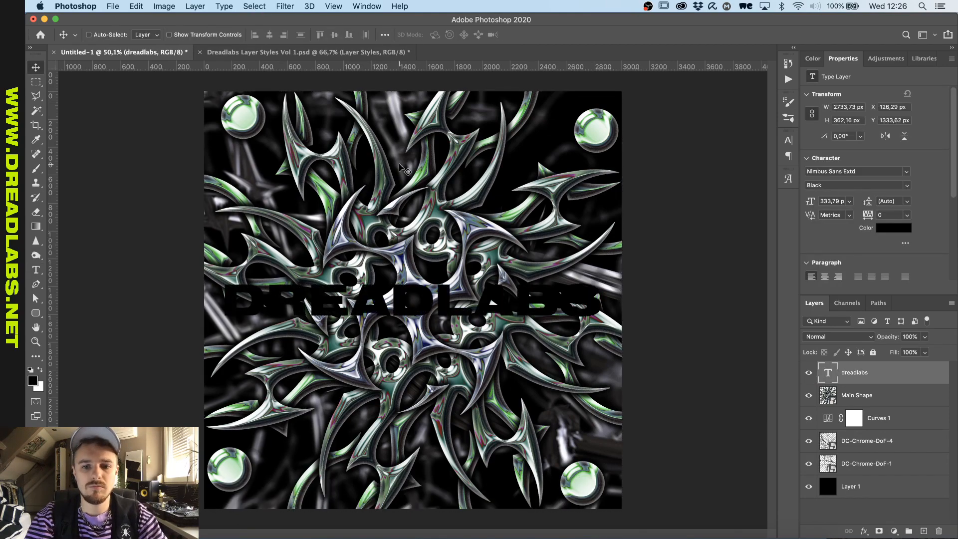
click(305, 51)
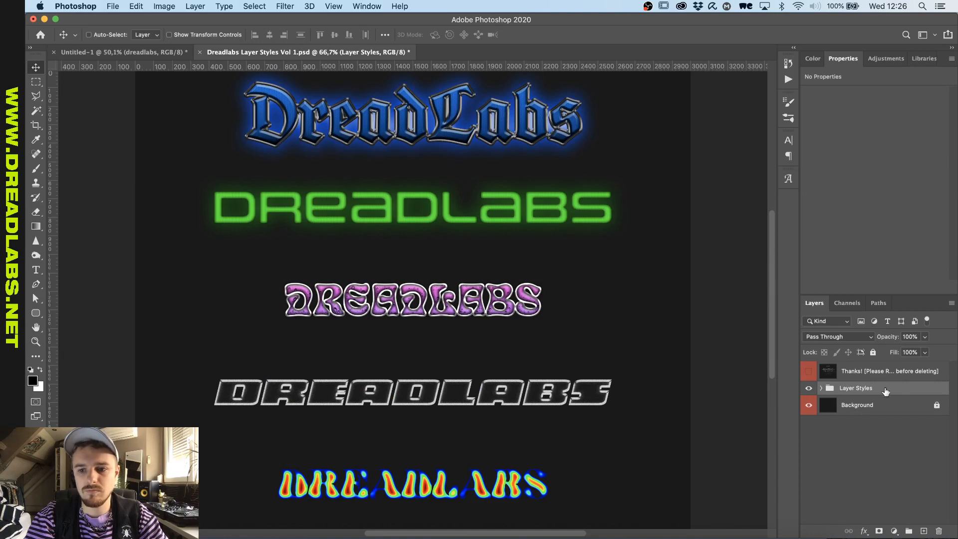
click(821, 387)
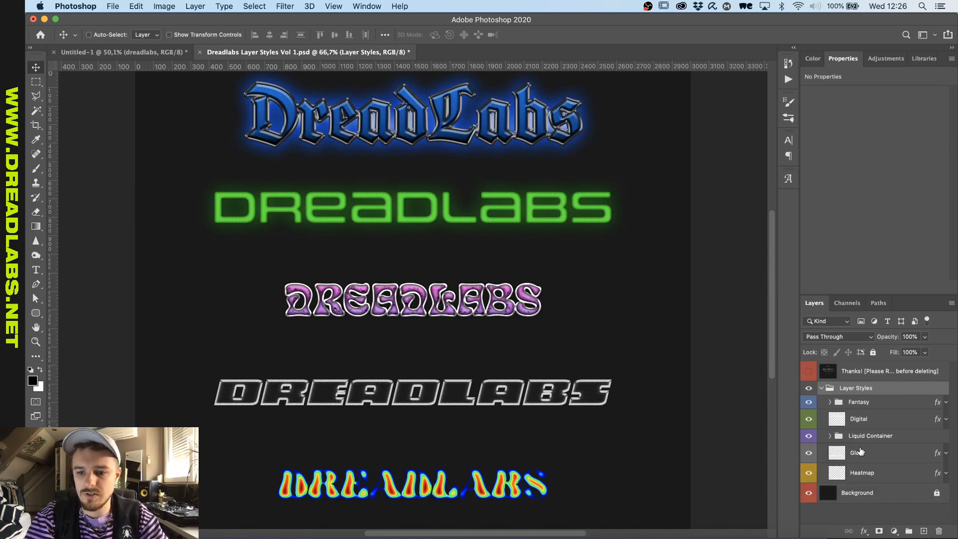
right_click(857, 452)
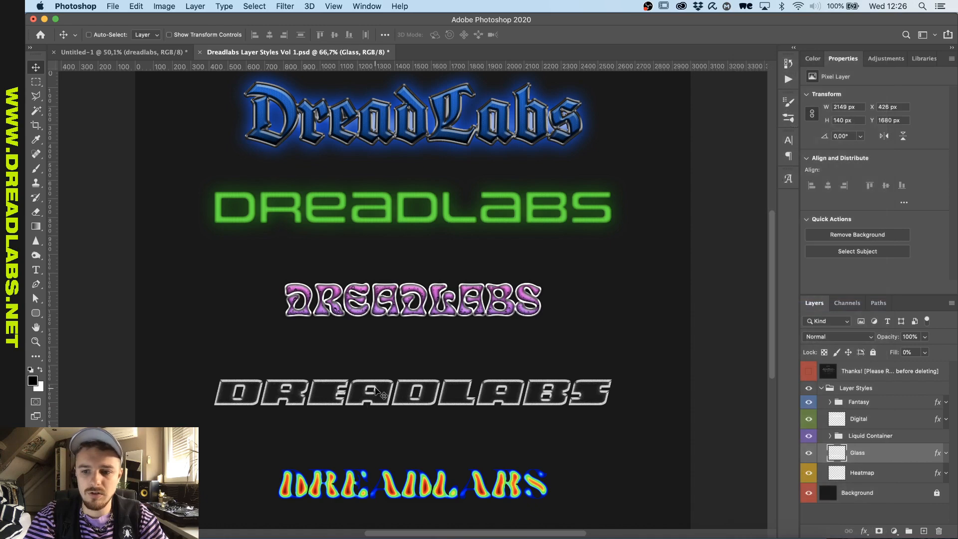
click(122, 52)
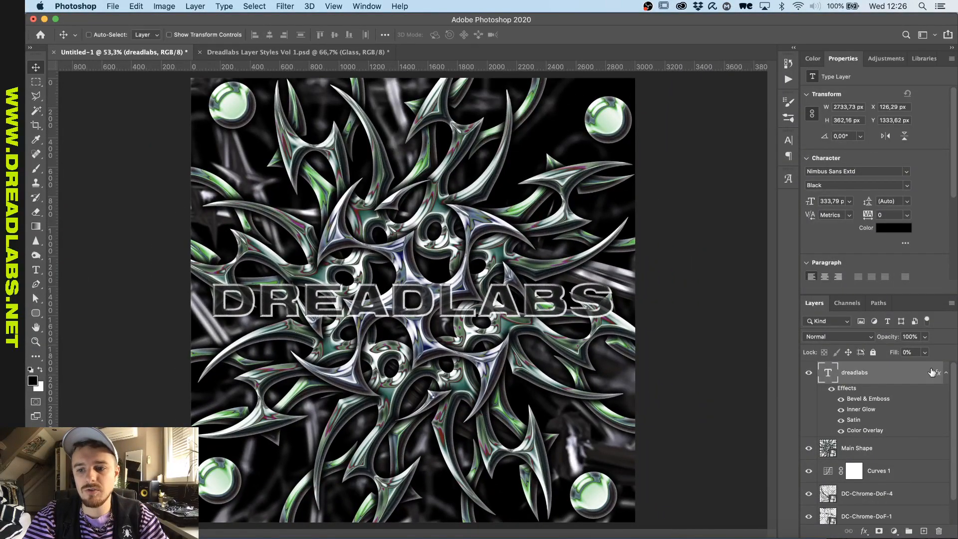
click(944, 372)
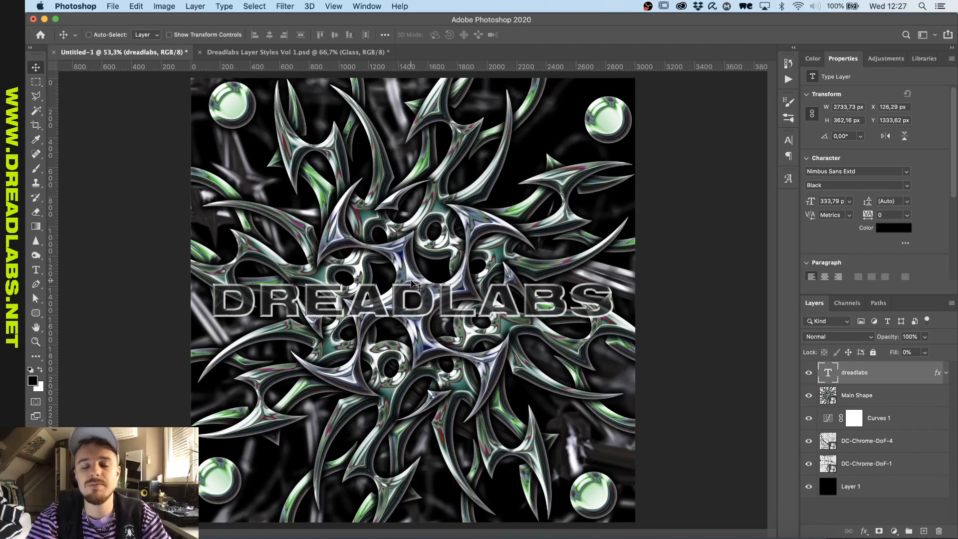
mouse_move(470, 309)
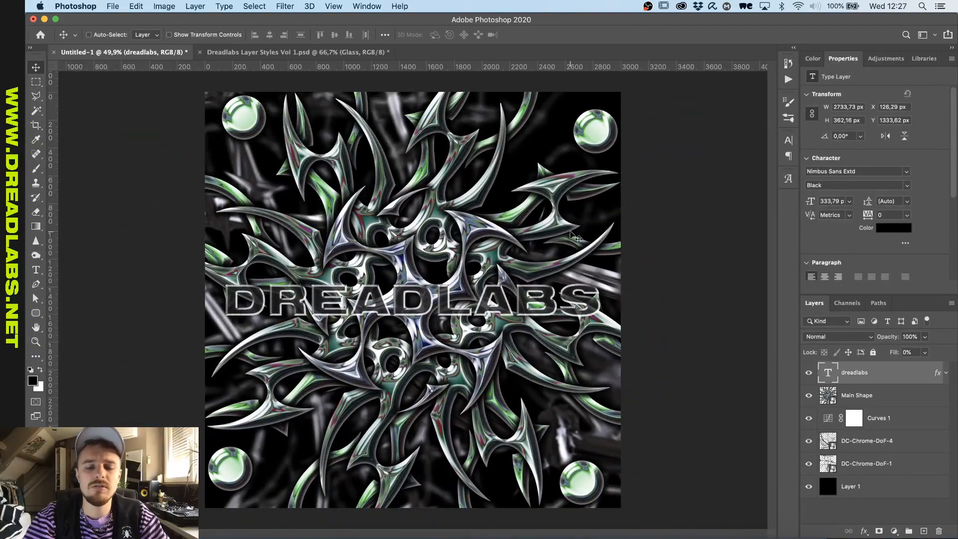
mouse_move(589, 236)
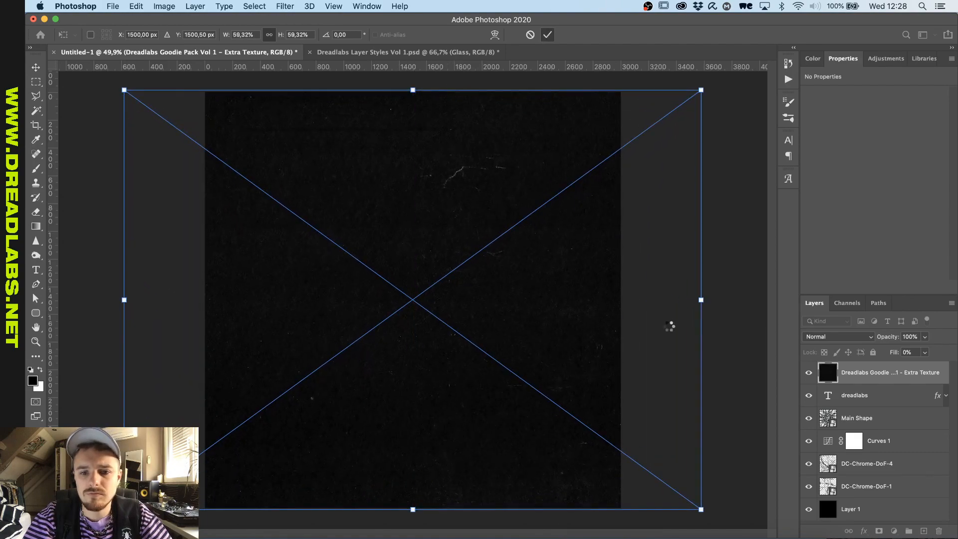
Confirm the placed extra texture and set its blend mode to Lighten.
click(836, 336)
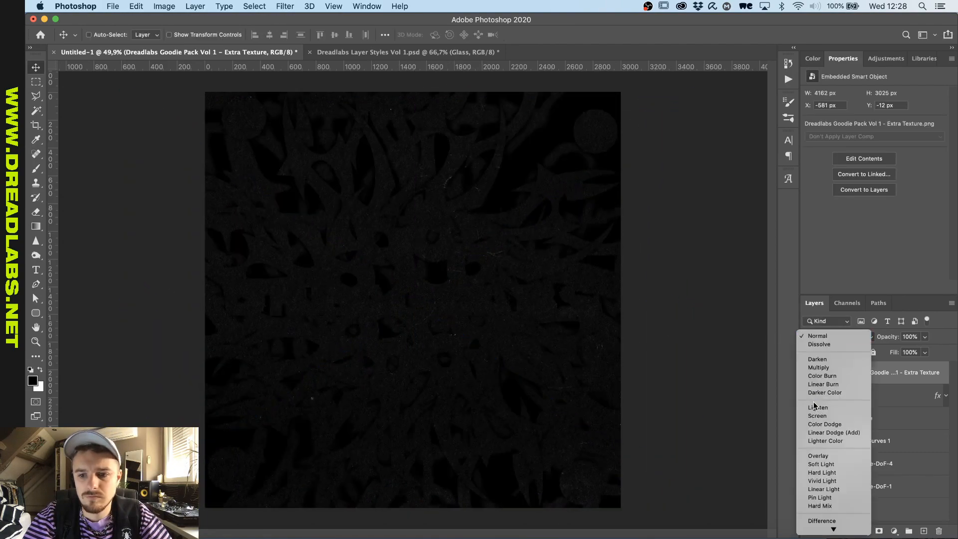
click(818, 407)
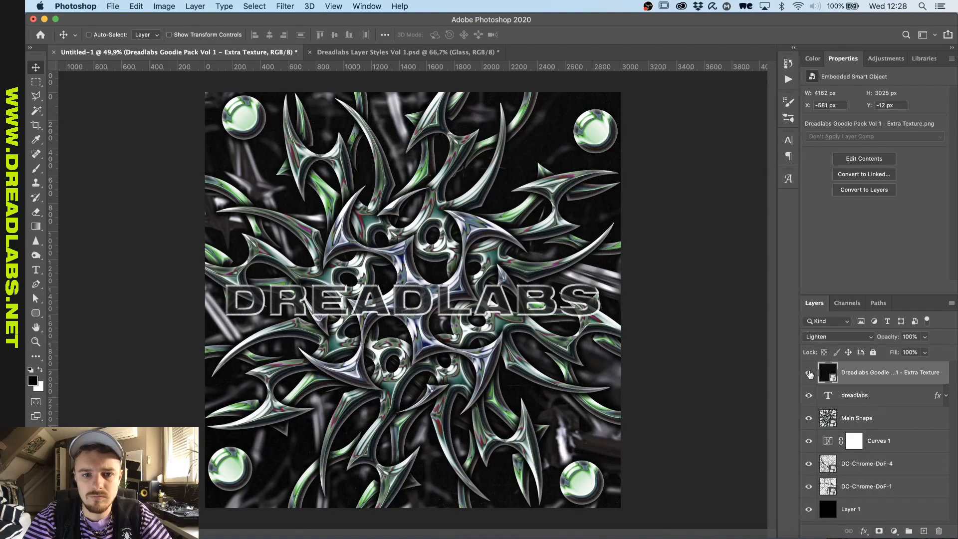
click(837, 337)
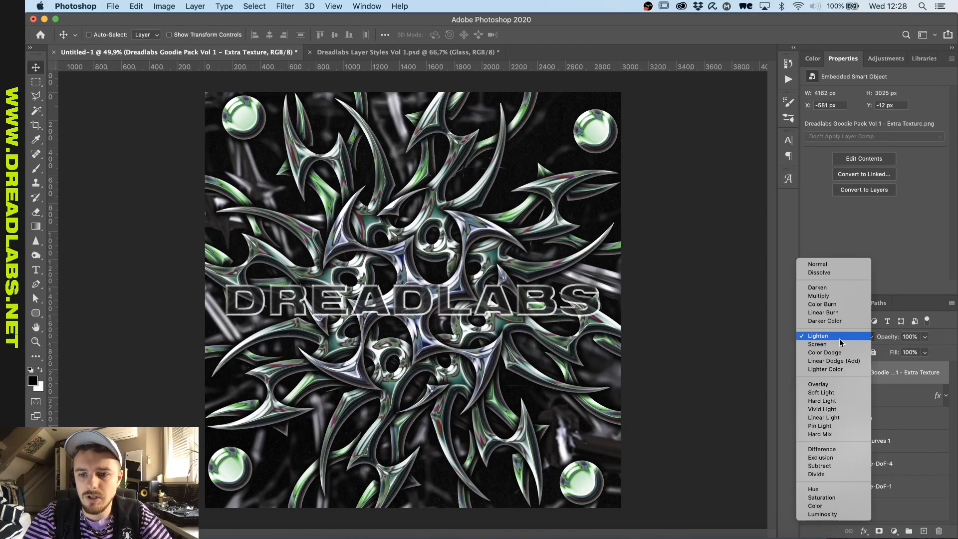
click(816, 264)
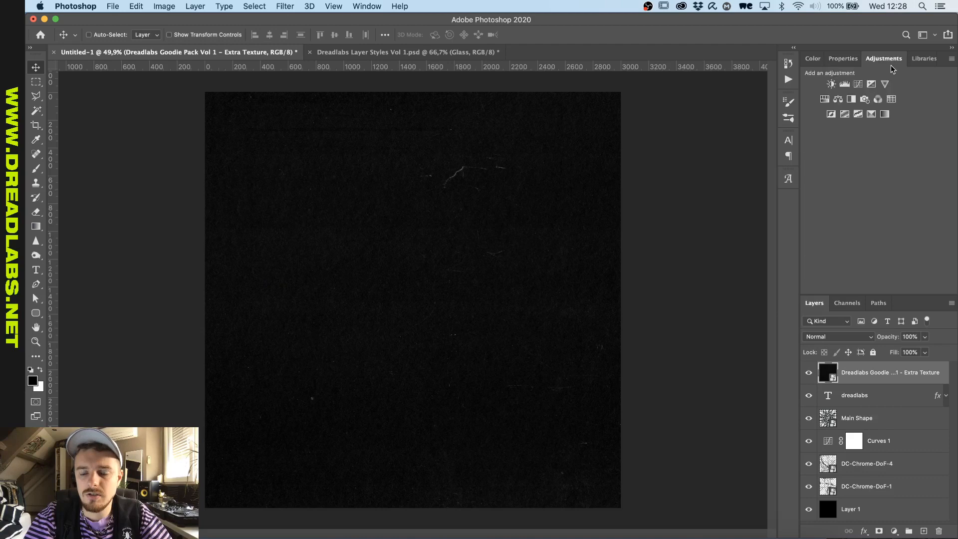
Group the texture into a Texture group and set the group's blend mode to Lighten.
click(844, 84)
text(Texture)
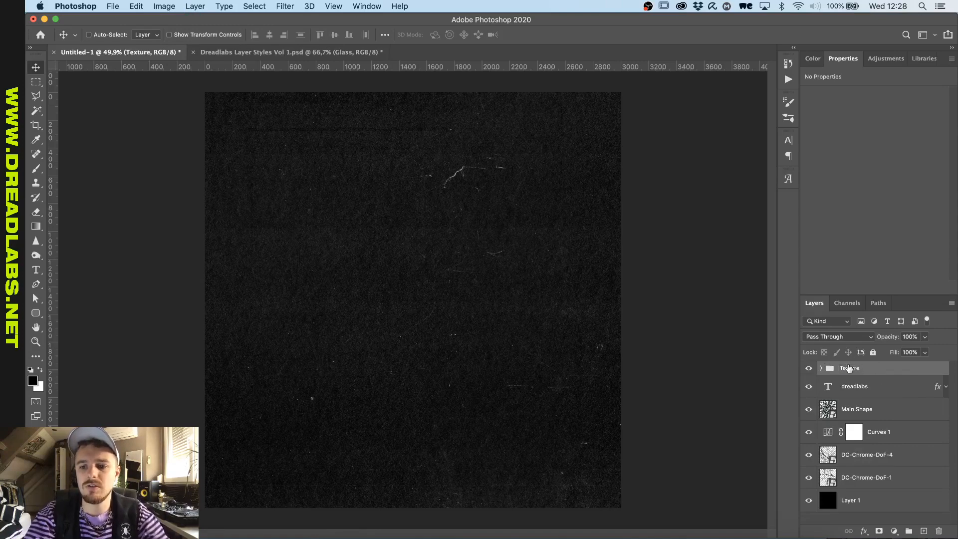
click(837, 336)
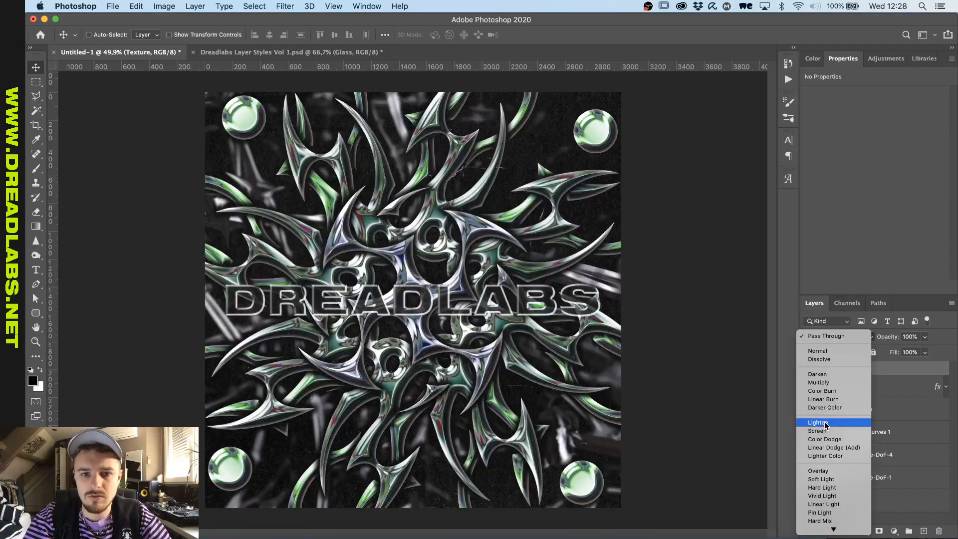
click(818, 422)
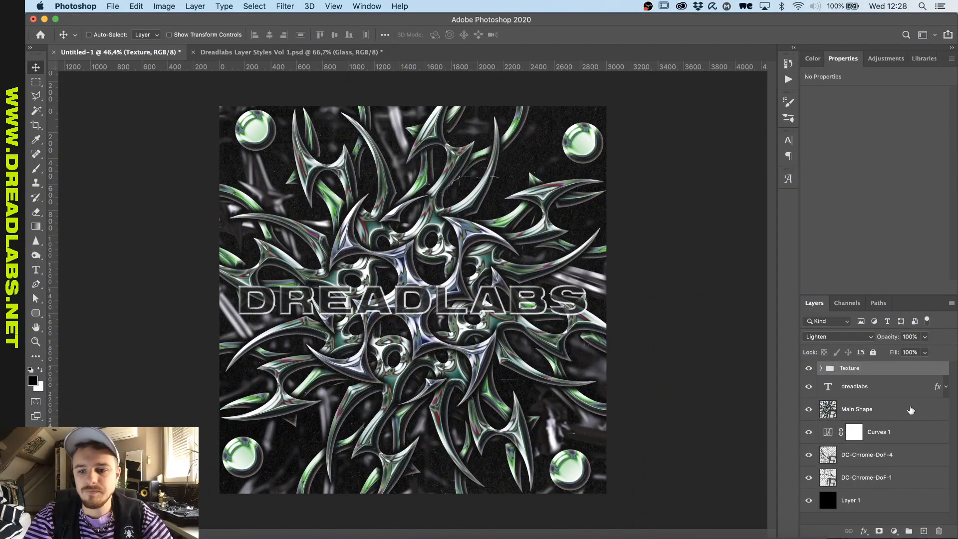
click(850, 500)
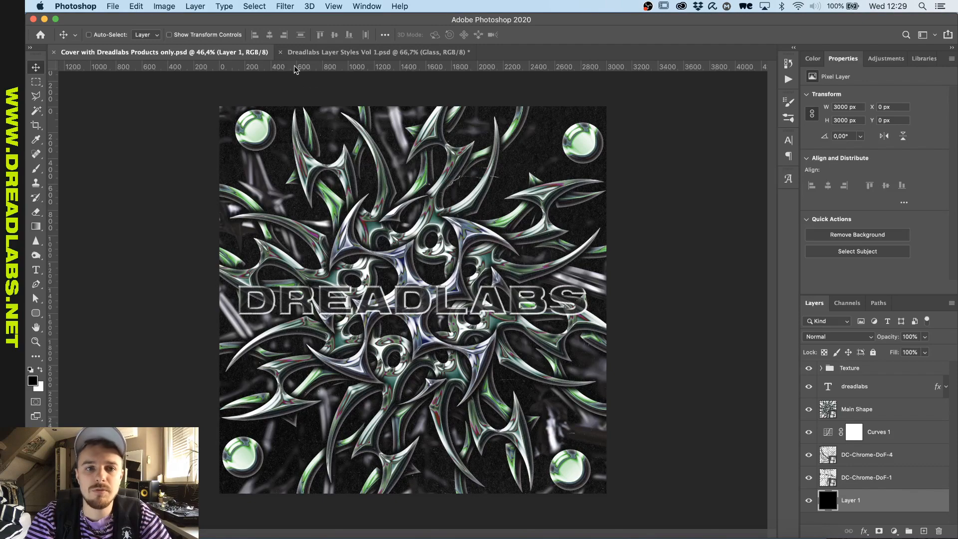
Replace the mockup's placeholder Artwork layer contents with the finished DREADLABS cover file.
click(379, 52)
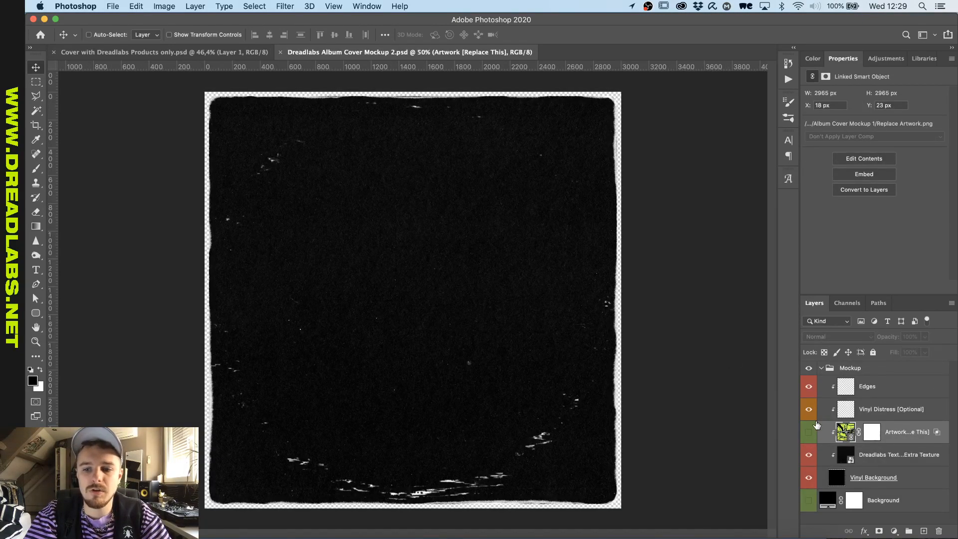
click(808, 432)
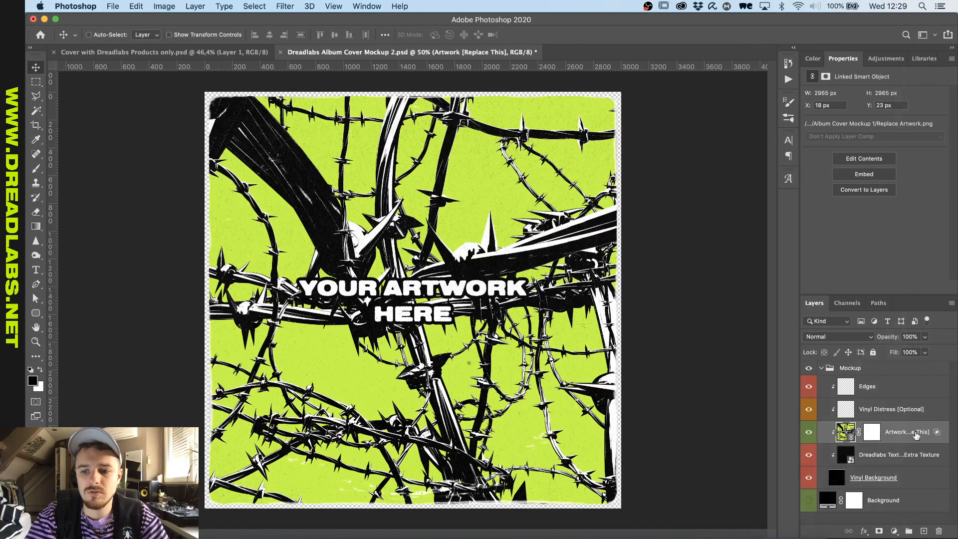
right_click(906, 432)
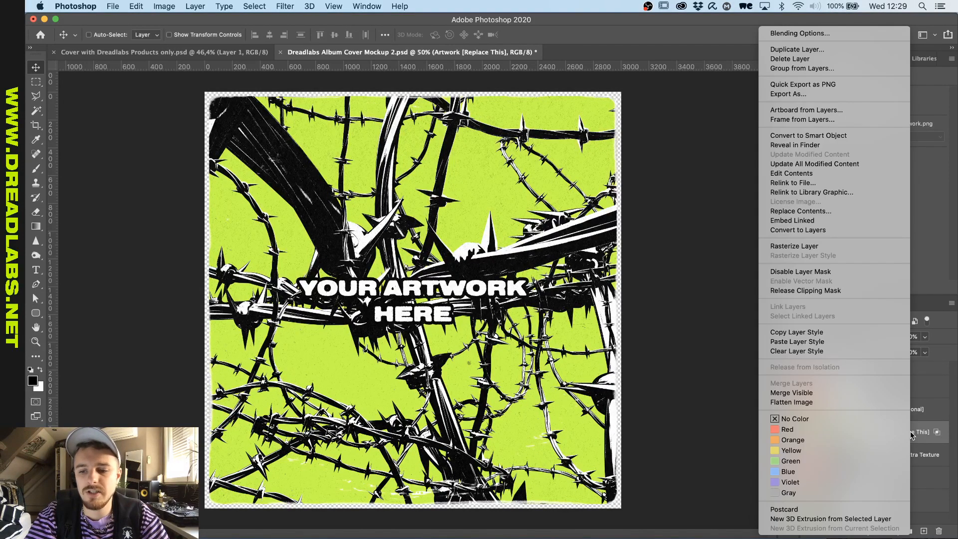
mouse_move(832, 210)
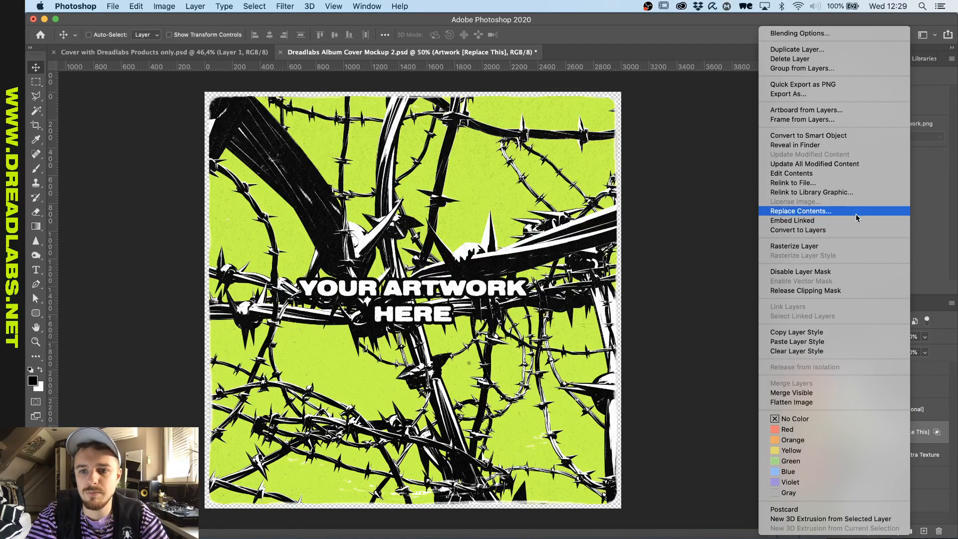
click(800, 210)
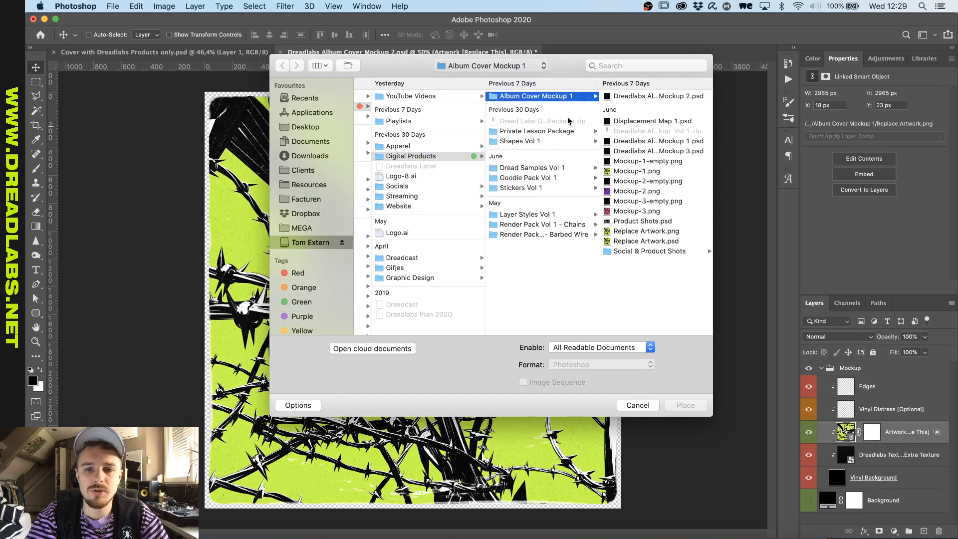
click(636, 405)
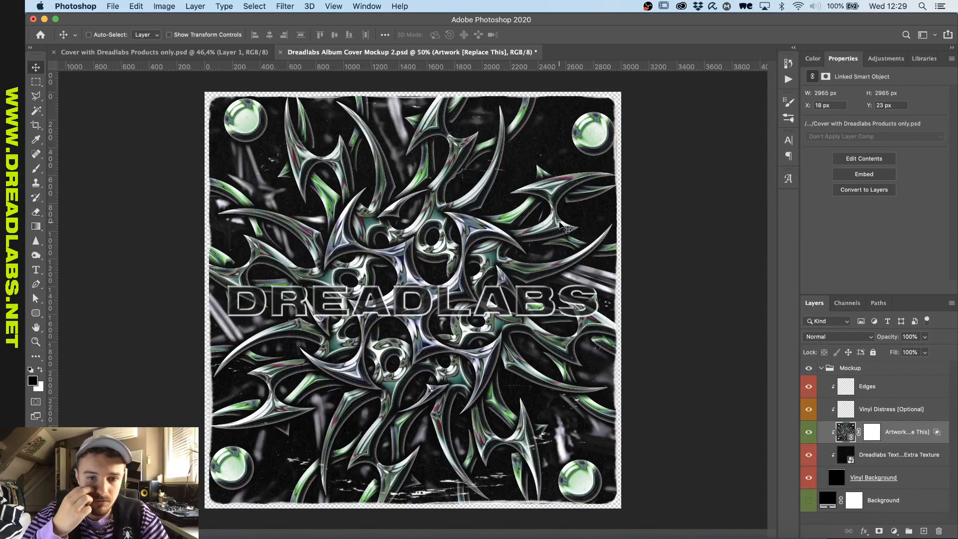
Compare the new artwork and vinyl distress overlay, leaving the extra texture layer hidden.
click(808, 431)
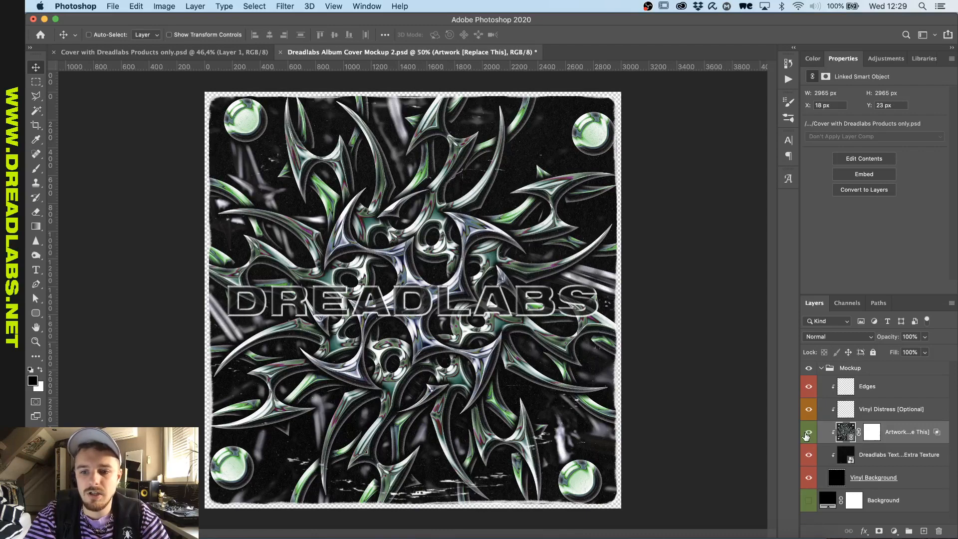
click(809, 432)
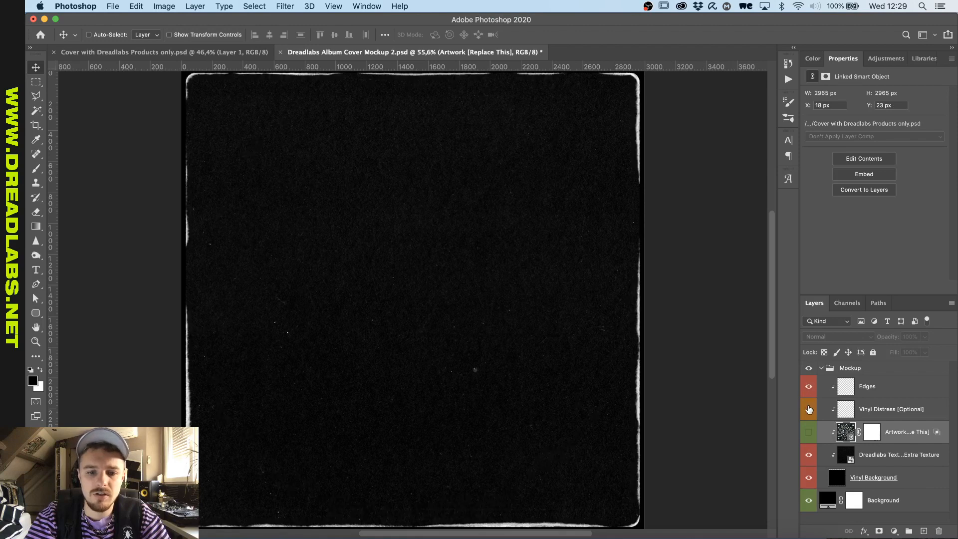
click(808, 408)
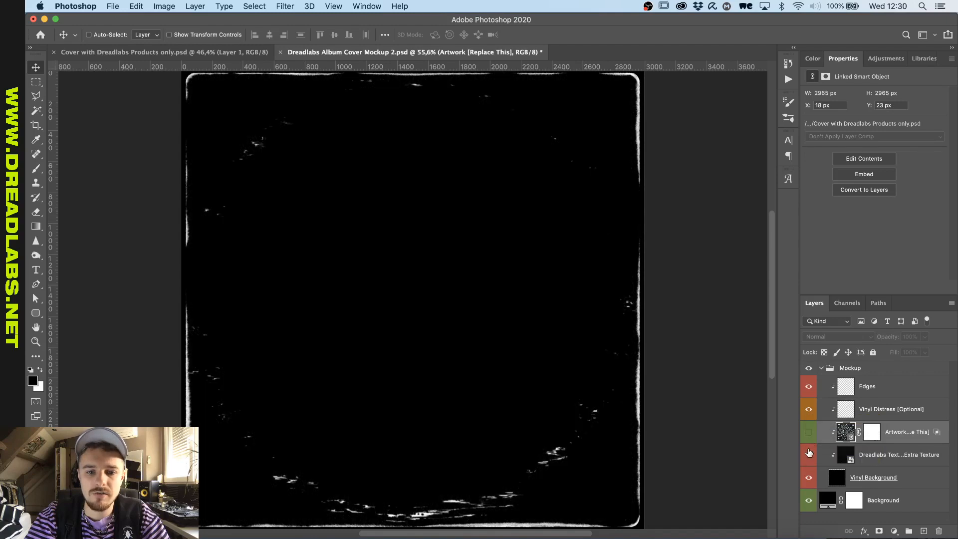
click(808, 454)
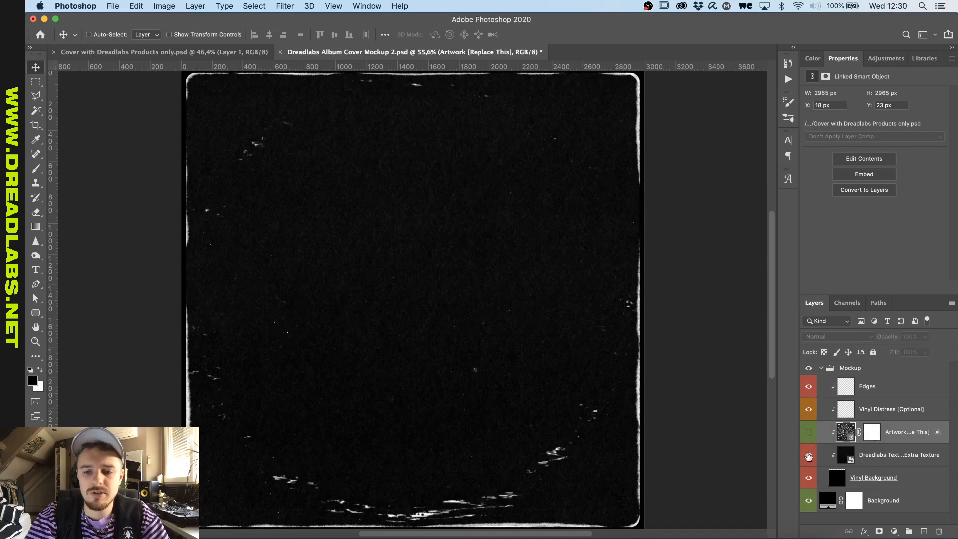
click(808, 457)
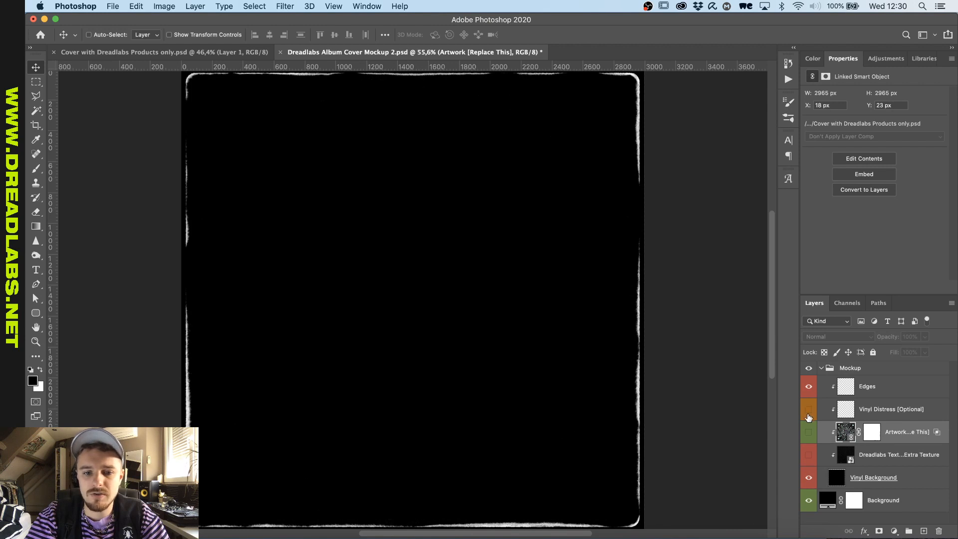
click(808, 408)
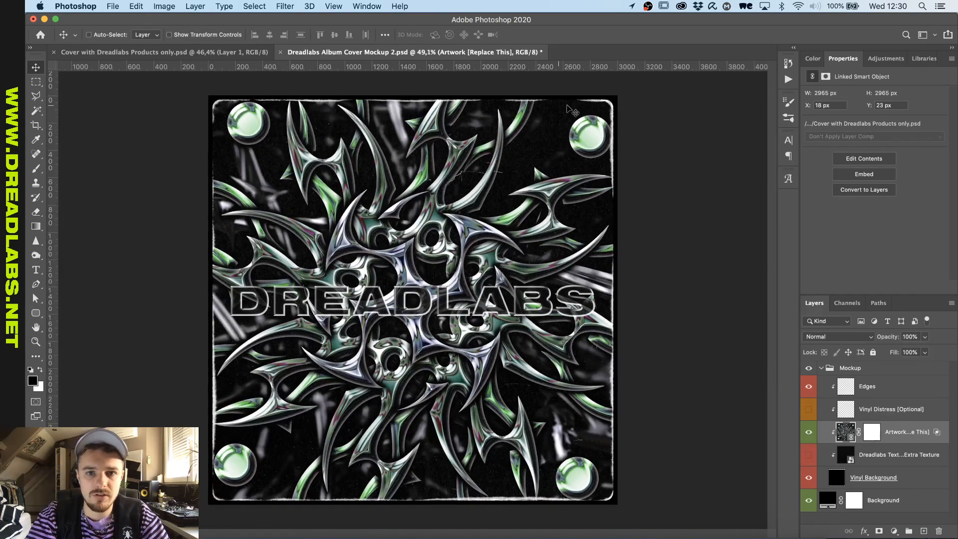
mouse_move(333, 282)
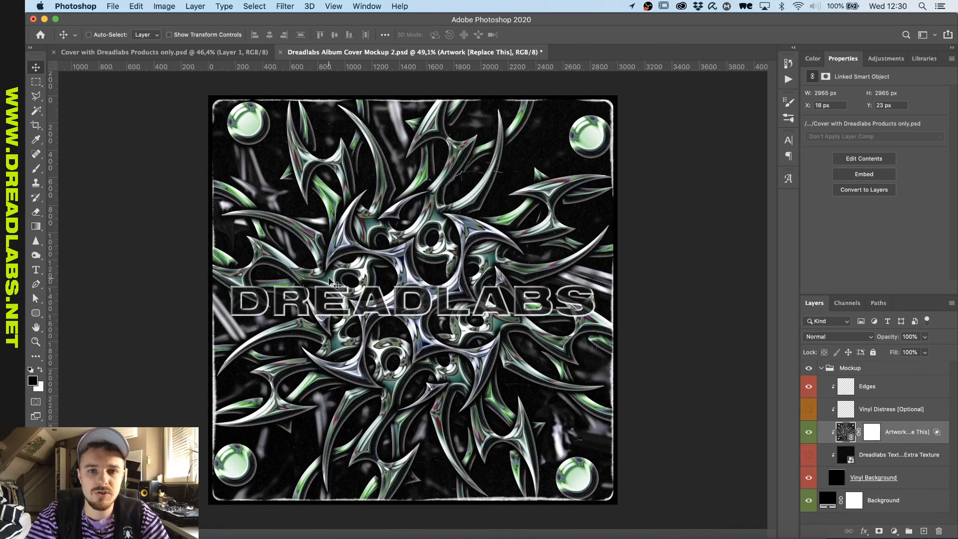
mouse_move(413, 364)
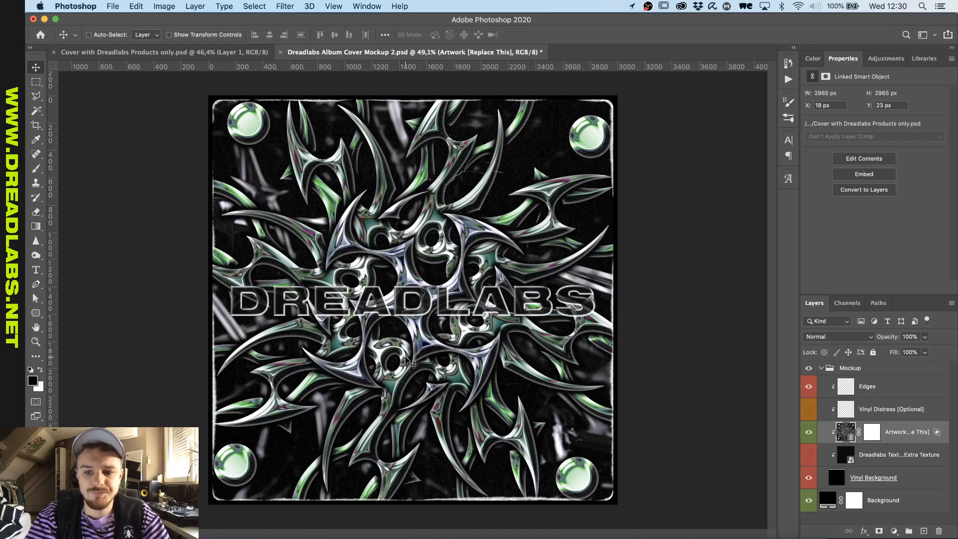